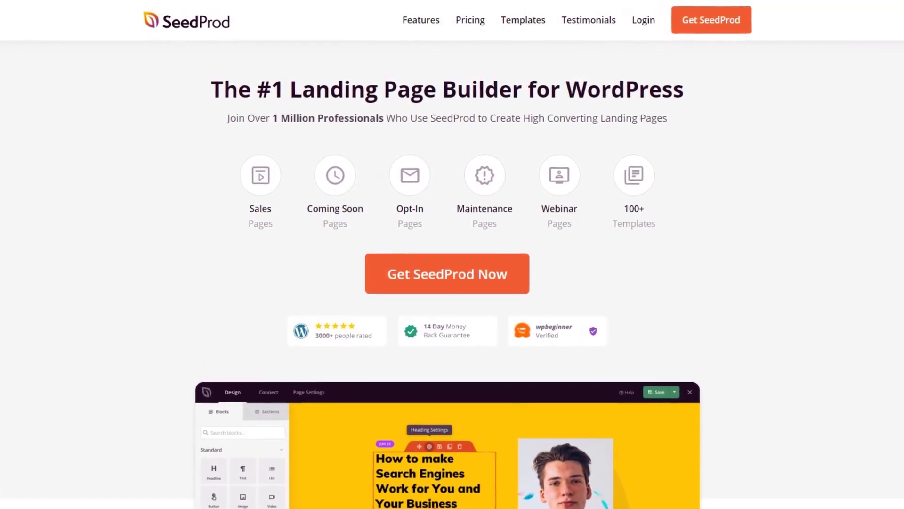
- Switch to the seedprod.com website tab to reach the account login
scroll("down", 3)
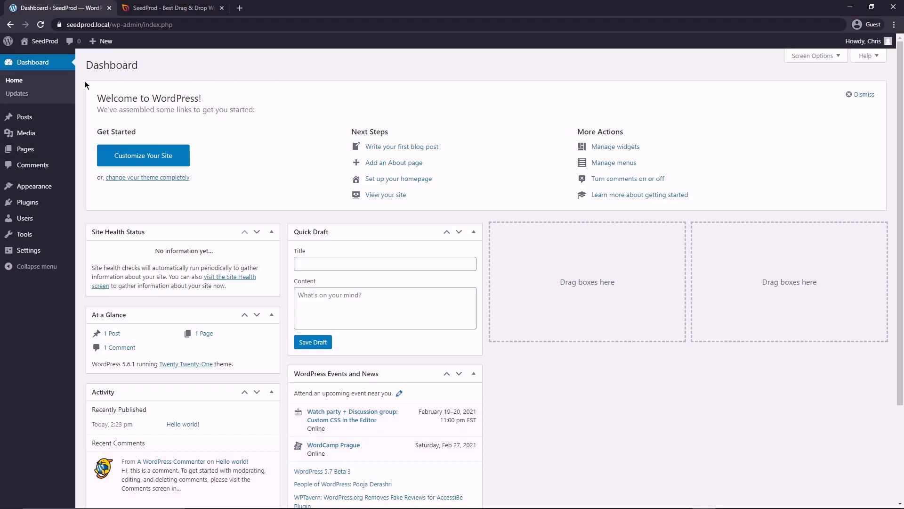
left_click(168, 7)
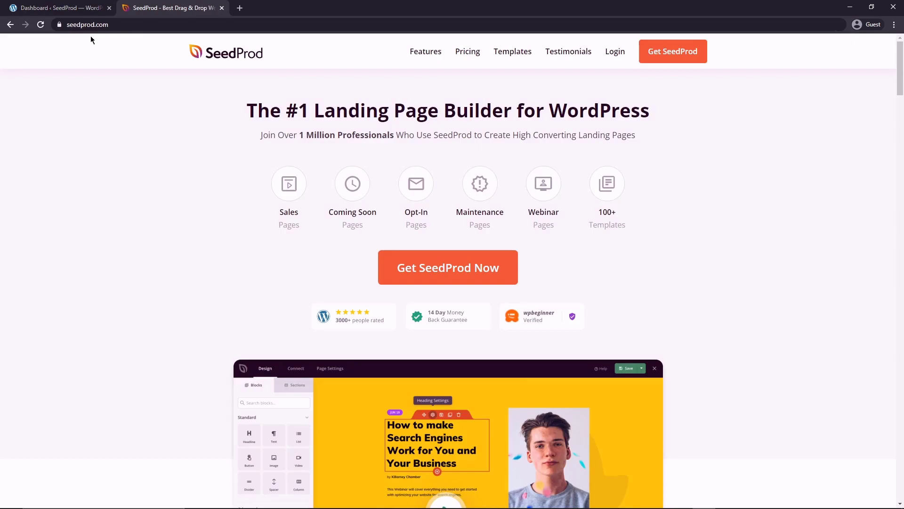
mouse_move(588, 133)
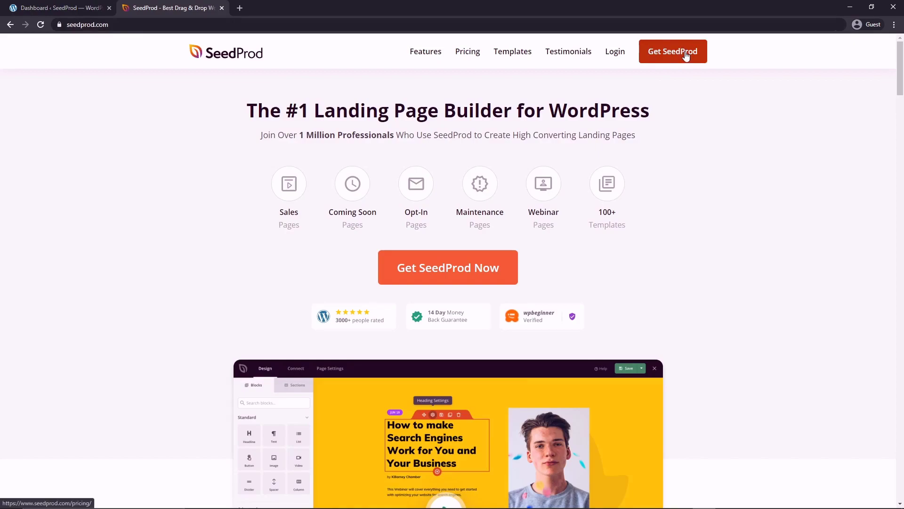
mouse_move(617, 71)
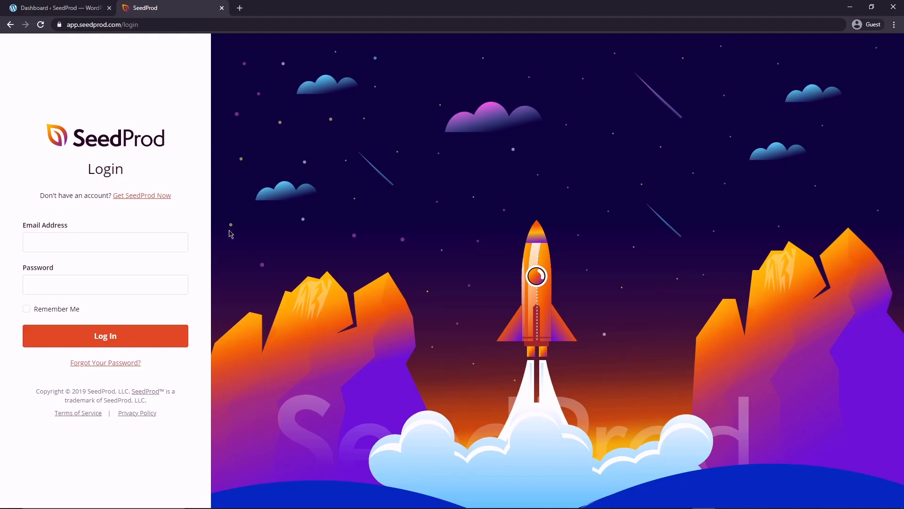
mouse_move(169, 258)
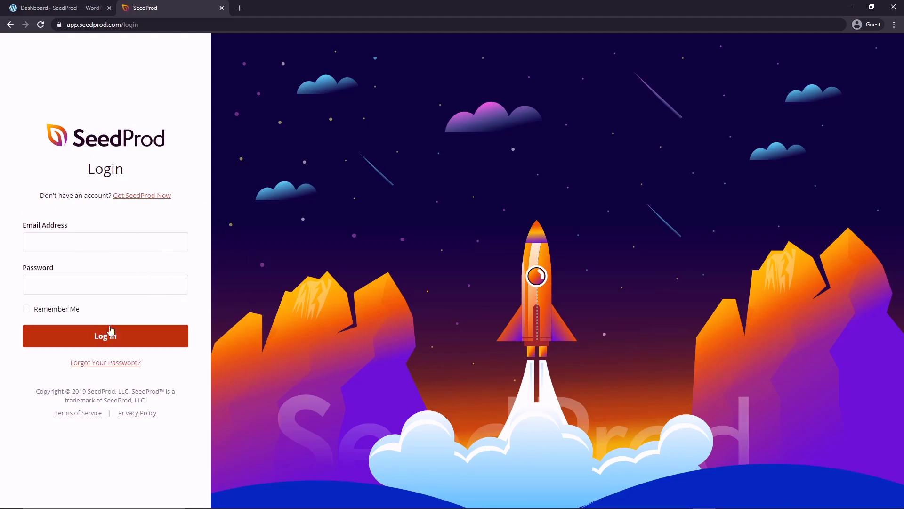
- Sign in to the SeedProd account and go to its Downloads section
left_click(105, 335)
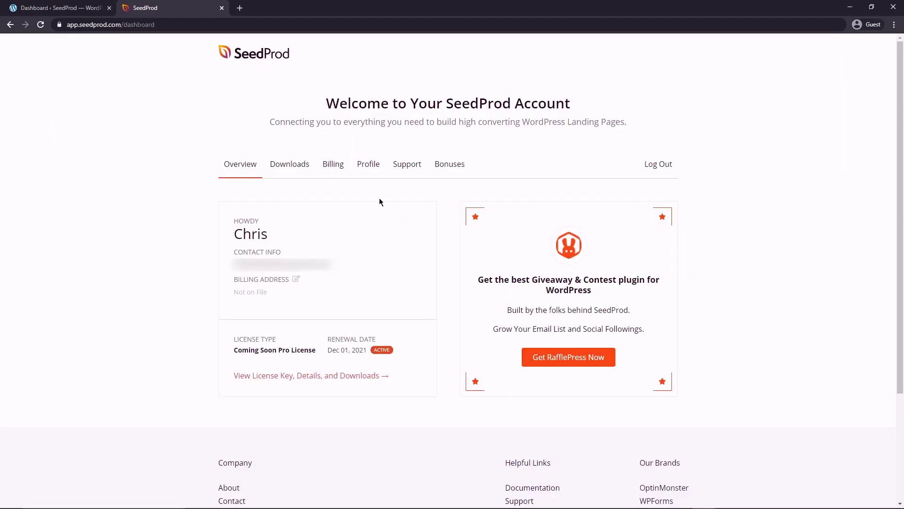
left_click(290, 164)
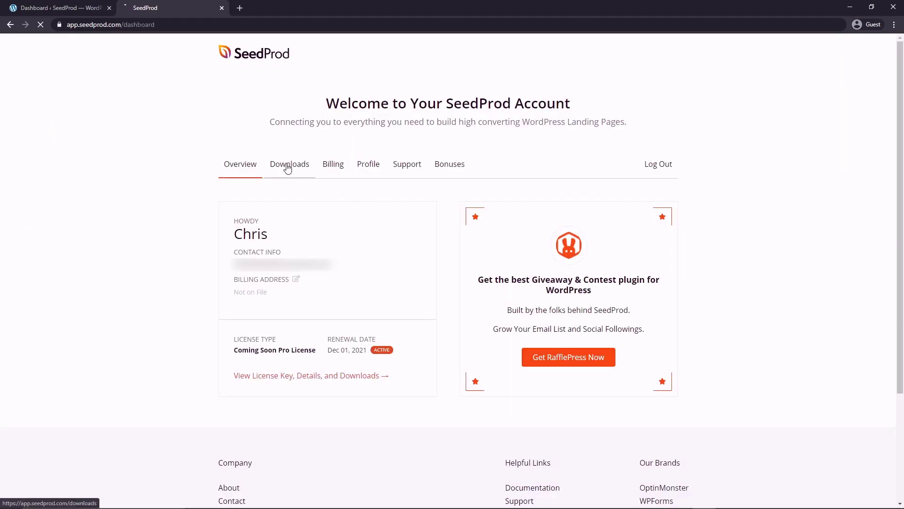
left_click(289, 164)
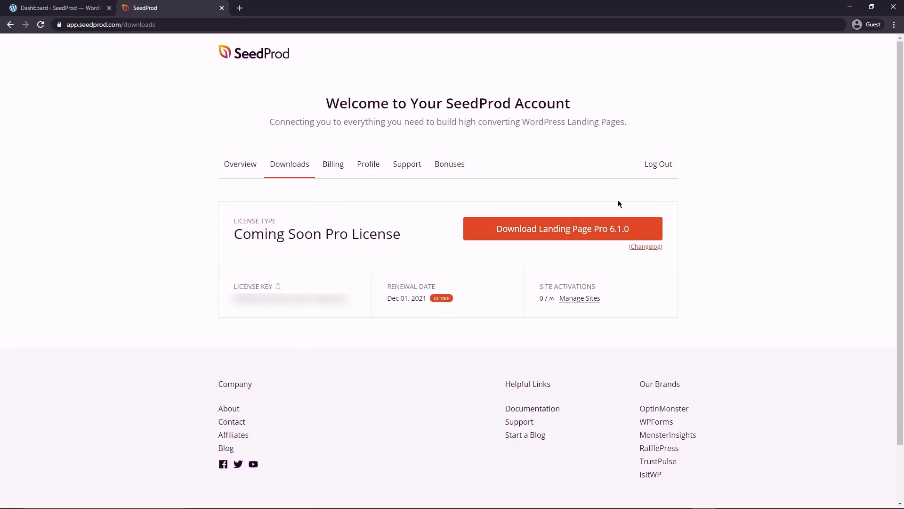
- Download the Landing Page Pro 6.1.0 plugin zip and close the account tab
left_click(564, 228)
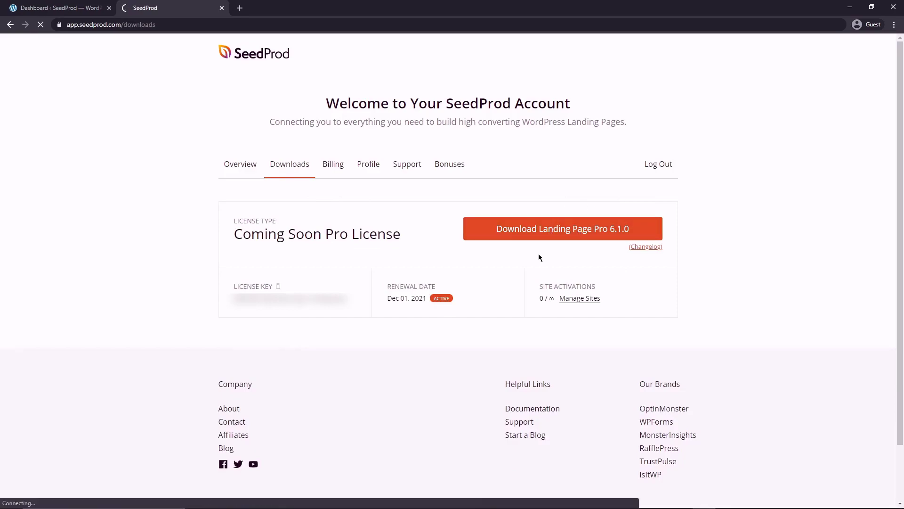
left_click(562, 228)
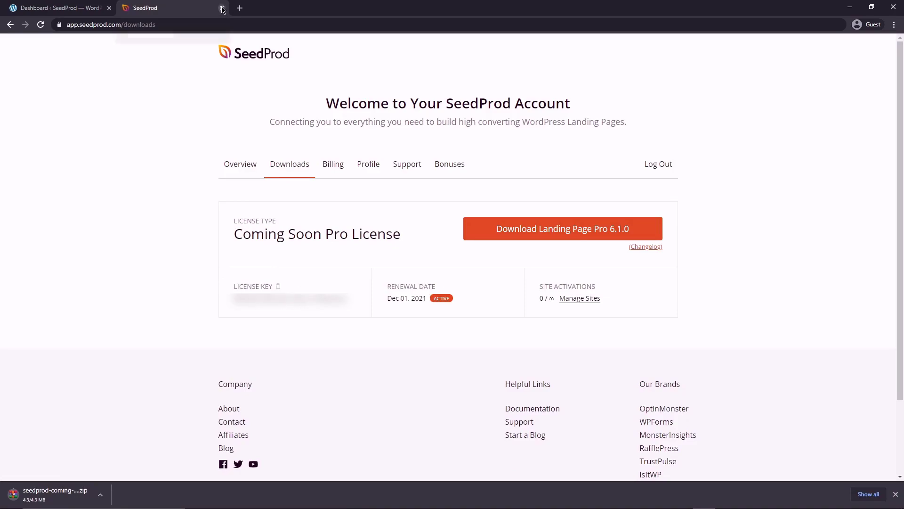
left_click(55, 8)
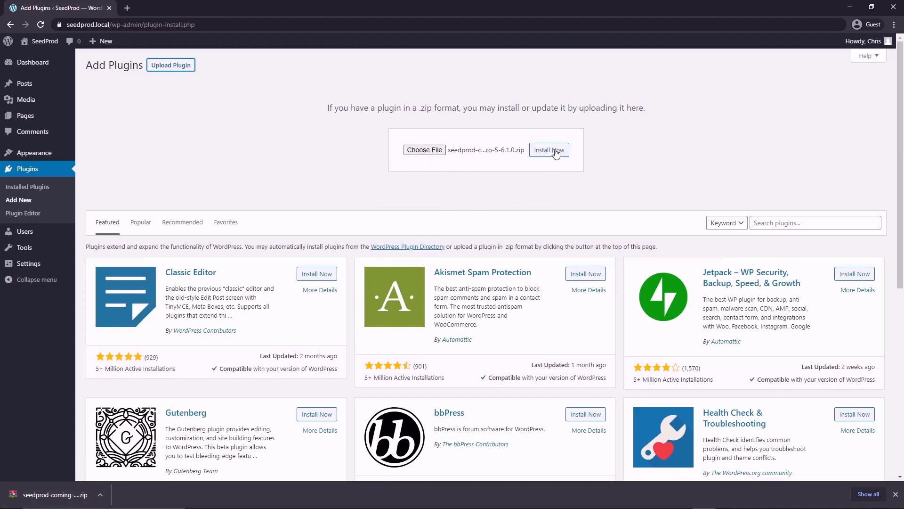
- Install the uploaded SeedProd Pro plugin zip in WordPress
left_click(548, 150)
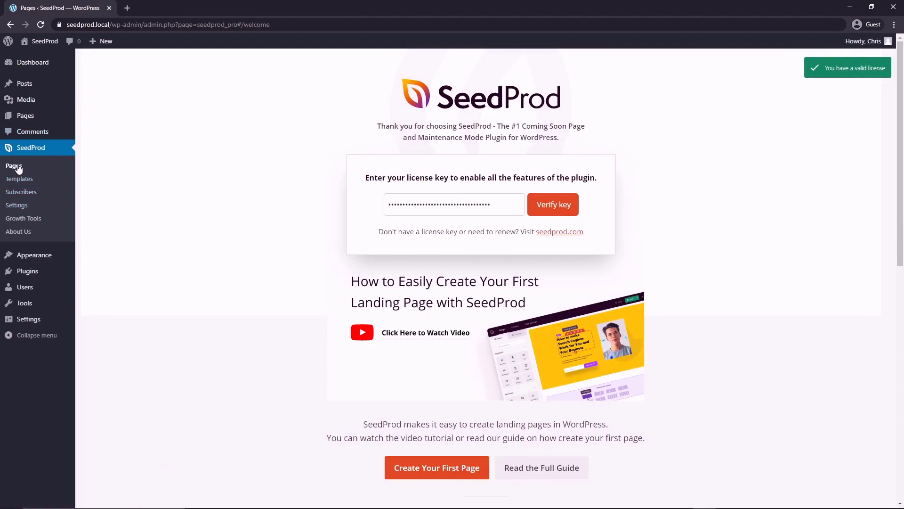
- Go to SeedProd > Pages and start creating a new landing page
left_click(13, 166)
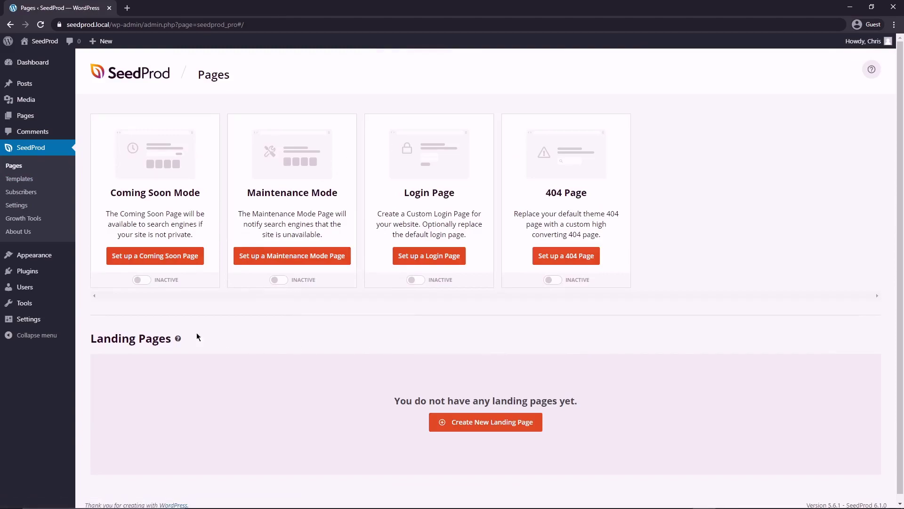
mouse_move(420, 191)
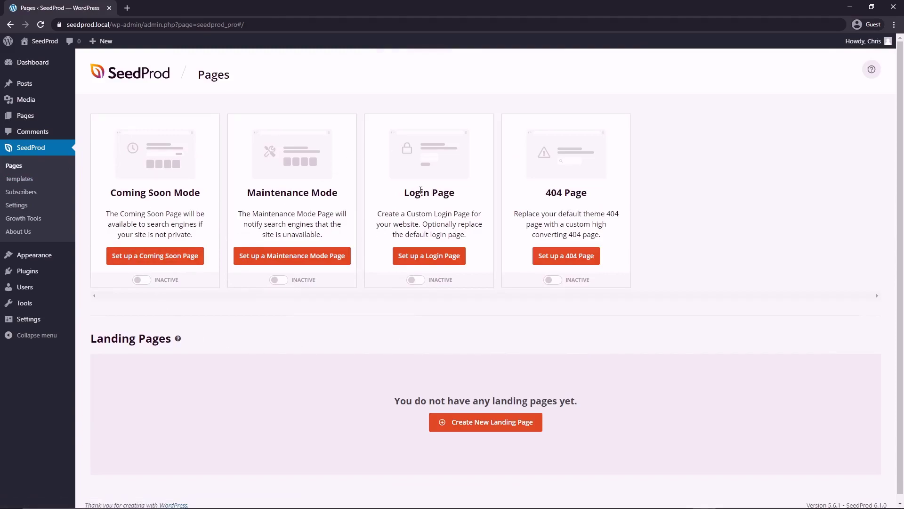
mouse_move(700, 232)
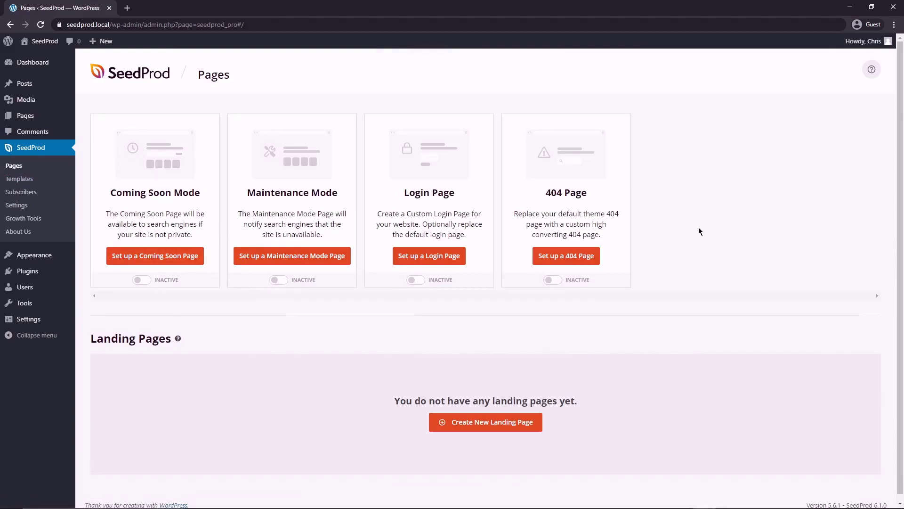
mouse_move(329, 345)
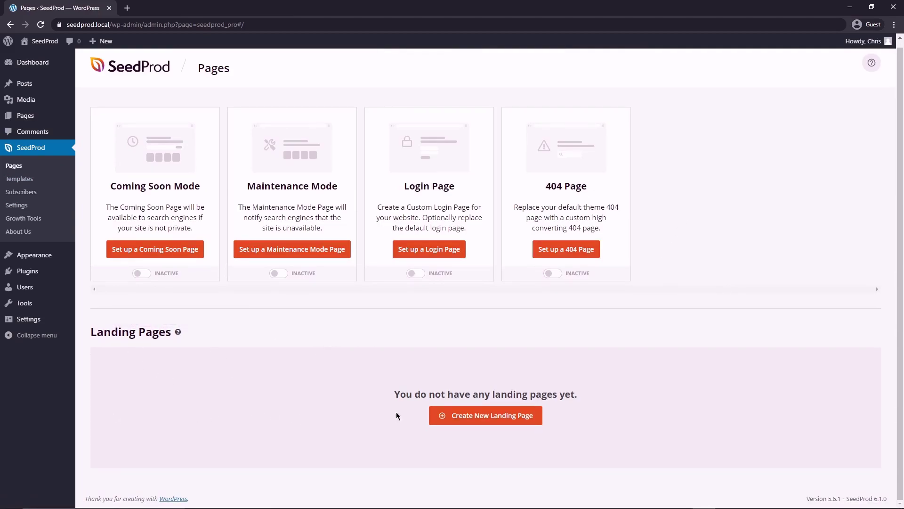
left_click(485, 416)
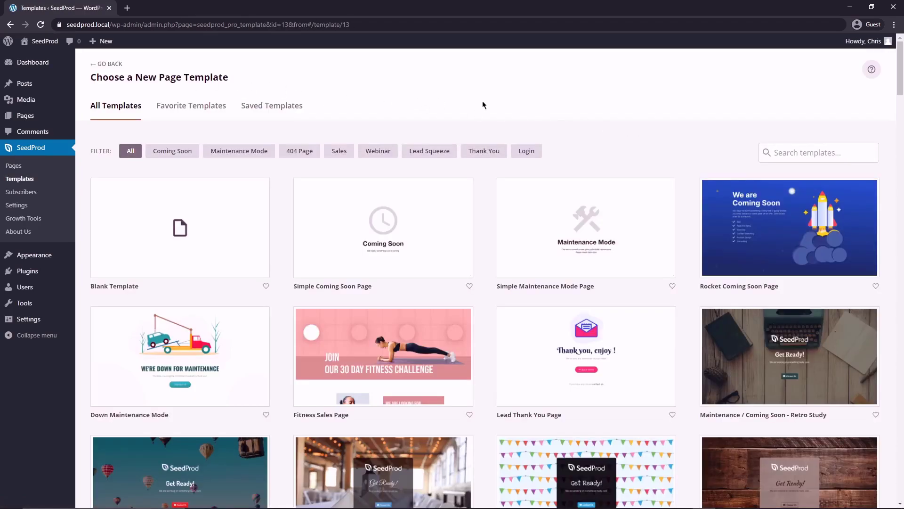
mouse_move(150, 157)
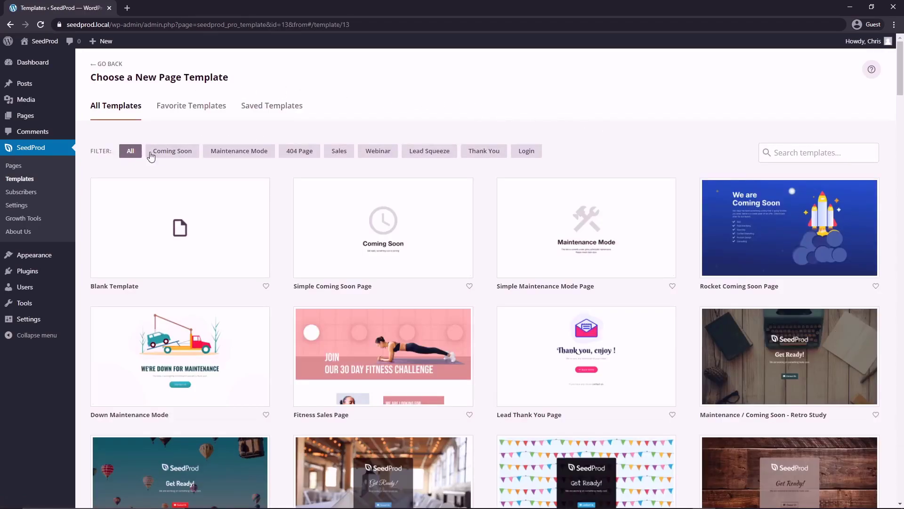
mouse_move(383, 178)
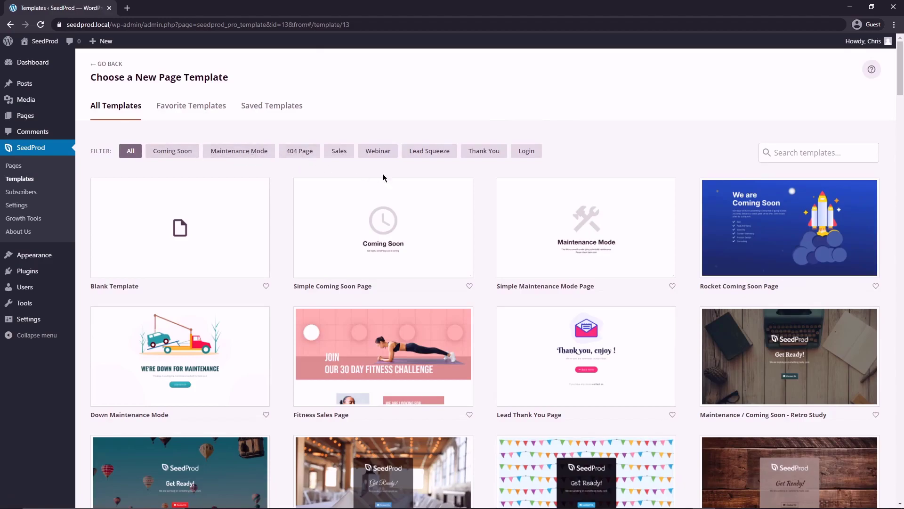
mouse_move(726, 149)
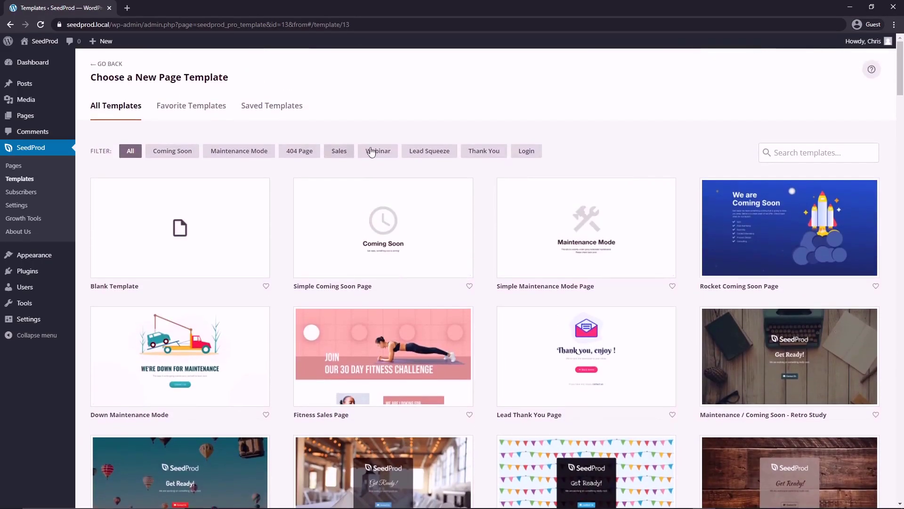
- Filter the template gallery to Lead Squeeze designs only
left_click(429, 151)
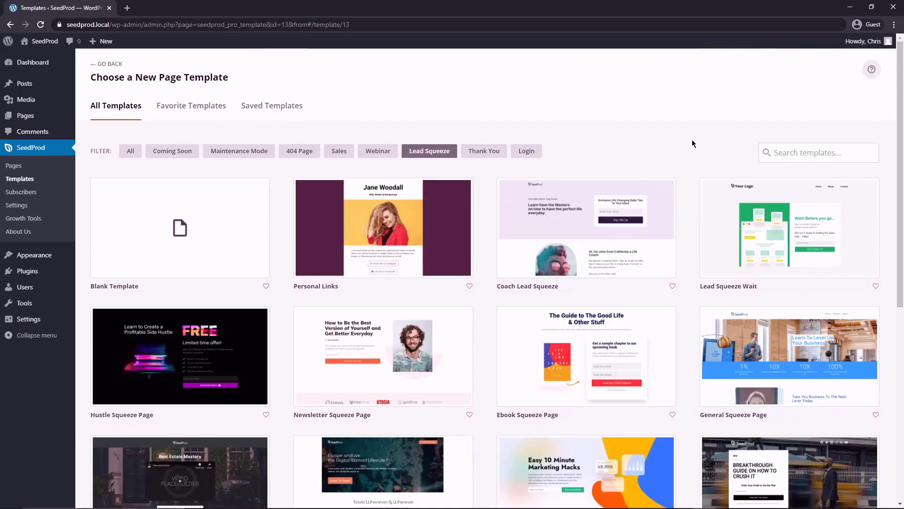
scroll("down", 3)
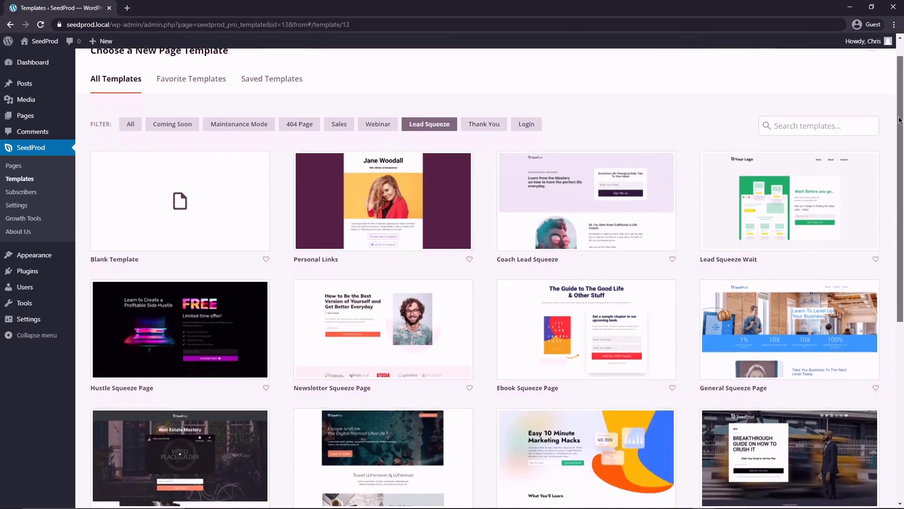
scroll("down", 3)
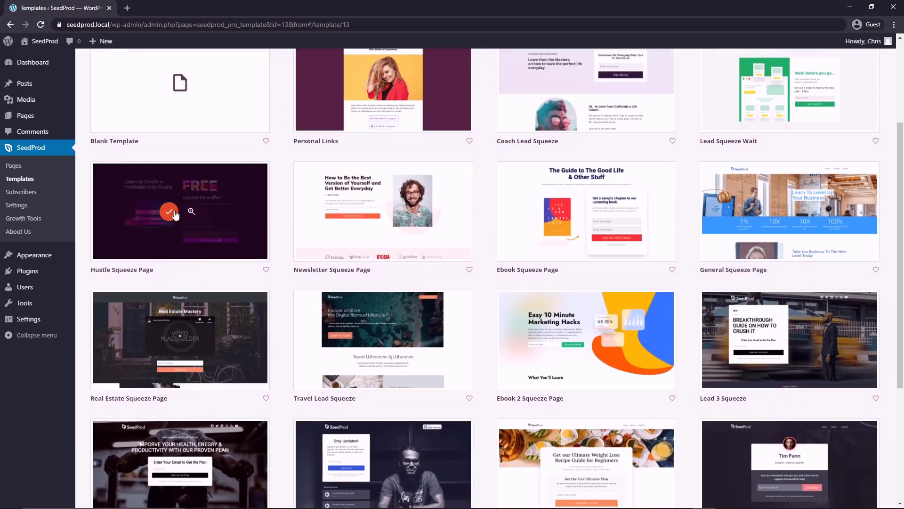
mouse_move(192, 219)
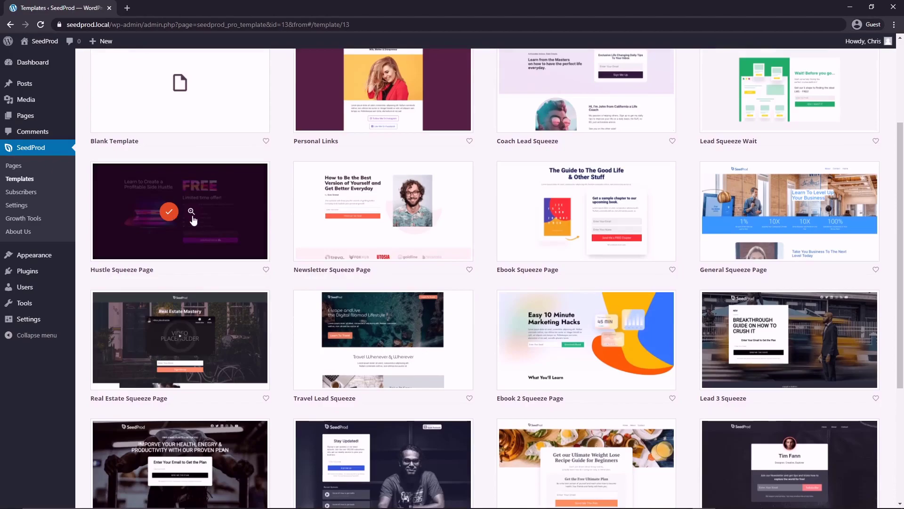
- Preview the Hustle Squeeze Page template and leave the preview
left_click(191, 212)
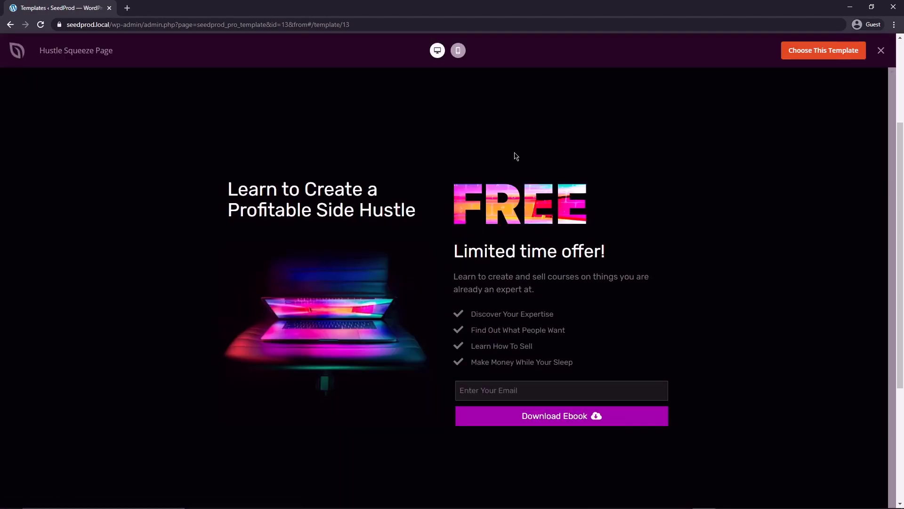
mouse_move(823, 49)
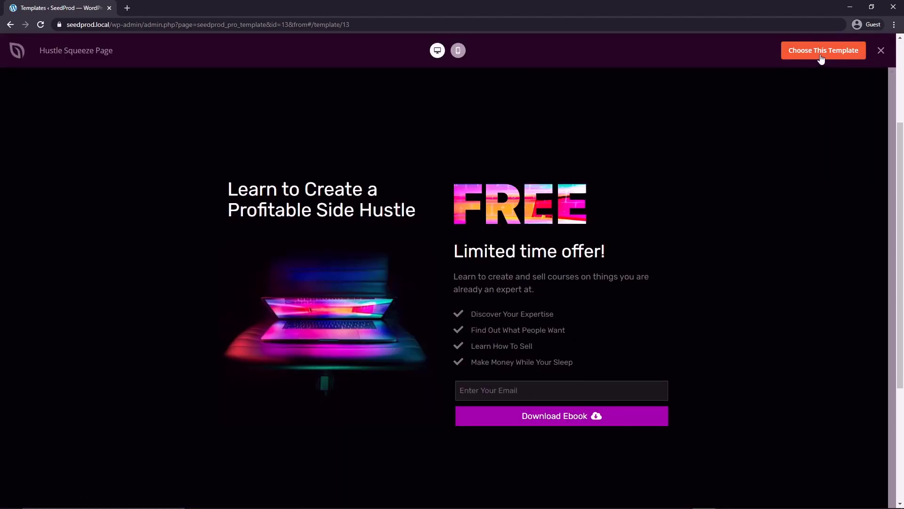
left_click(881, 50)
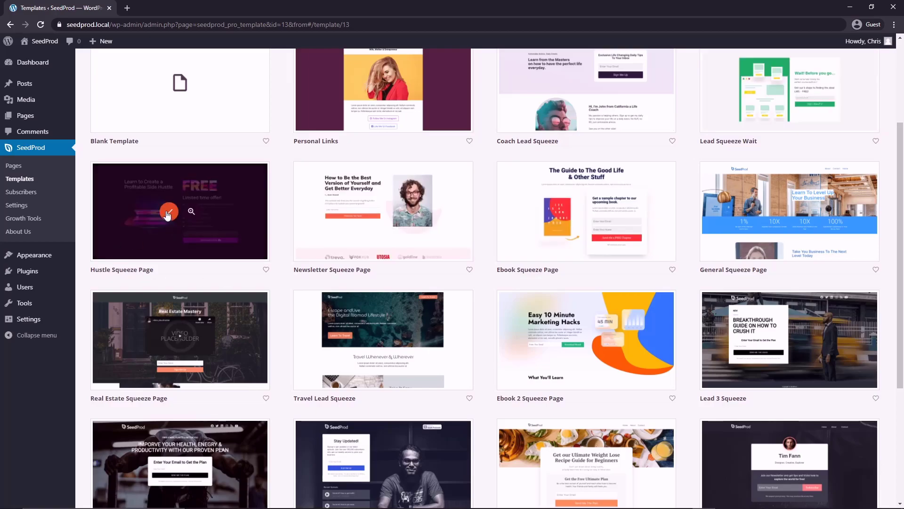
- Choose Hustle Squeeze Page, name the page 'Mobile Landing' and save to start editing
left_click(169, 210)
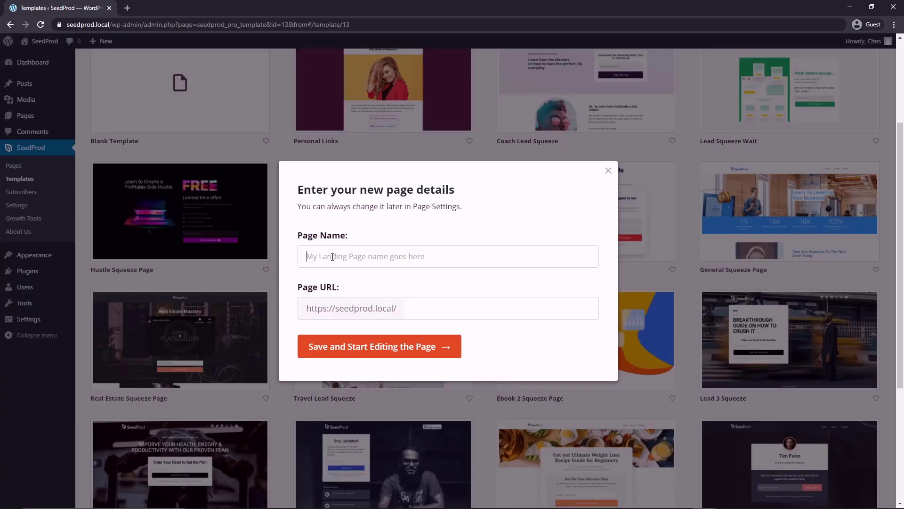
type("Mobile Landing")
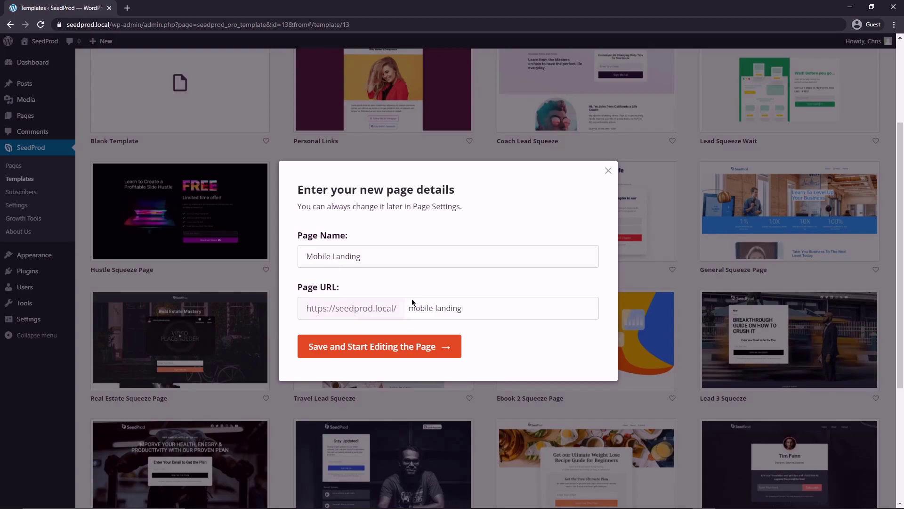
left_click(378, 345)
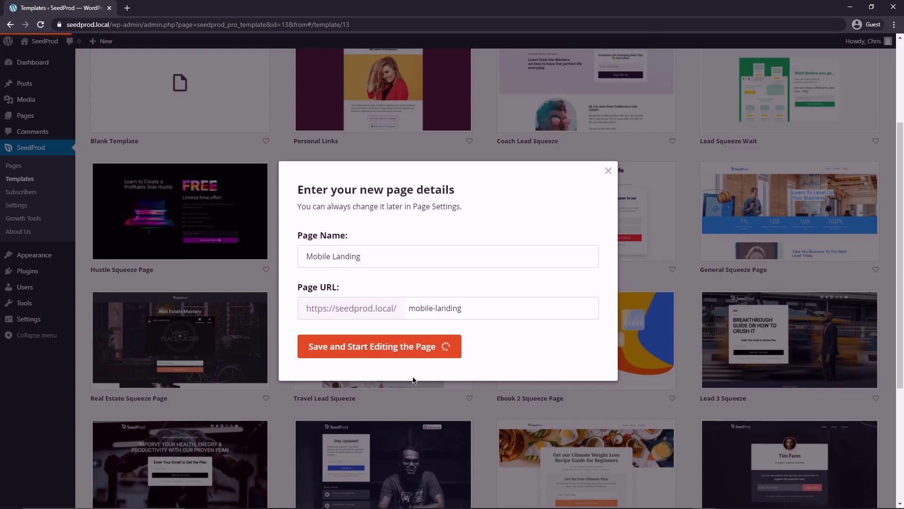
left_click(378, 346)
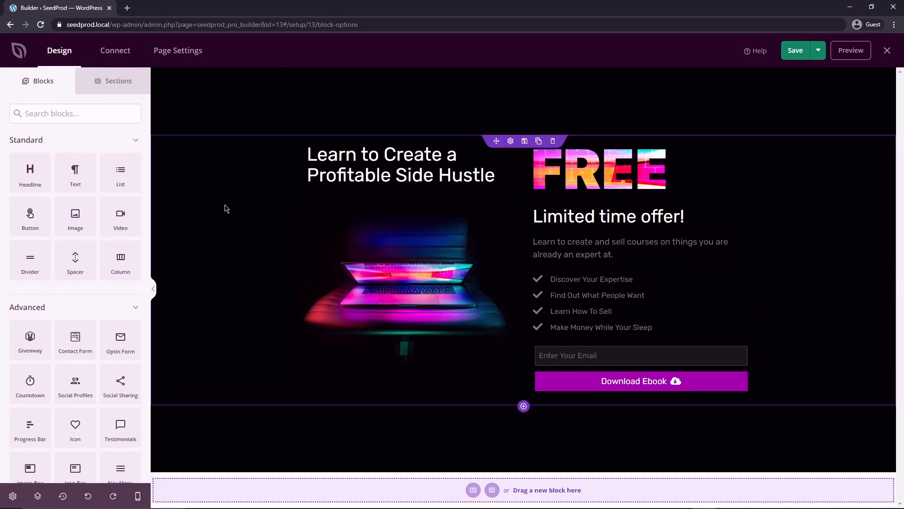
- Select the hero laptop image block to show its Image settings panel
left_click(405, 288)
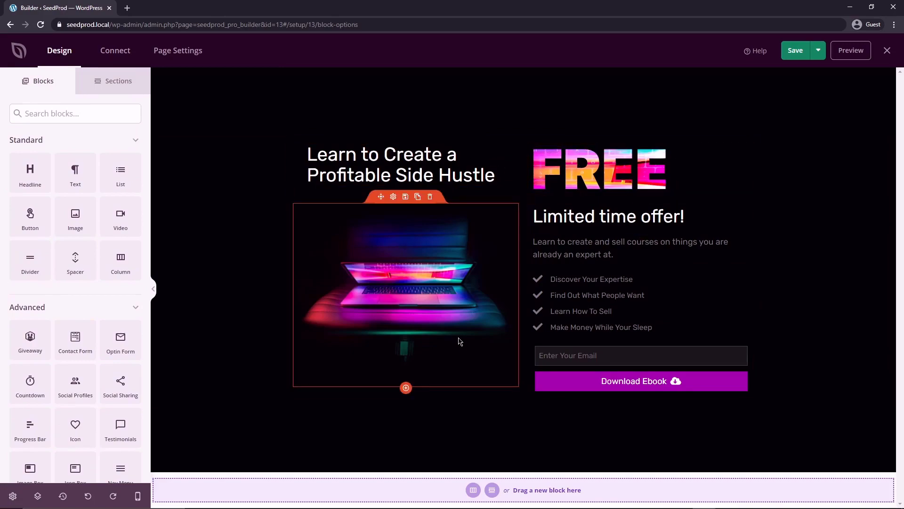
left_click(600, 169)
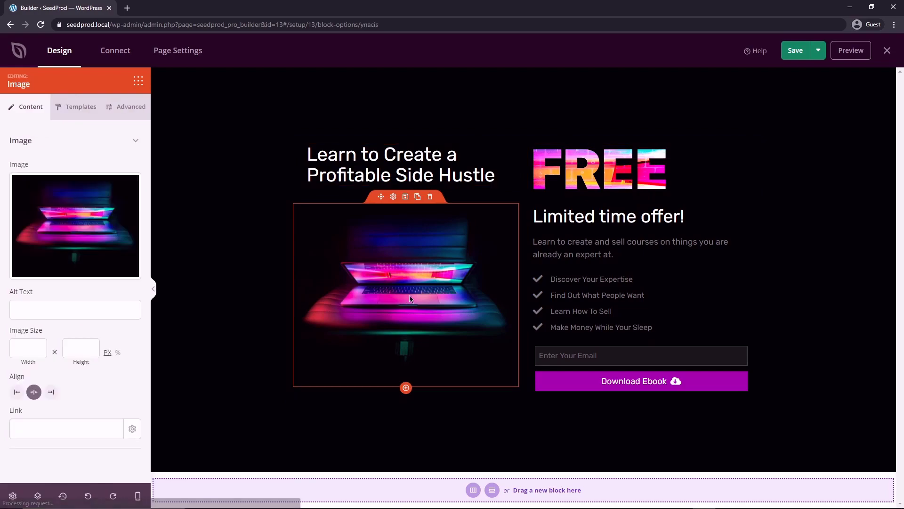
left_click(598, 295)
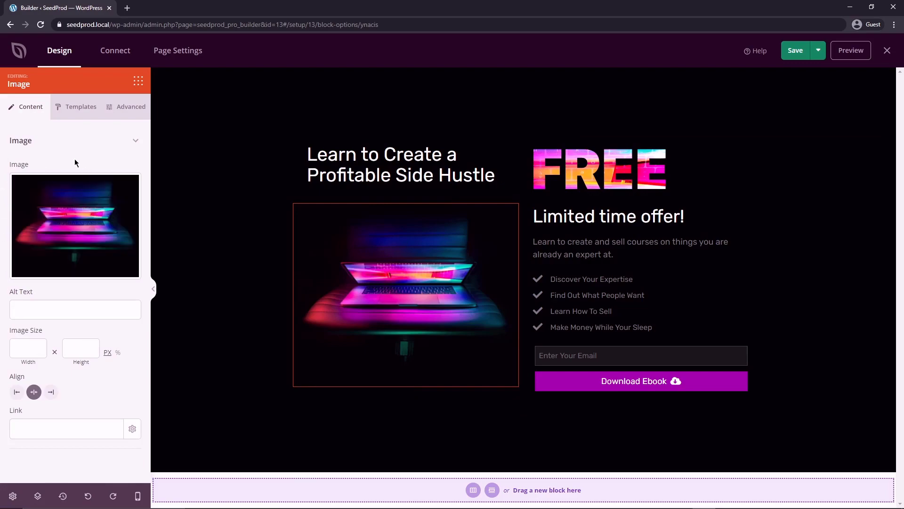
mouse_move(76, 230)
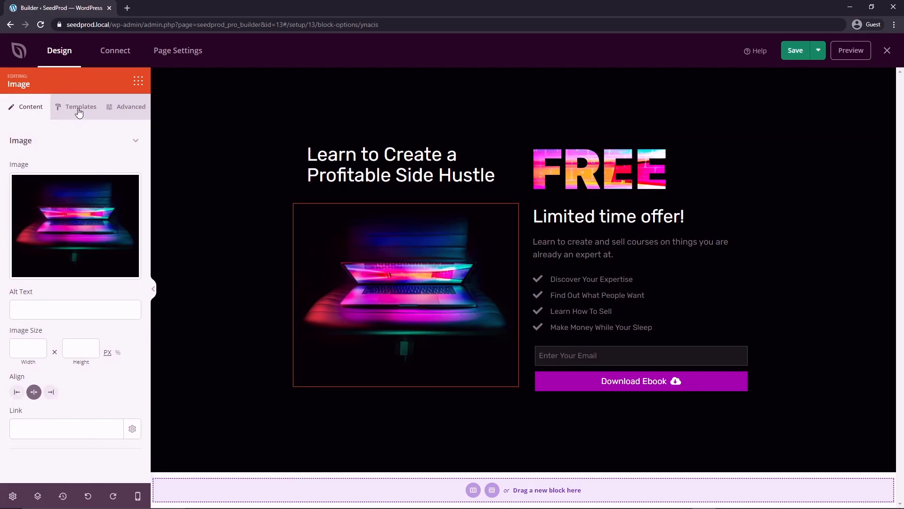
- Browse the image's Templates style presets and Advanced options, then return to the Blocks panel
left_click(81, 106)
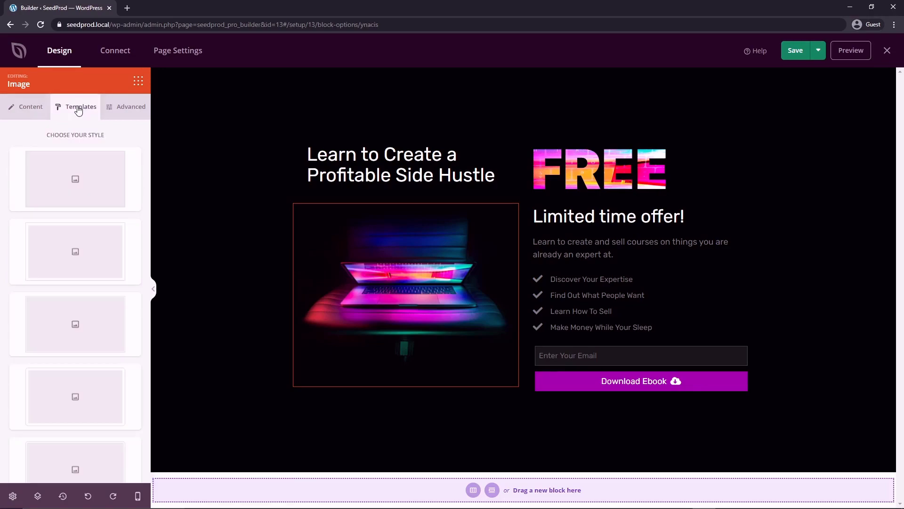
scroll("down", 3)
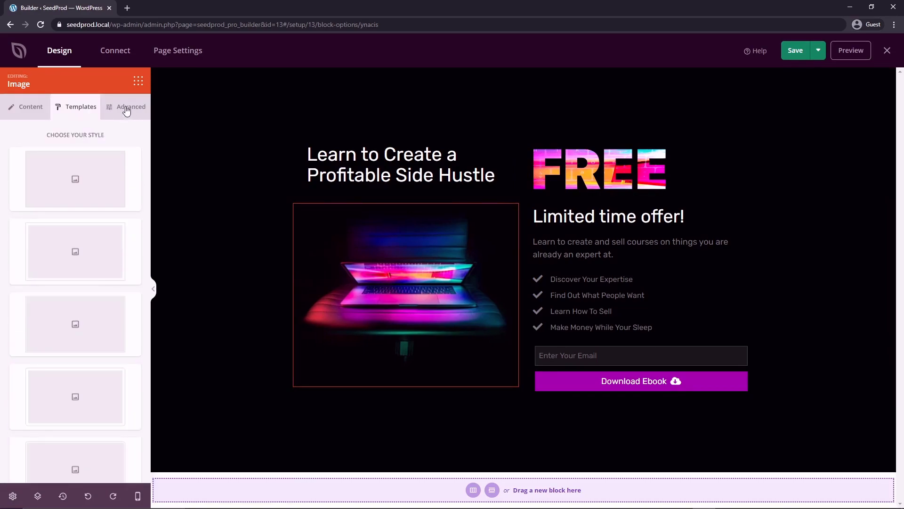
left_click(131, 107)
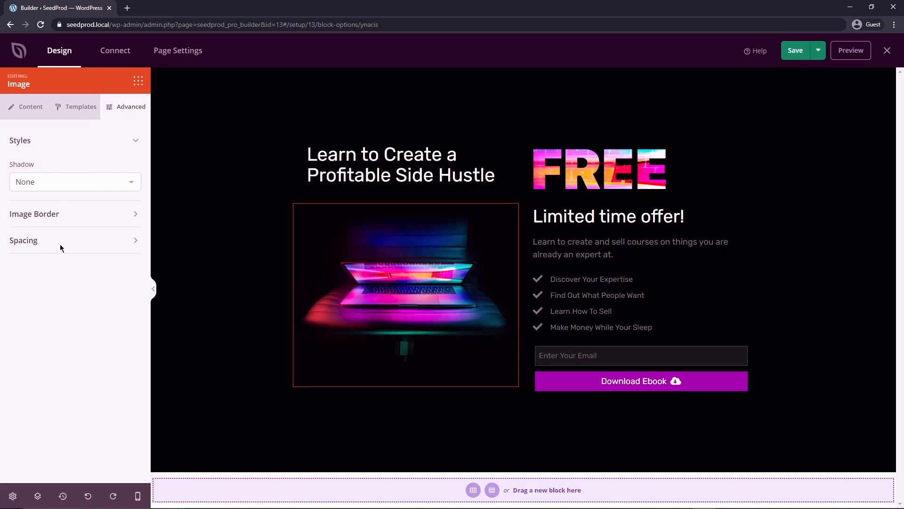
left_click(34, 213)
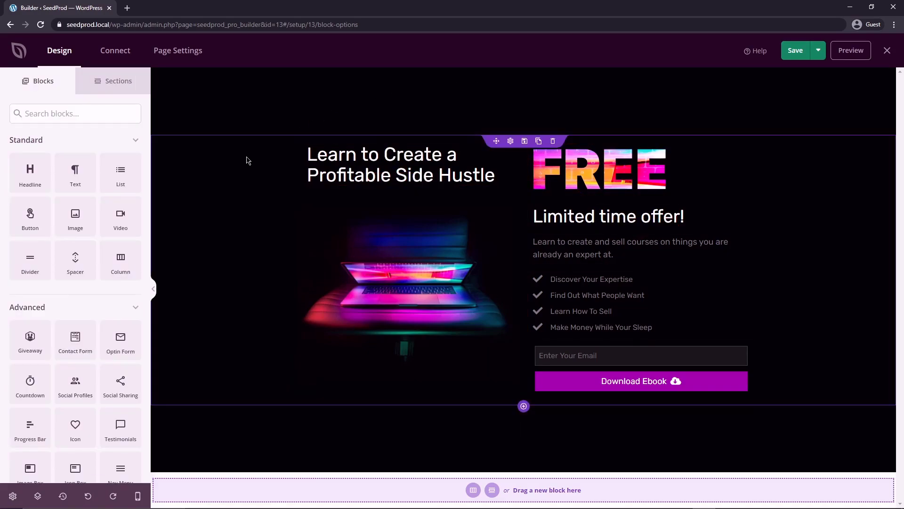
- Select the two-column hero row and bring up its Row settings
left_click(405, 274)
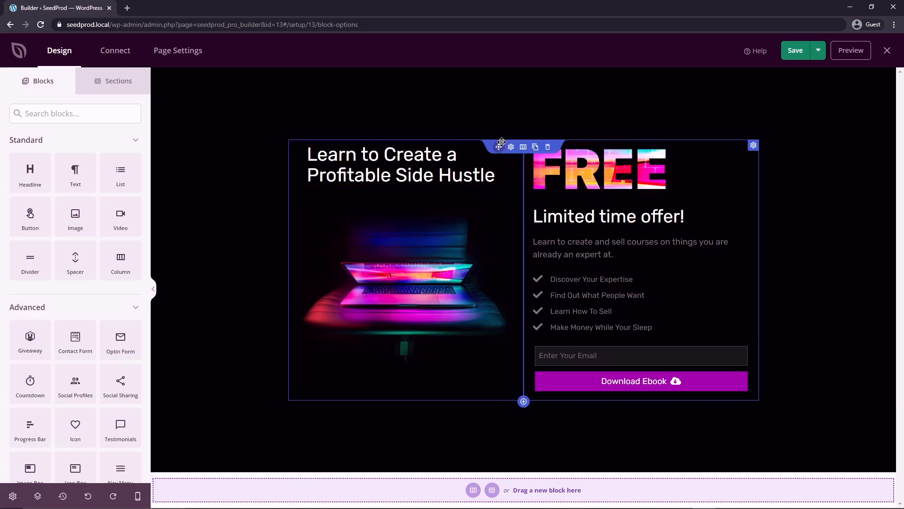
mouse_move(499, 147)
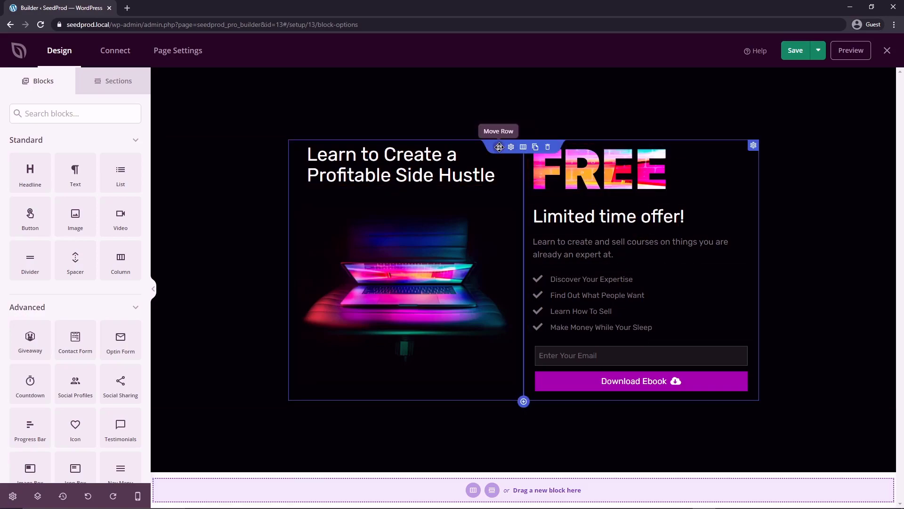
mouse_move(493, 152)
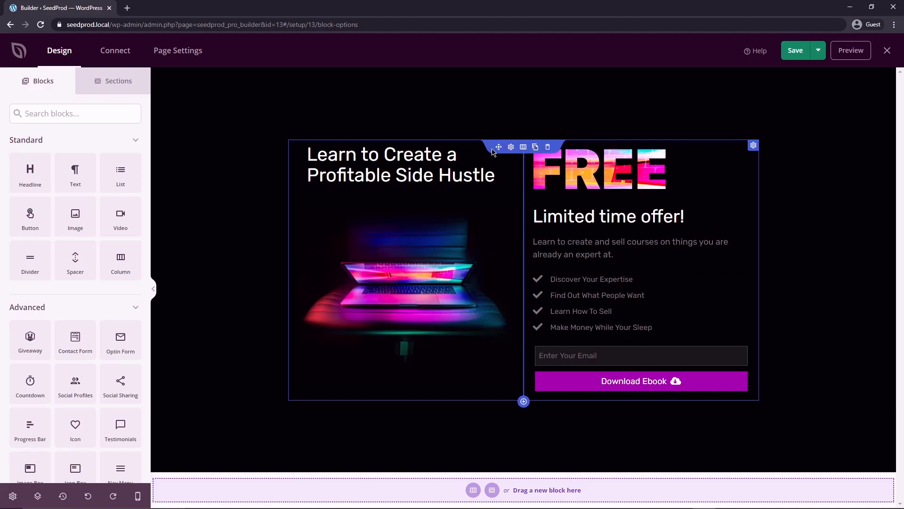
mouse_move(498, 147)
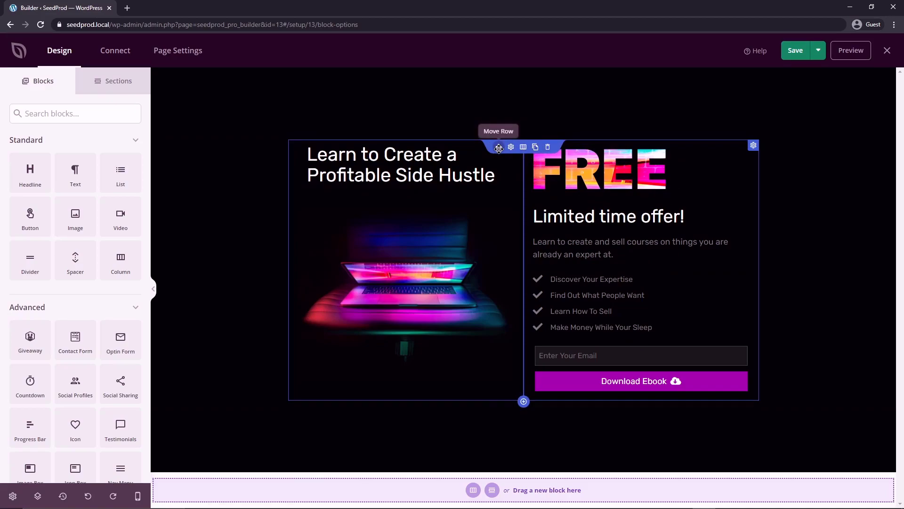
left_click(511, 147)
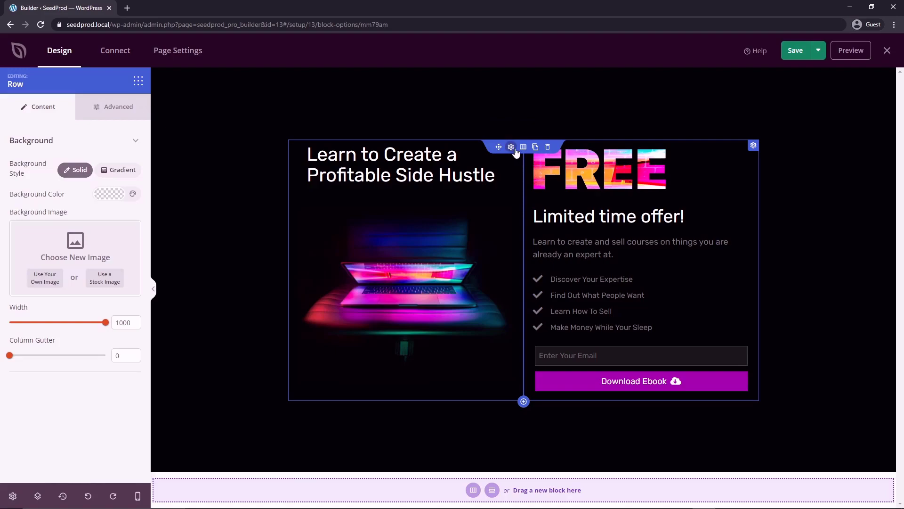
mouse_move(523, 147)
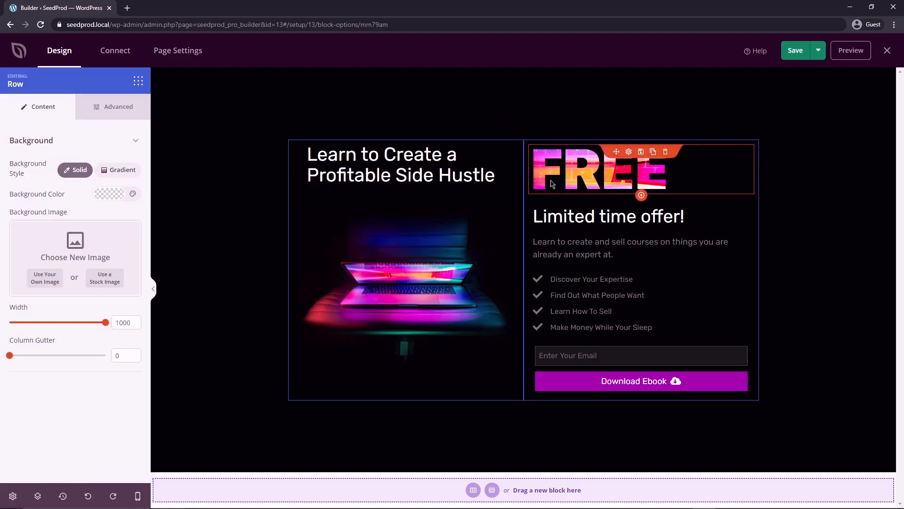
- Duplicate the 'Limited time offer!' headline under the FREE image, then show the sections library
left_click(582, 168)
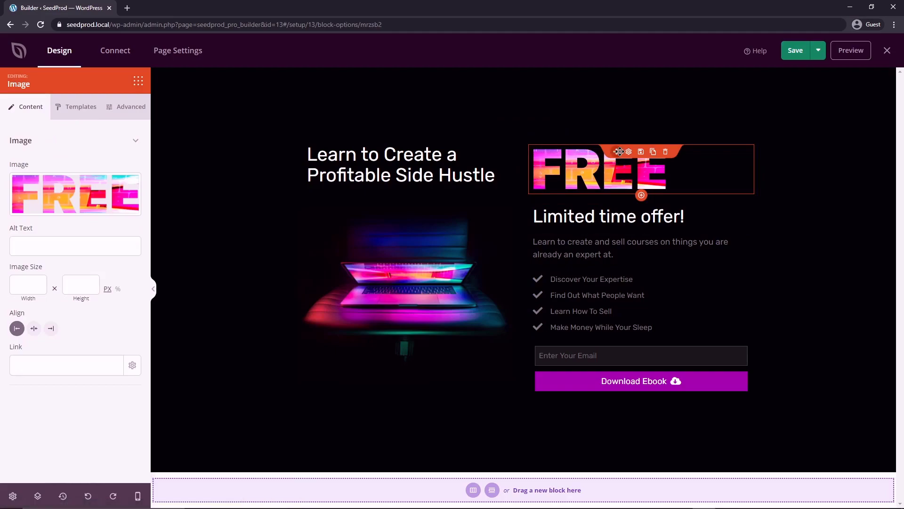
mouse_move(628, 152)
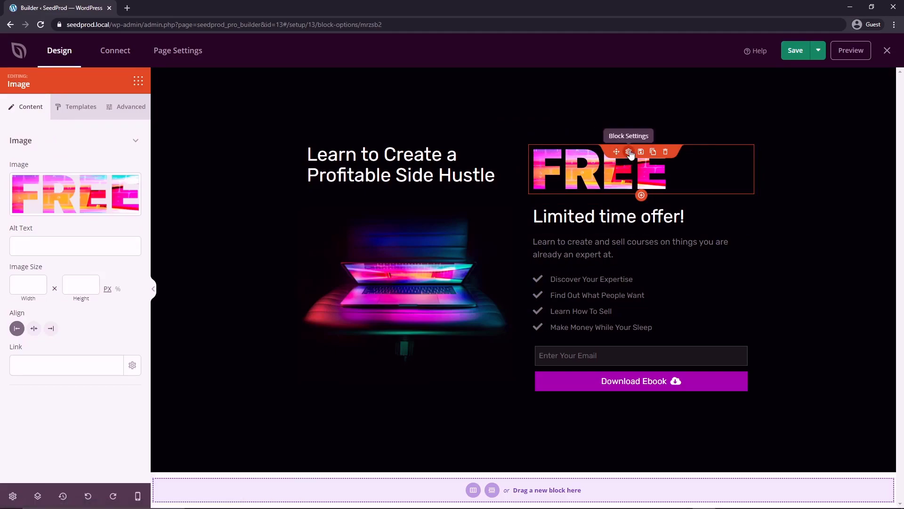
mouse_move(635, 169)
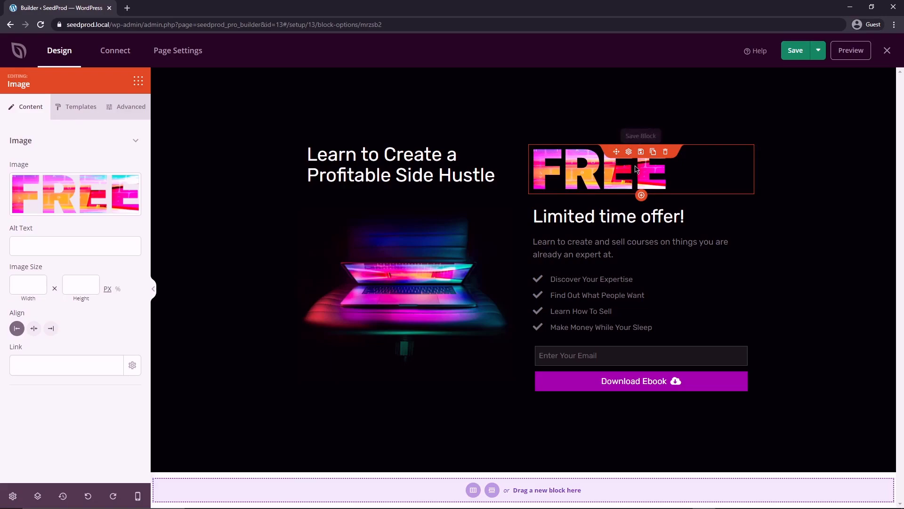
left_click(609, 217)
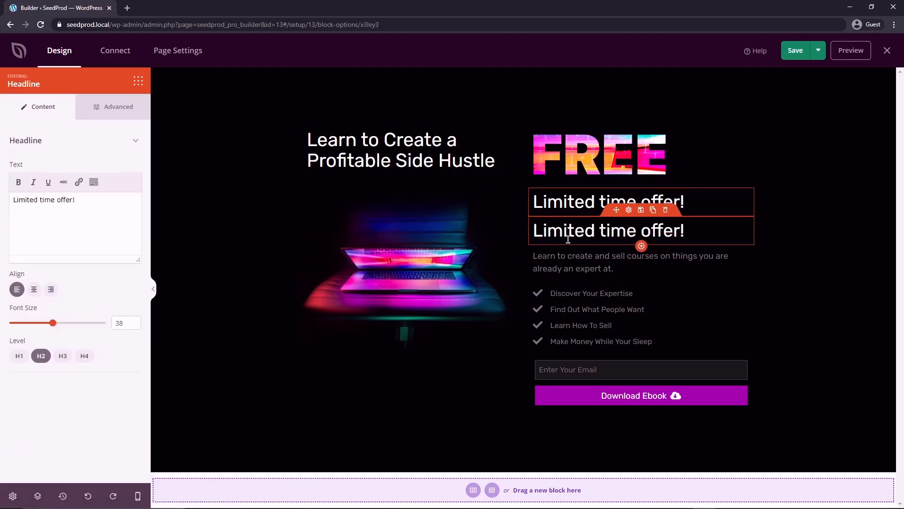
left_click(666, 209)
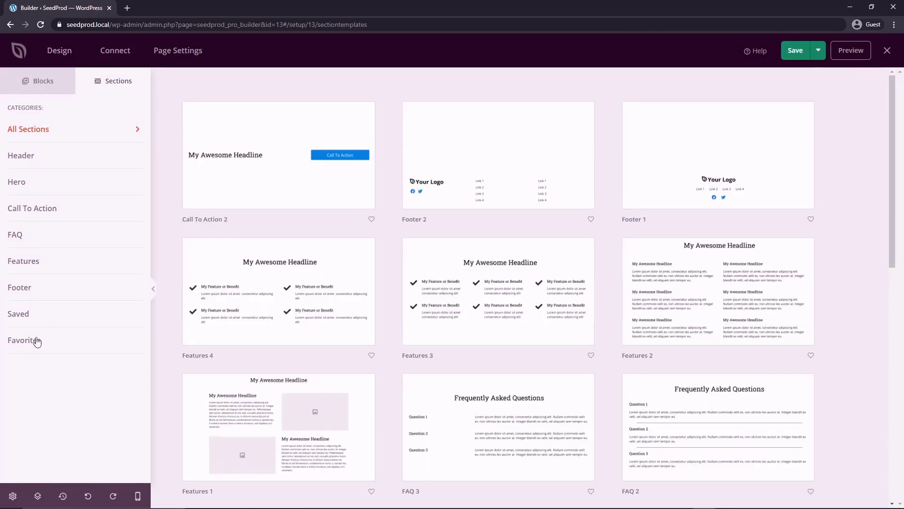
mouse_move(36, 239)
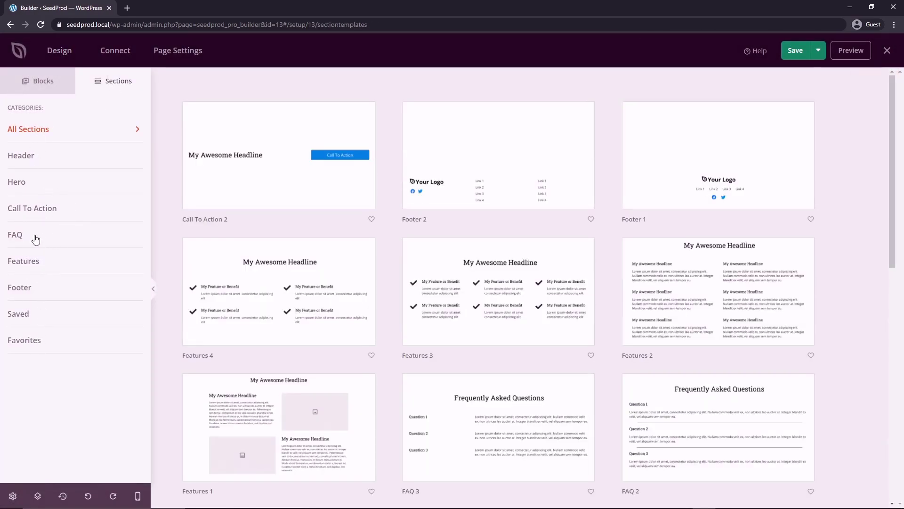
- Insert the Features 1 section below the hero, then delete it and confirm
left_click(23, 261)
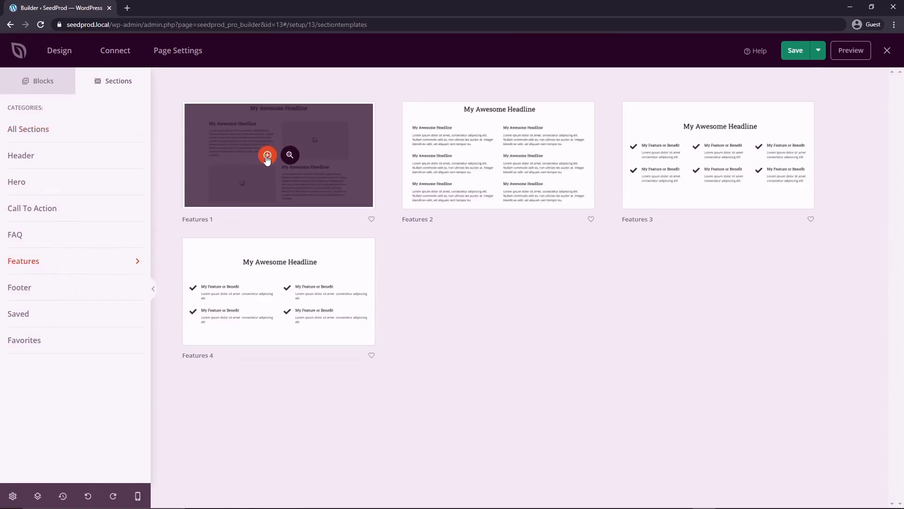
left_click(266, 157)
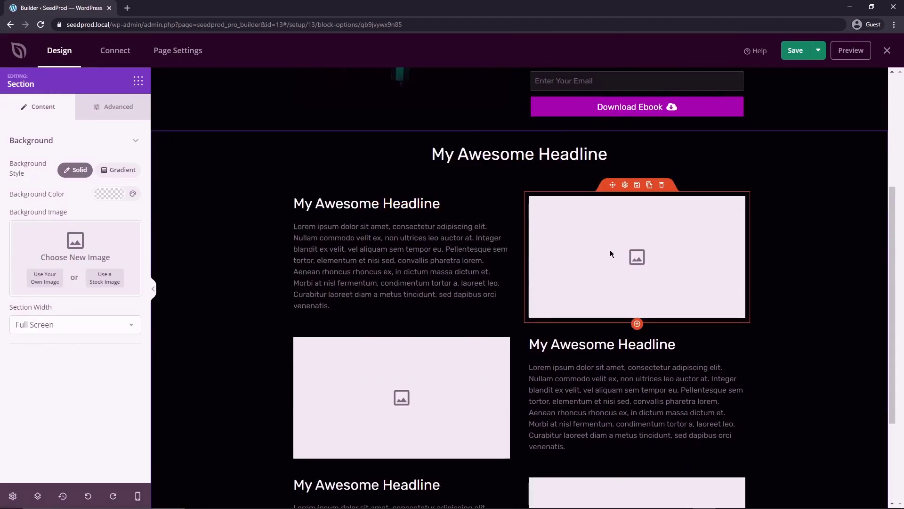
scroll("down", 3)
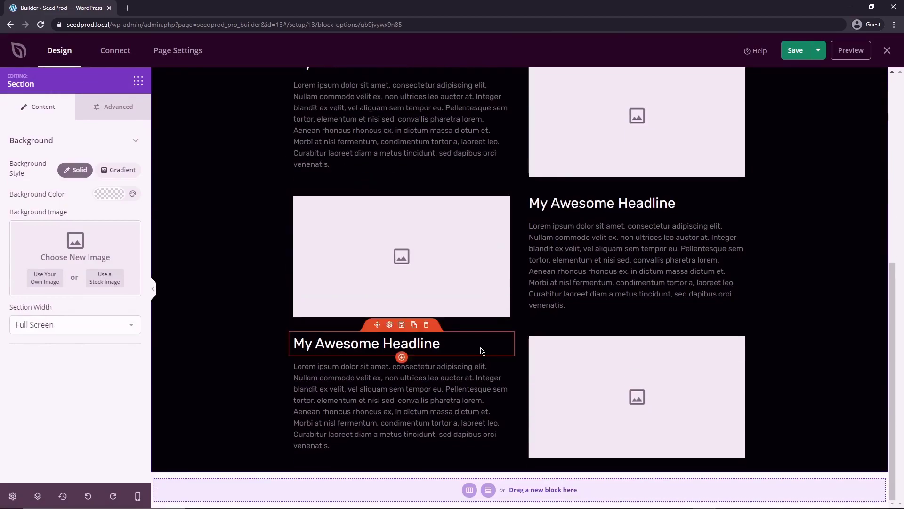
left_click(426, 324)
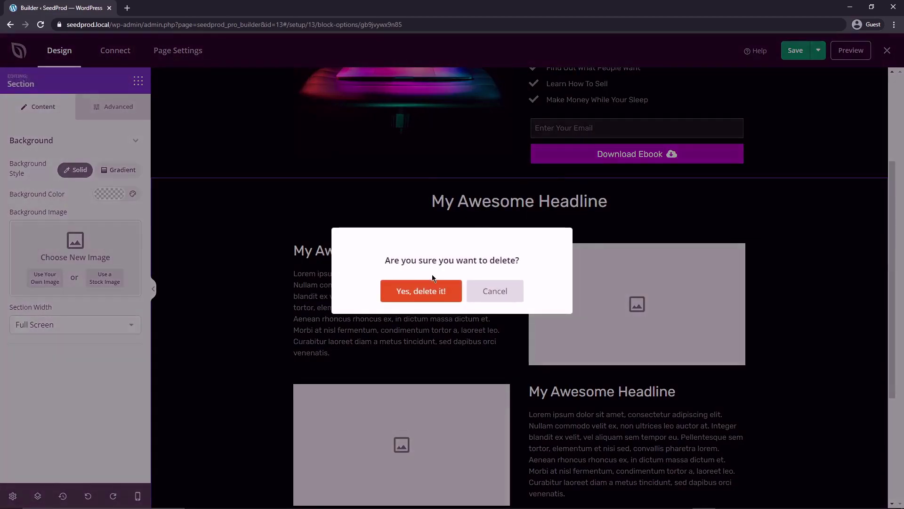
left_click(421, 291)
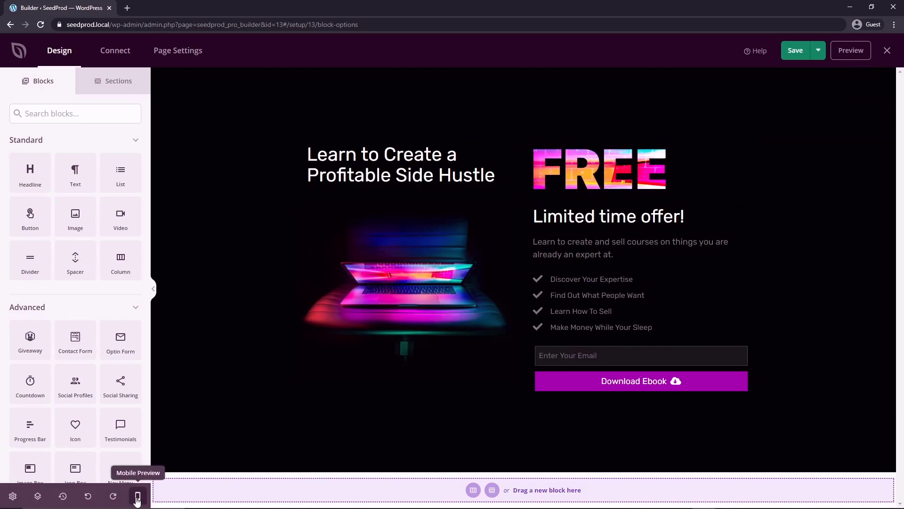
- In mobile preview, set the 'Learn to Create' headline to font size 26 and center it
left_click(137, 496)
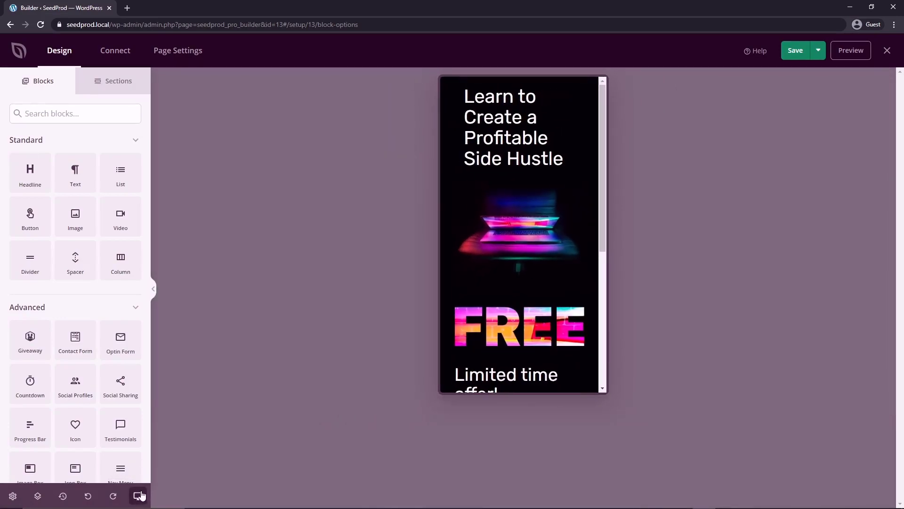
scroll("down", 3)
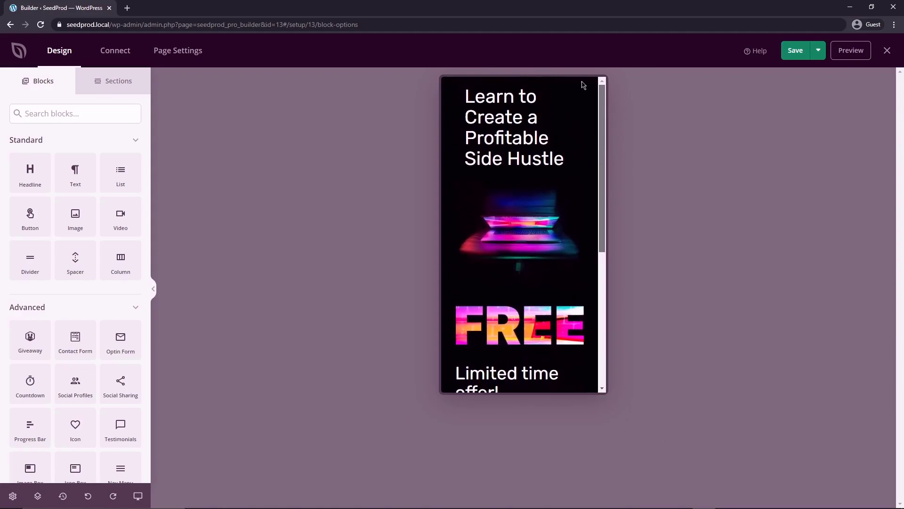
left_click(513, 127)
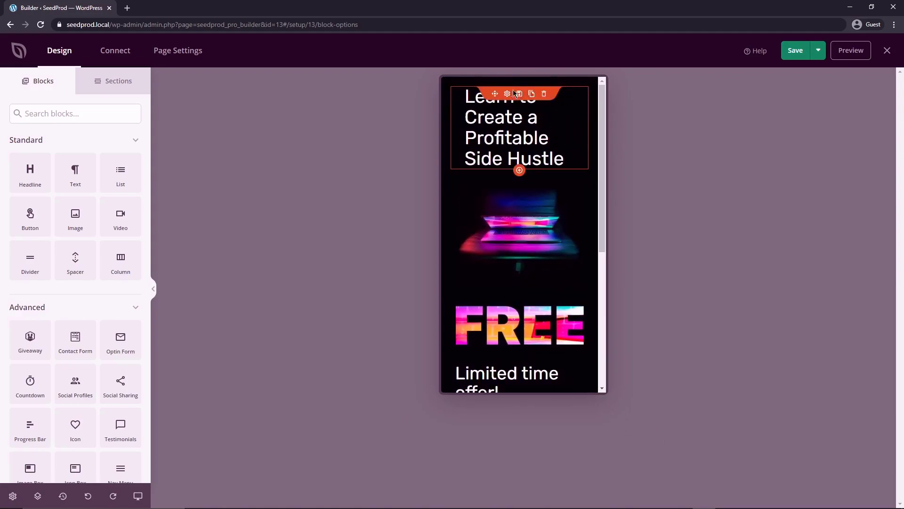
left_click(518, 93)
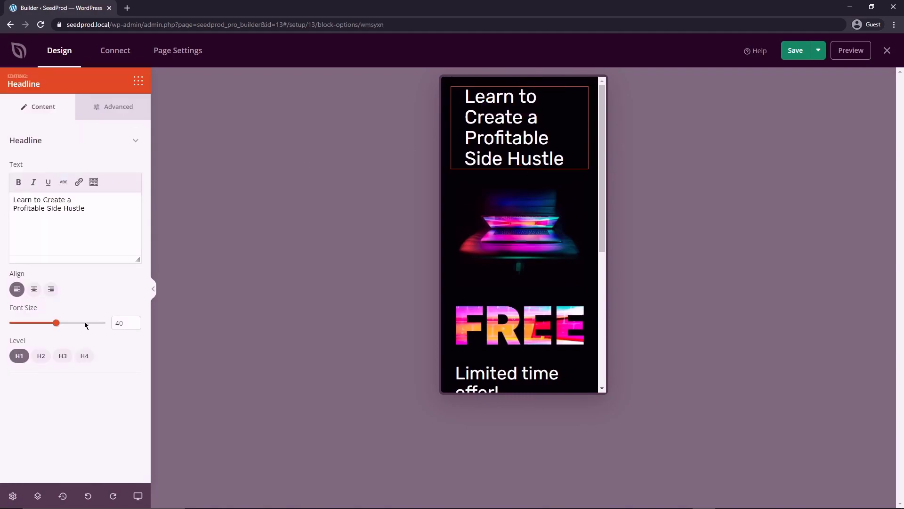
left_click_drag(56, 323, 46, 324)
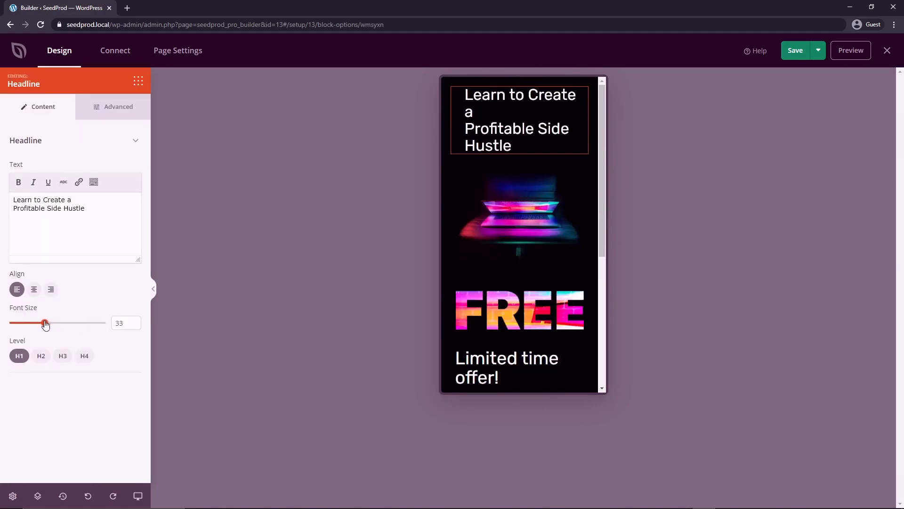
left_click_drag(45, 323, 33, 323)
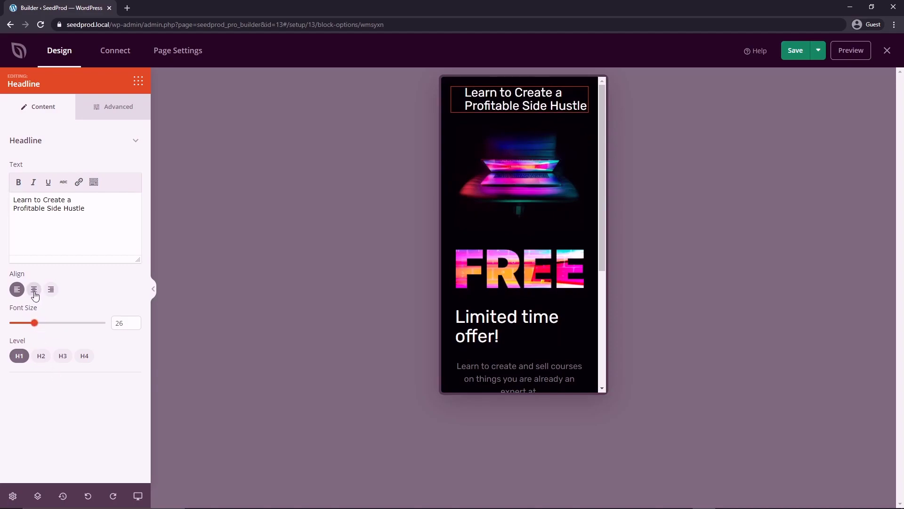
left_click(34, 289)
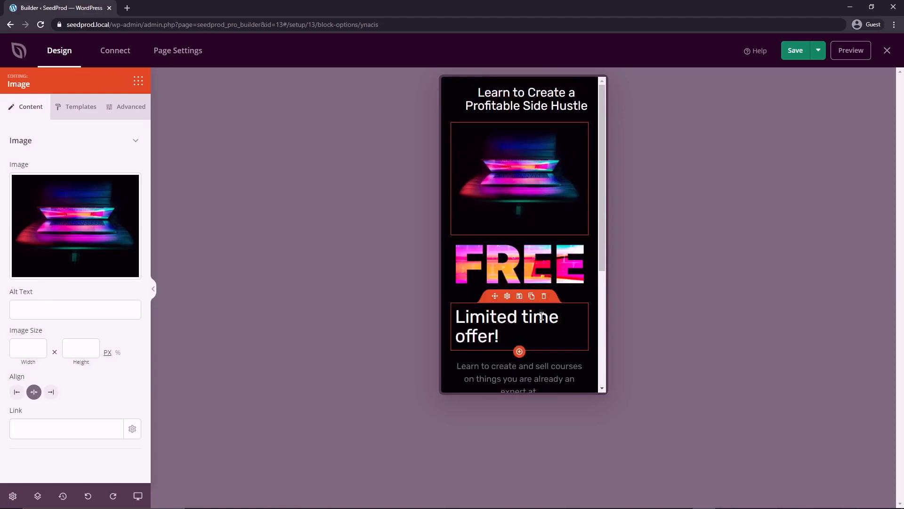
- Select the checklist of benefits to reach its icon library
left_click(506, 326)
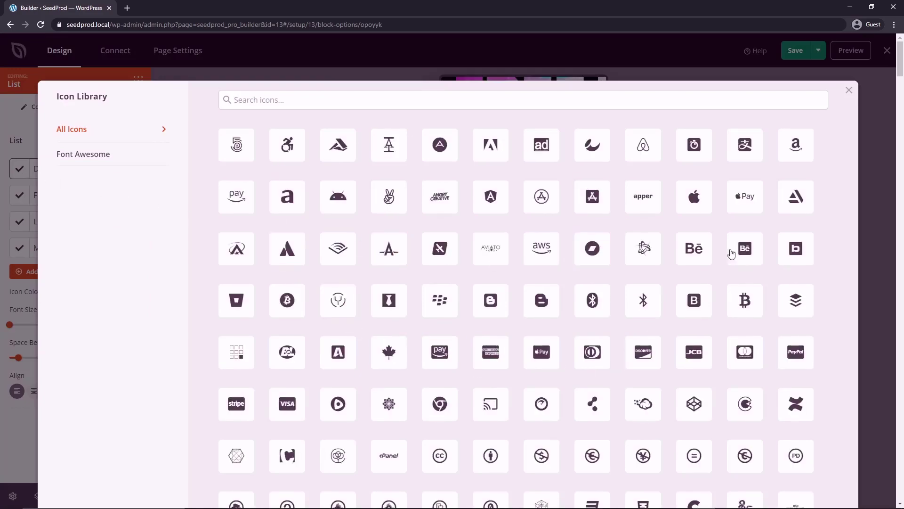
- Delete the duplicate Discover Your Expertise item and set checklist font size 17
left_click(849, 90)
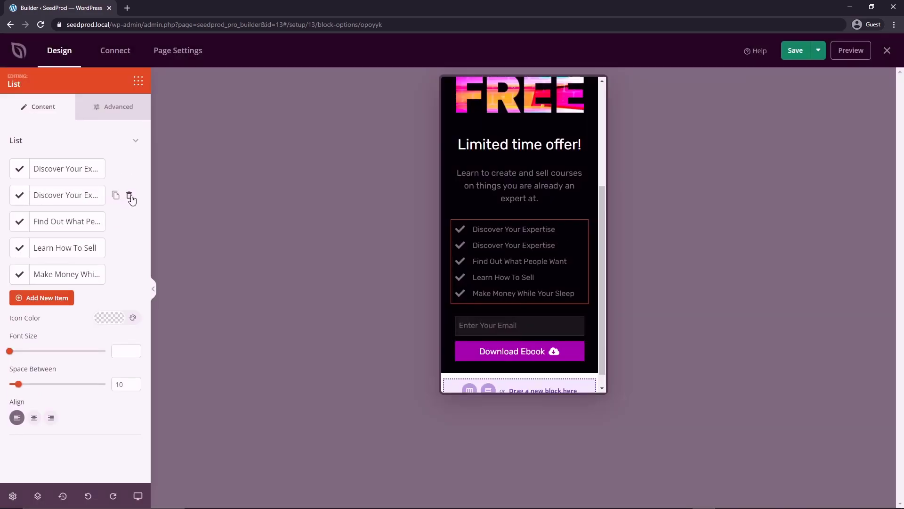
left_click(131, 198)
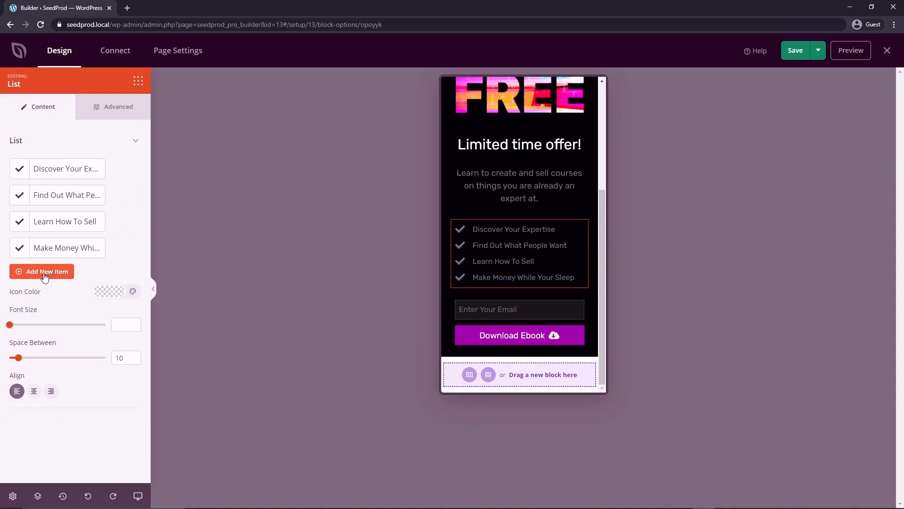
mouse_move(84, 332)
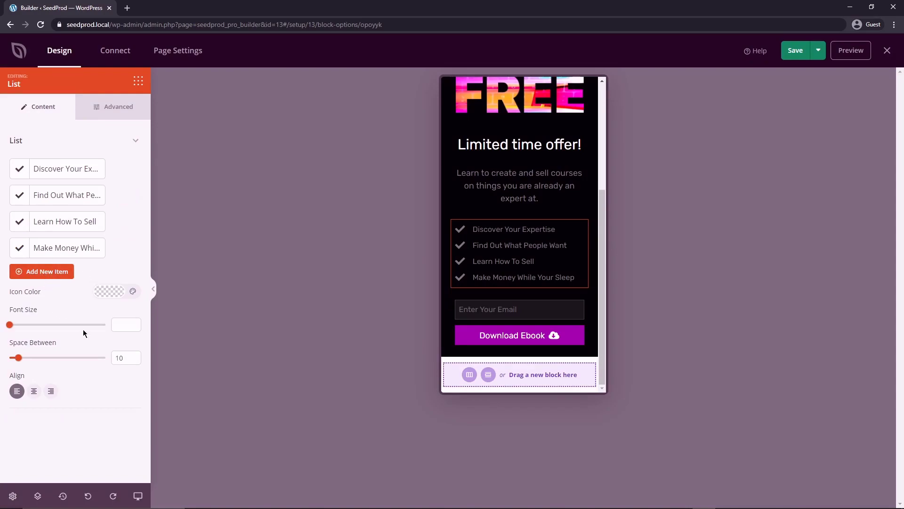
left_click(109, 291)
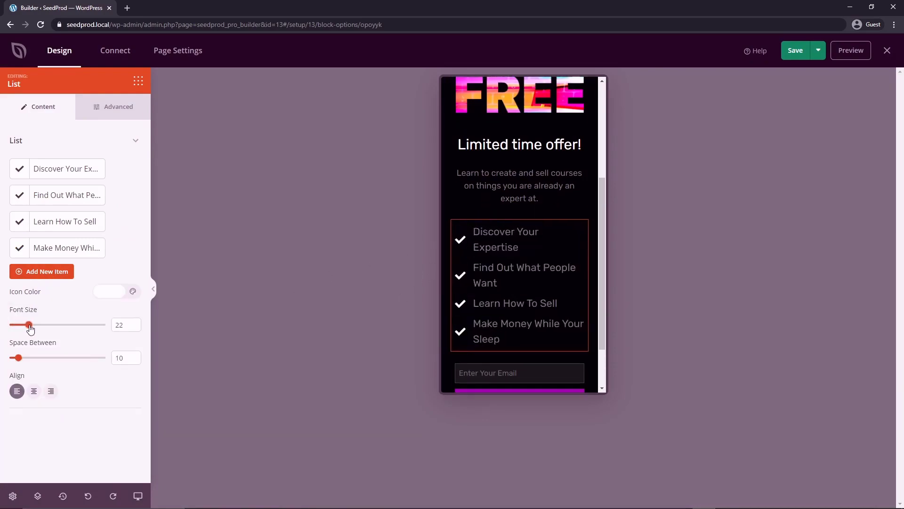
left_click_drag(30, 325, 20, 325)
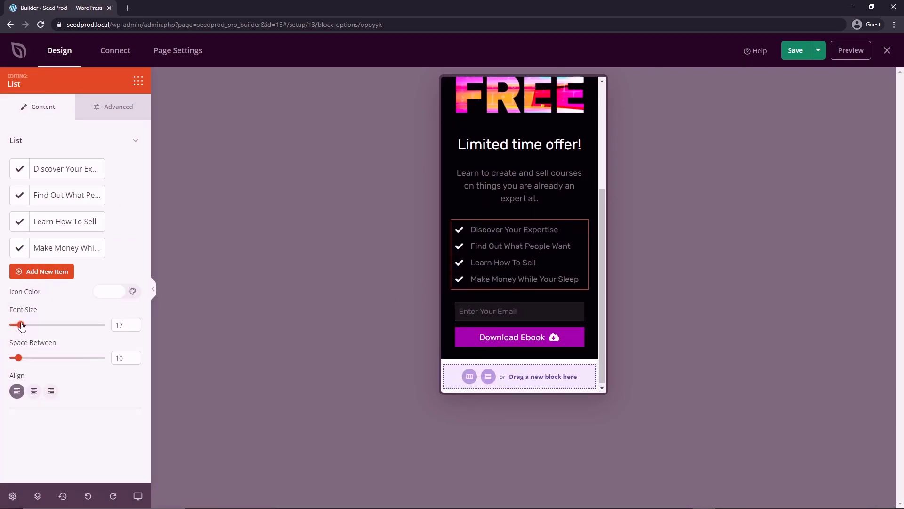
- Set checklist spacing to 10, then toggle the optin form's Name field on and off
left_click_drag(19, 358, 42, 358)
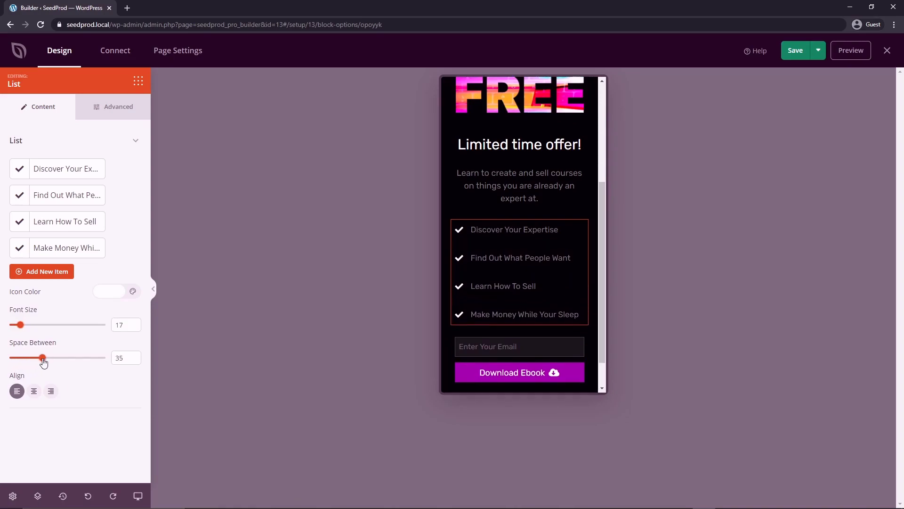
left_click_drag(43, 358, 13, 358)
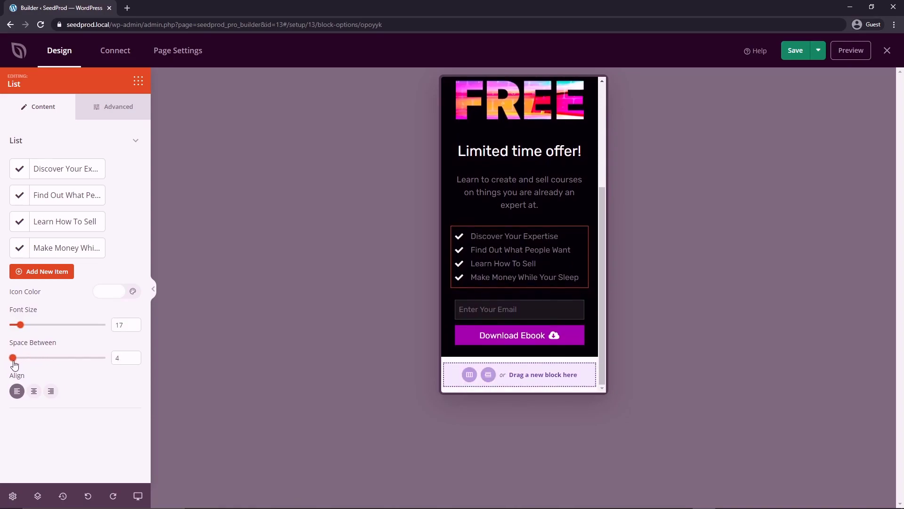
left_click_drag(12, 358, 16, 358)
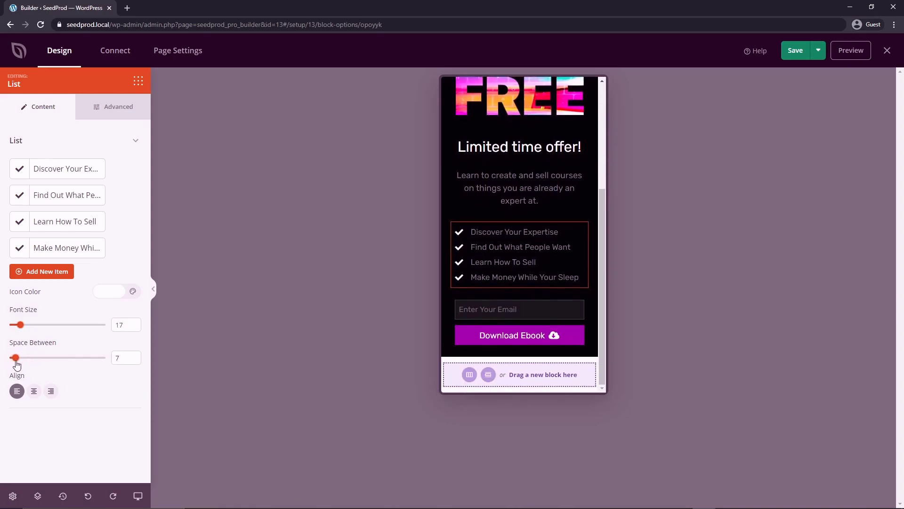
left_click_drag(16, 358, 23, 358)
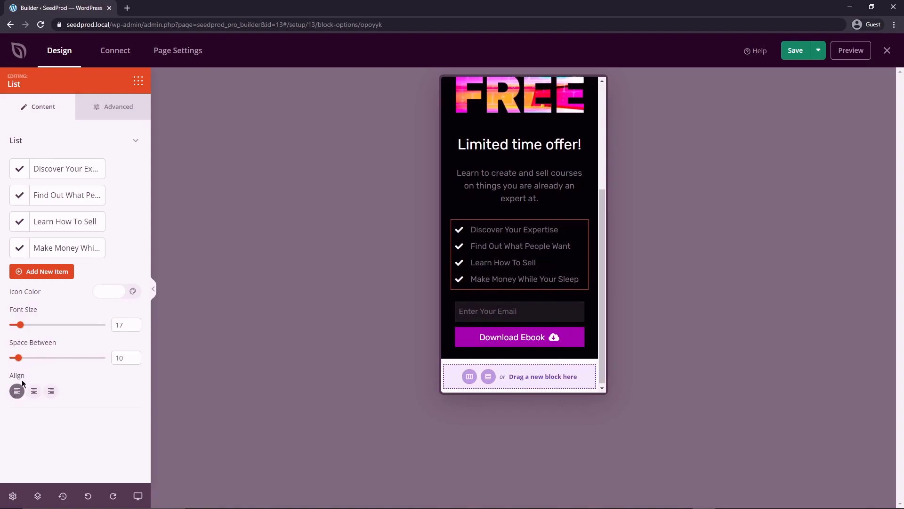
mouse_move(119, 116)
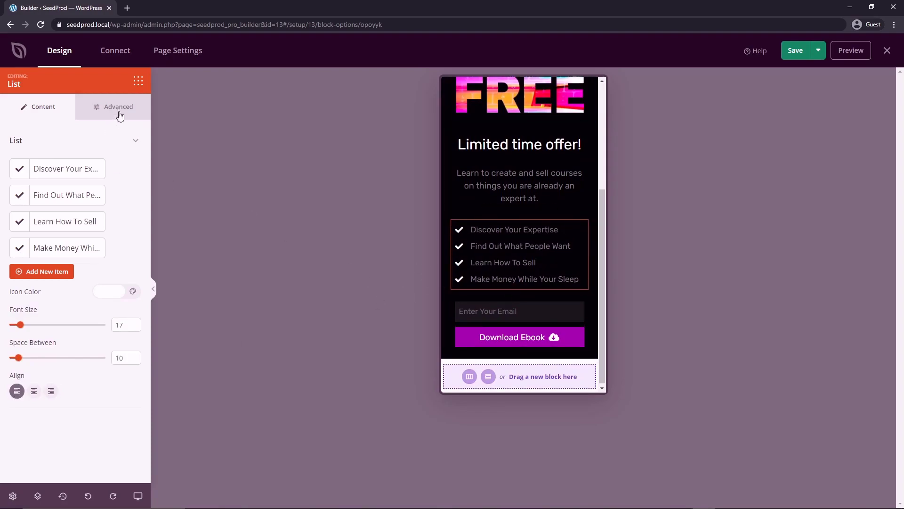
left_click(119, 107)
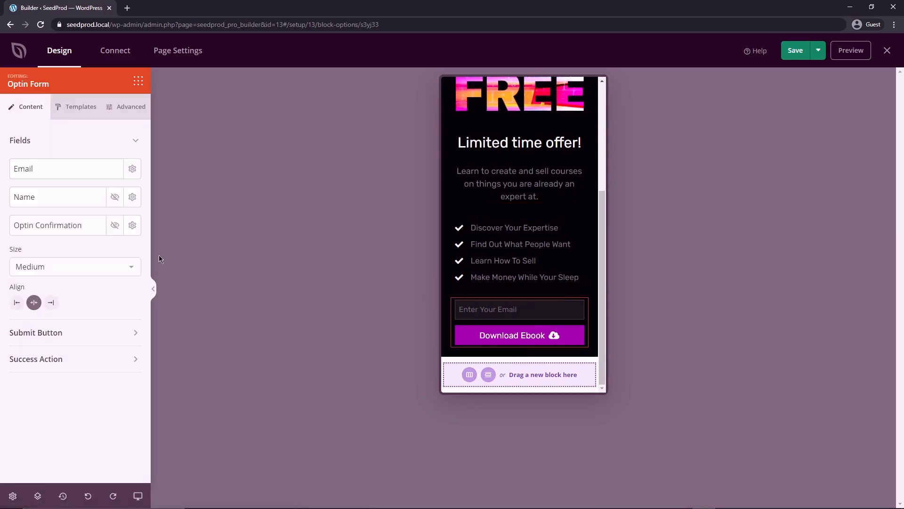
left_click(115, 197)
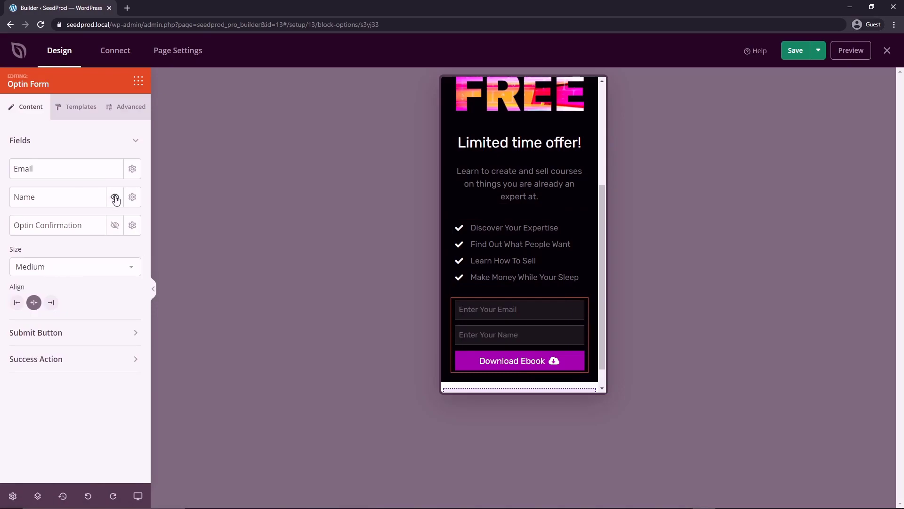
left_click(115, 197)
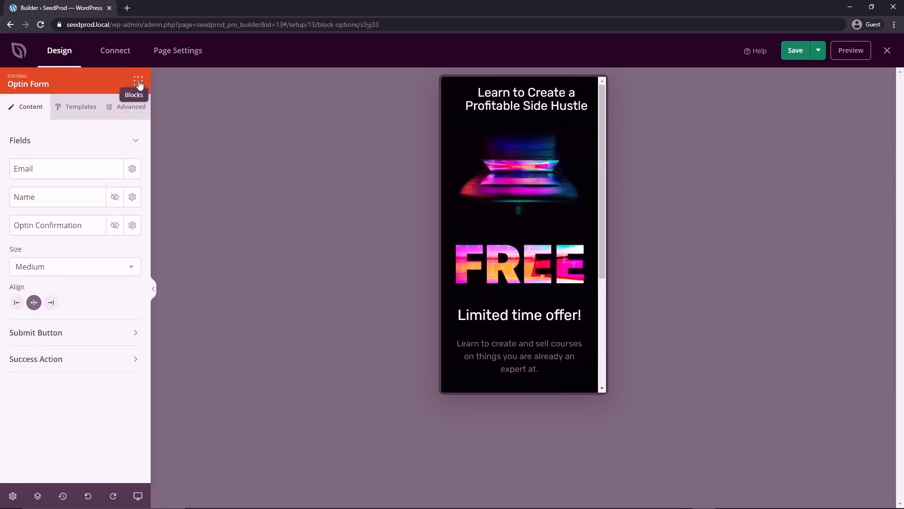
- Add a YouTube video block and a testimonial block from the library, then remove them
left_click(139, 80)
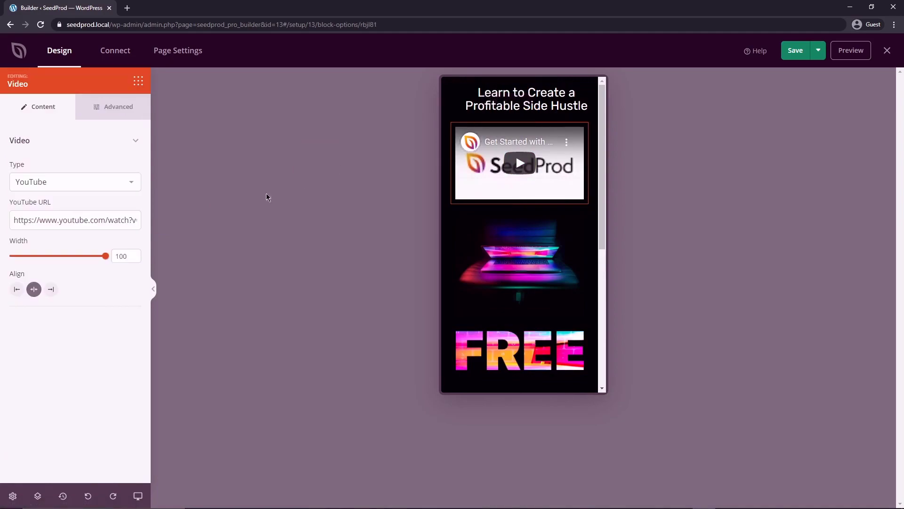
left_click(74, 182)
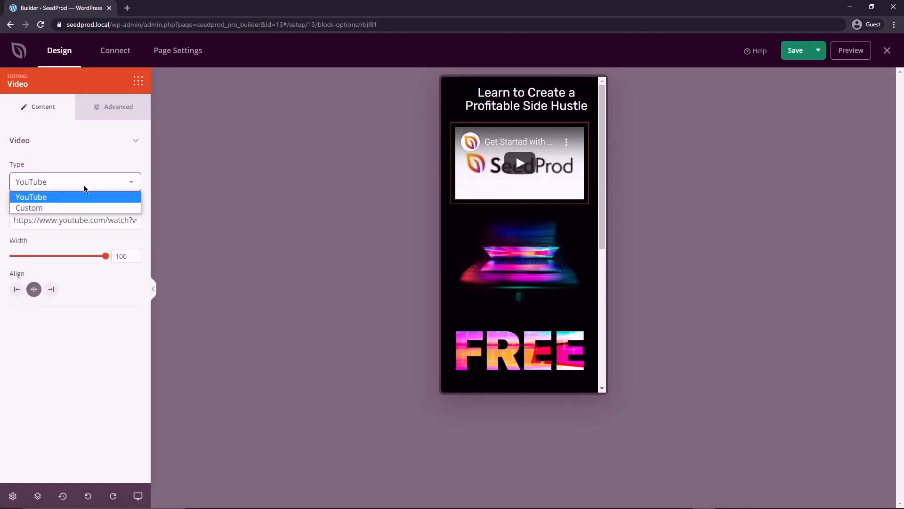
left_click(29, 207)
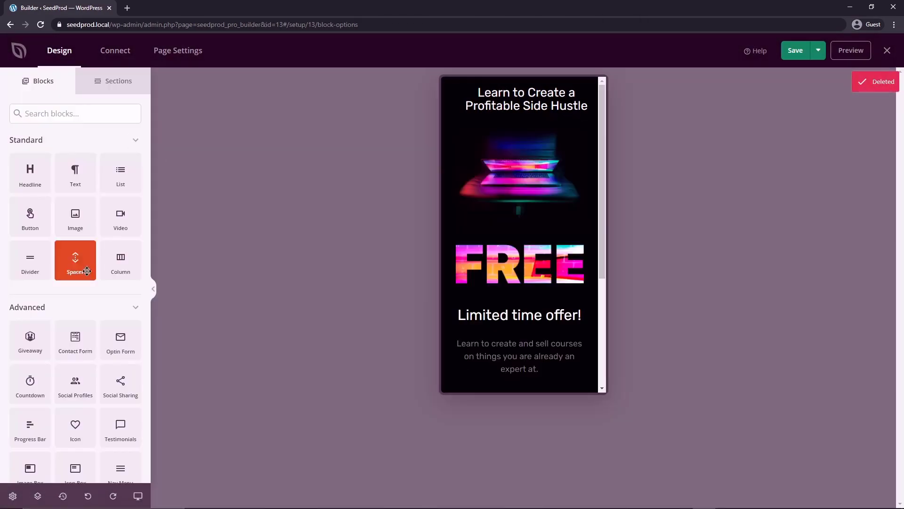
scroll("down", 3)
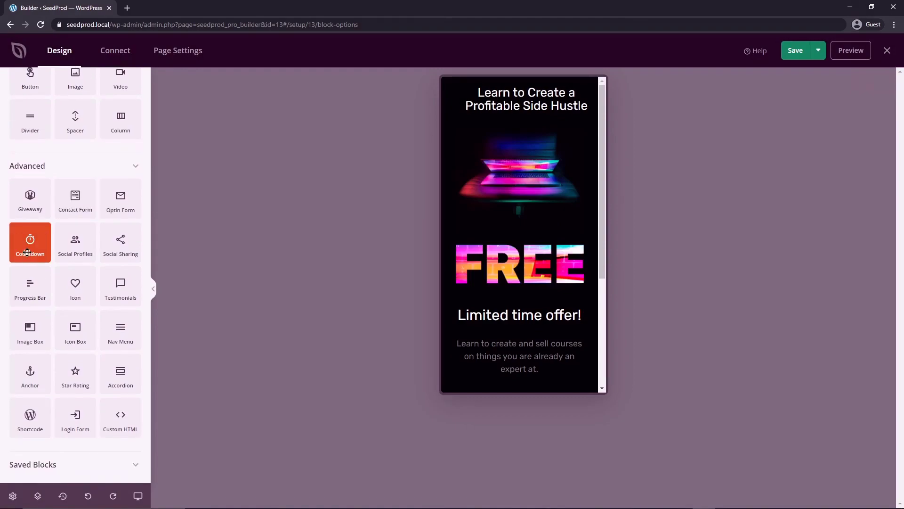
mouse_move(120, 198)
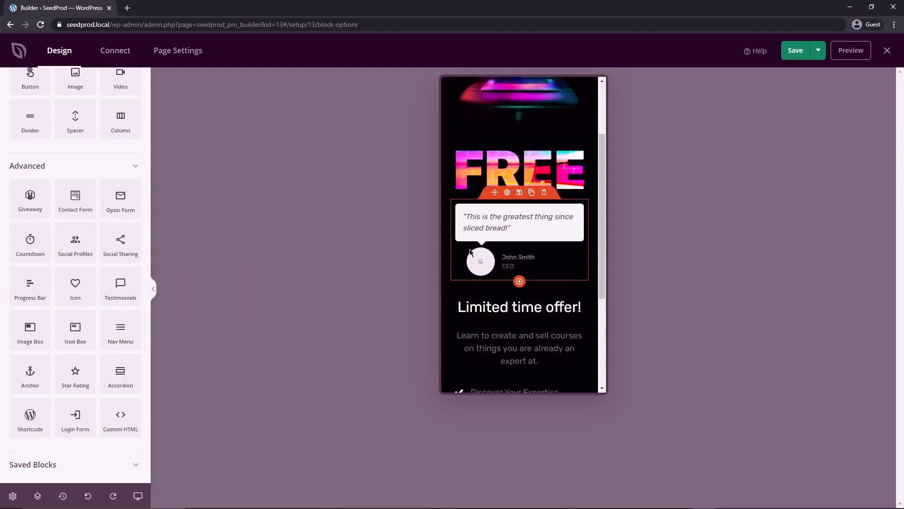
left_click(531, 192)
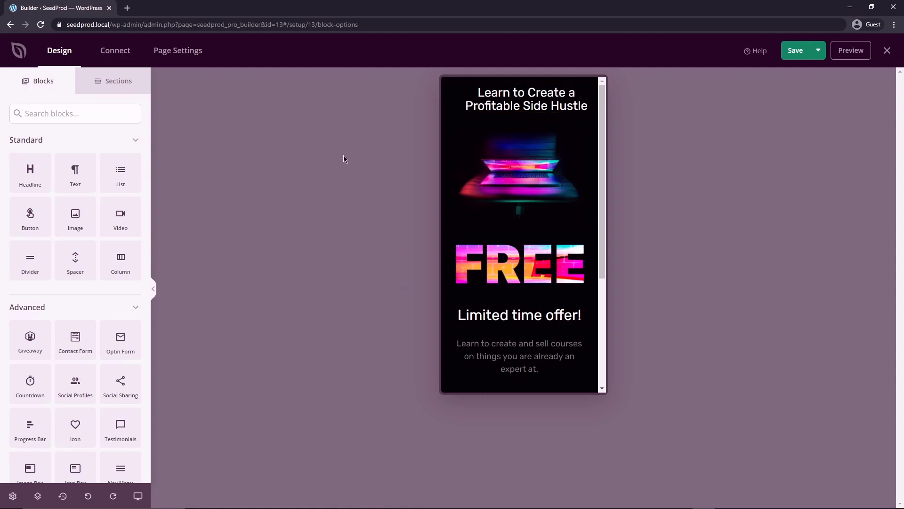
- Swap the laptop image for a stock photo of coffee cups
left_click(518, 178)
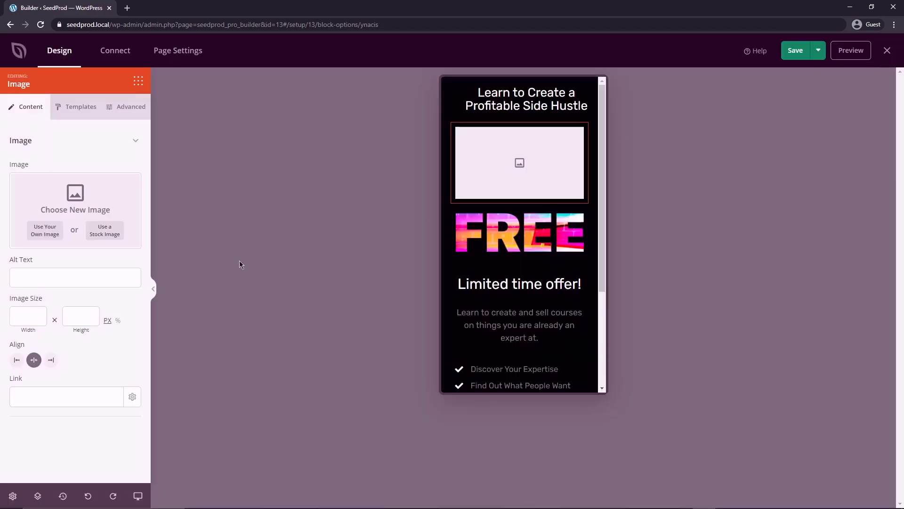
left_click(105, 230)
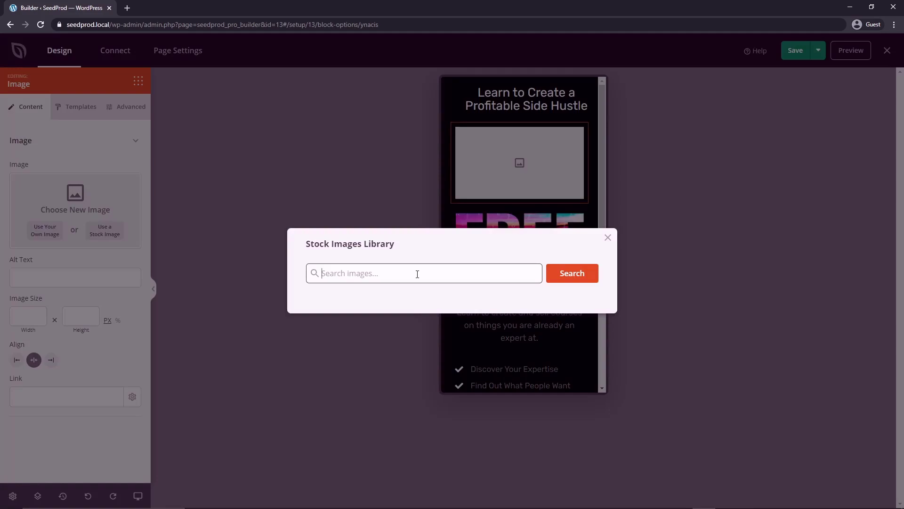
left_click(572, 273)
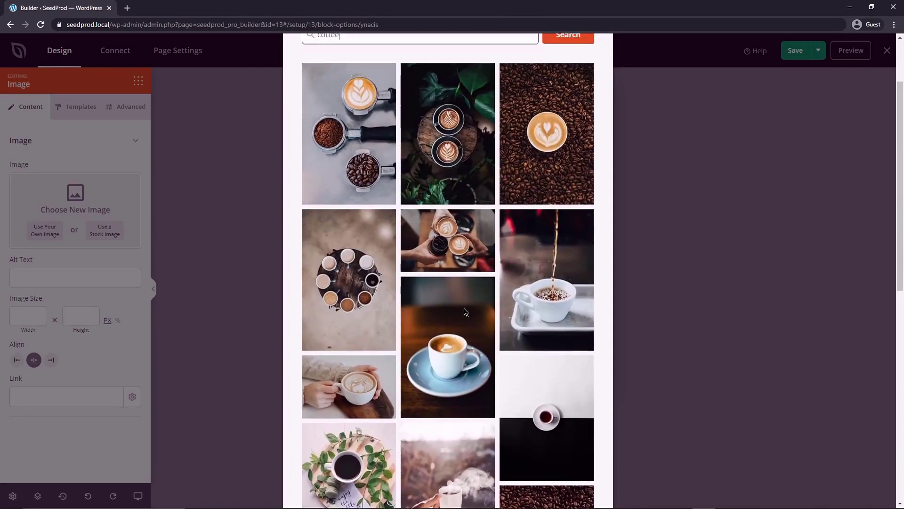
scroll("down", 3)
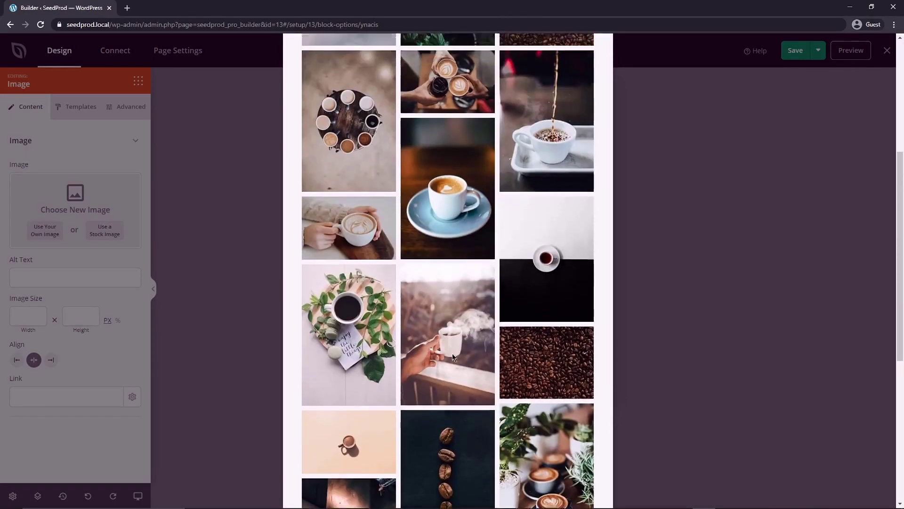
left_click(447, 81)
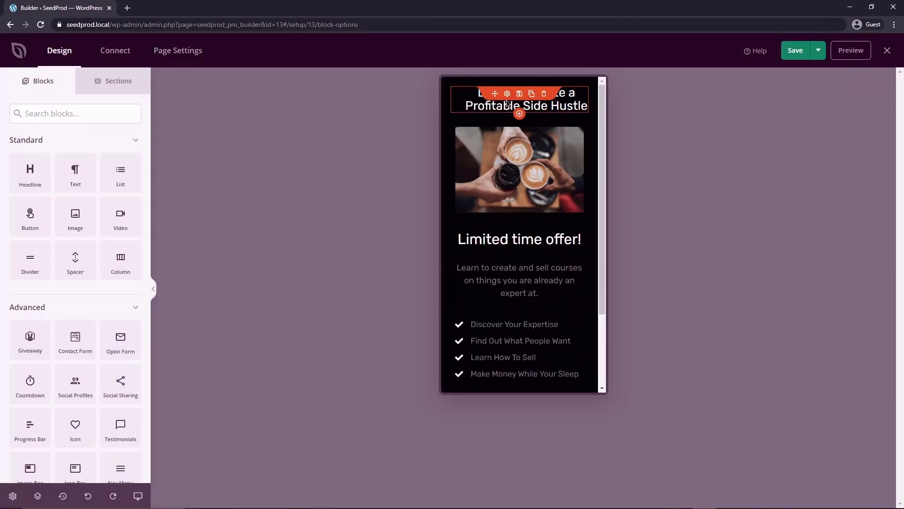
- Colour the top side-hustle headline purple via the global colour swatch
left_click(507, 95)
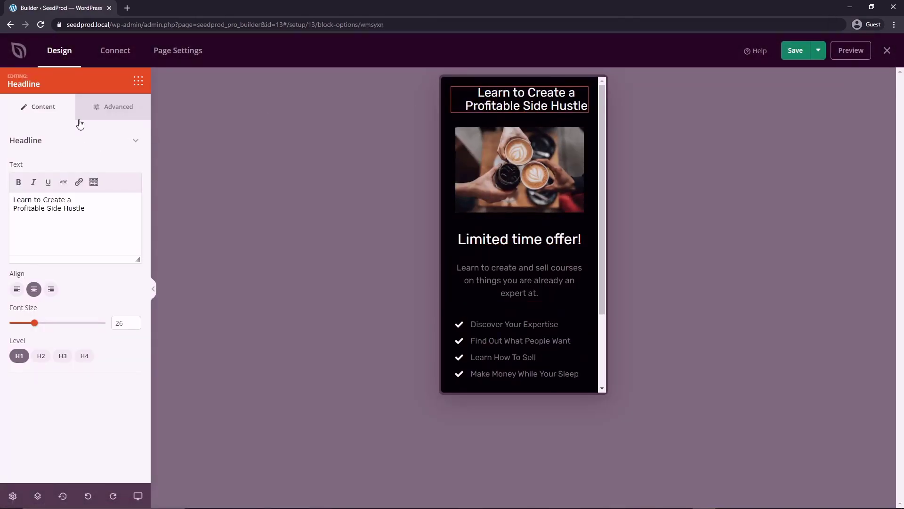
left_click(119, 106)
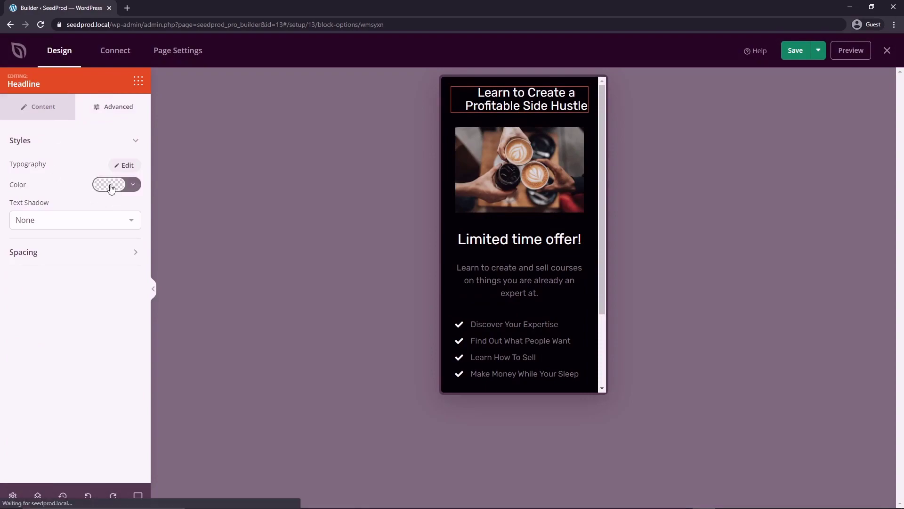
left_click(109, 184)
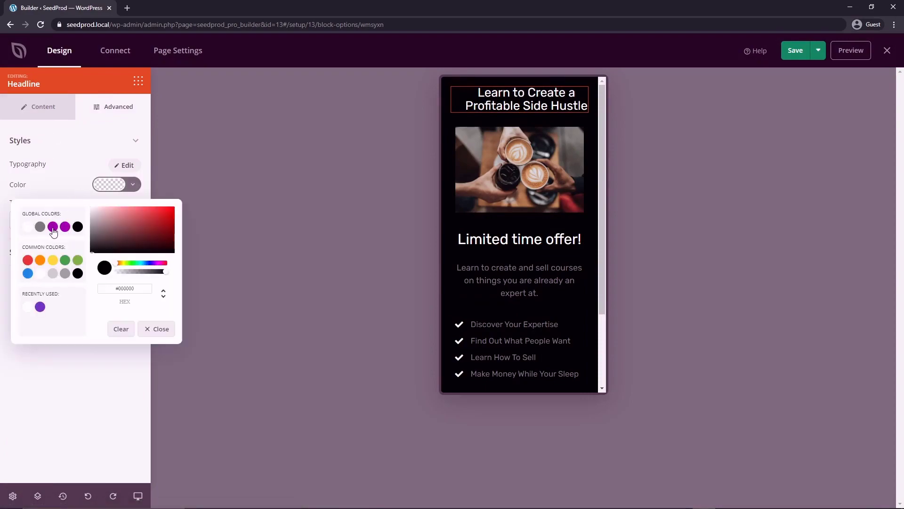
left_click(65, 227)
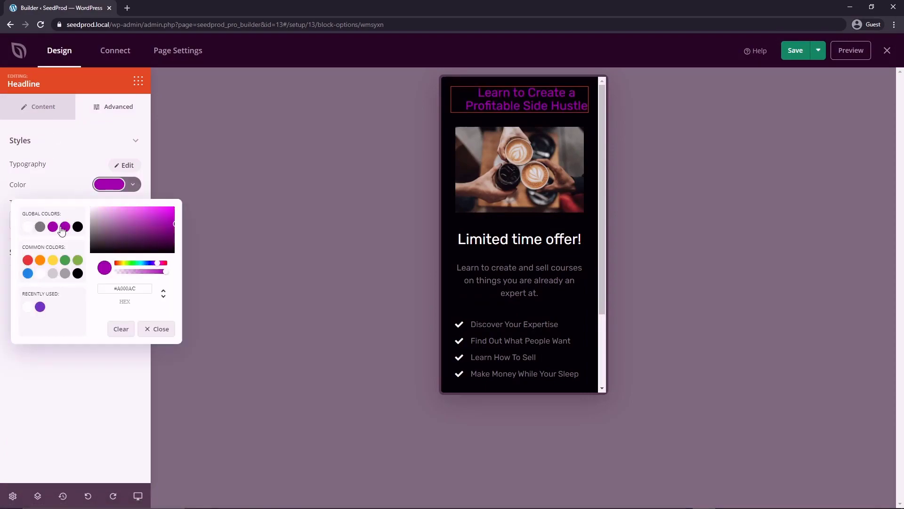
left_click(160, 329)
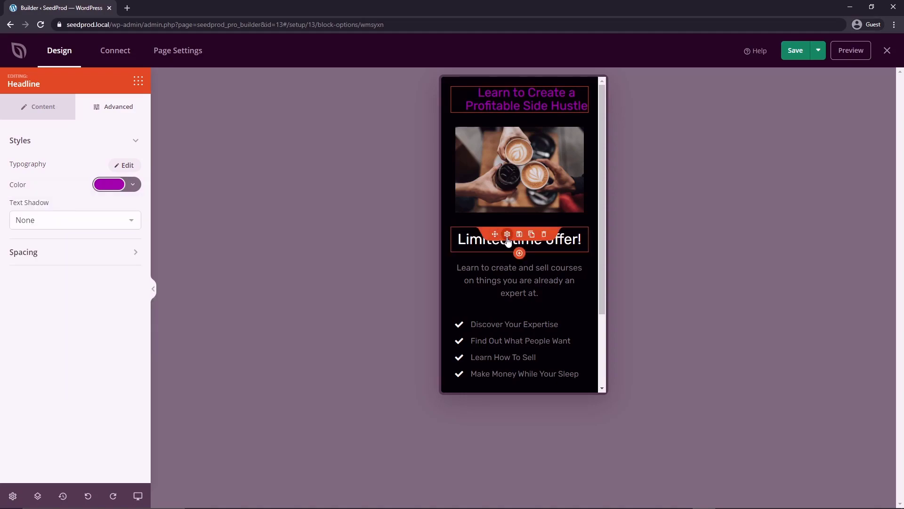
left_click(109, 183)
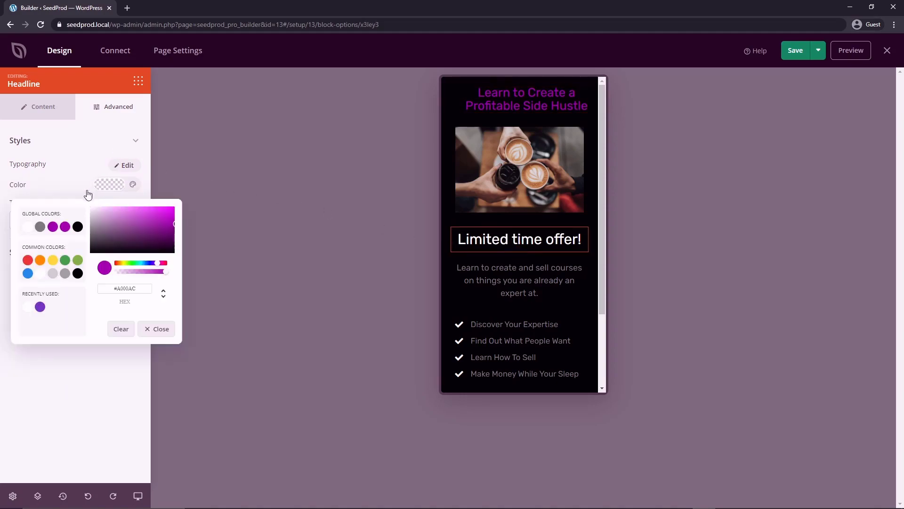
left_click(77, 227)
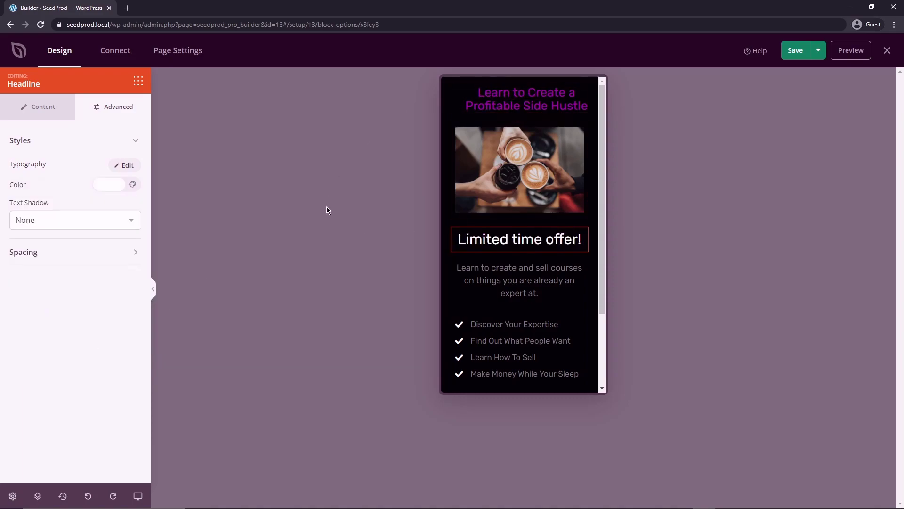
mouse_move(12, 496)
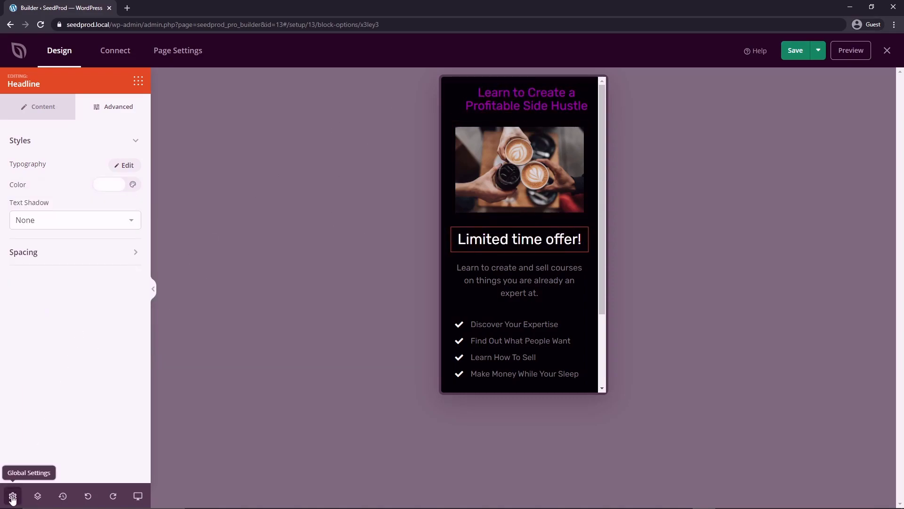
- Apply a global colour palette giving blue headings, dark grey background and white text
left_click(13, 497)
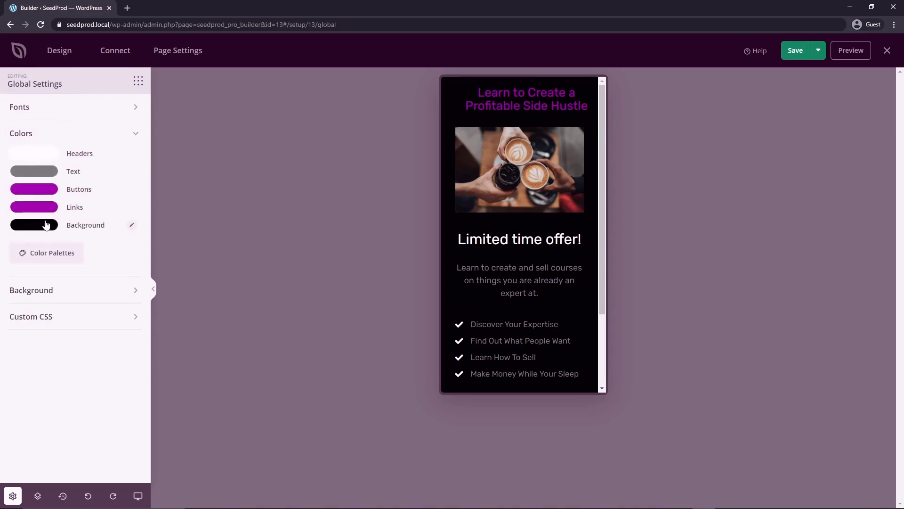
left_click(519, 98)
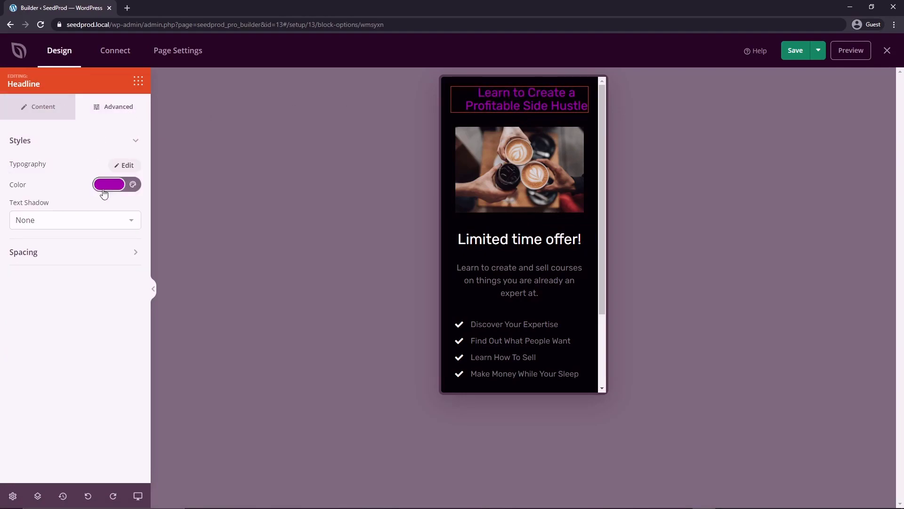
left_click(109, 183)
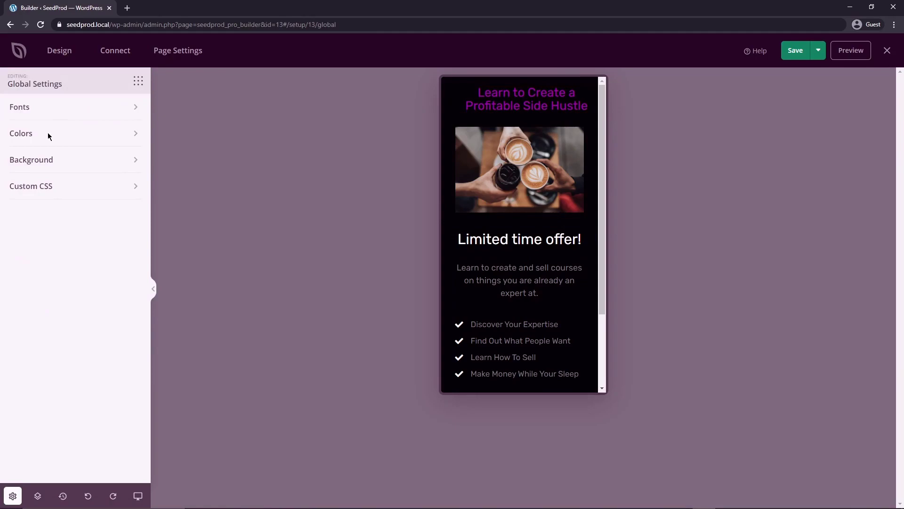
left_click(20, 133)
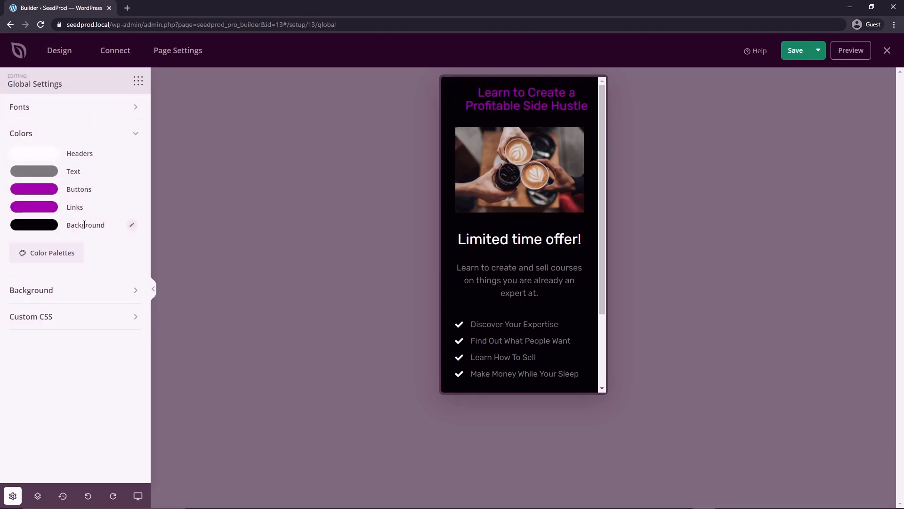
left_click(47, 252)
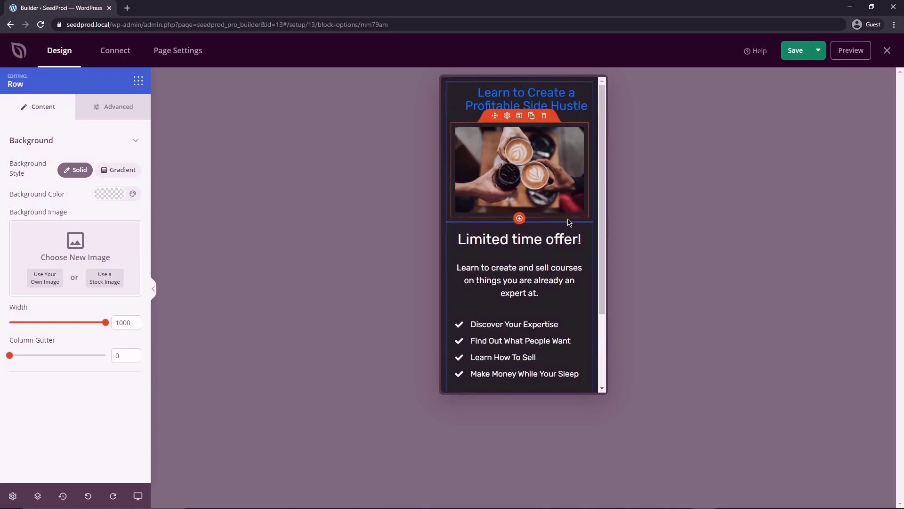
left_click(518, 238)
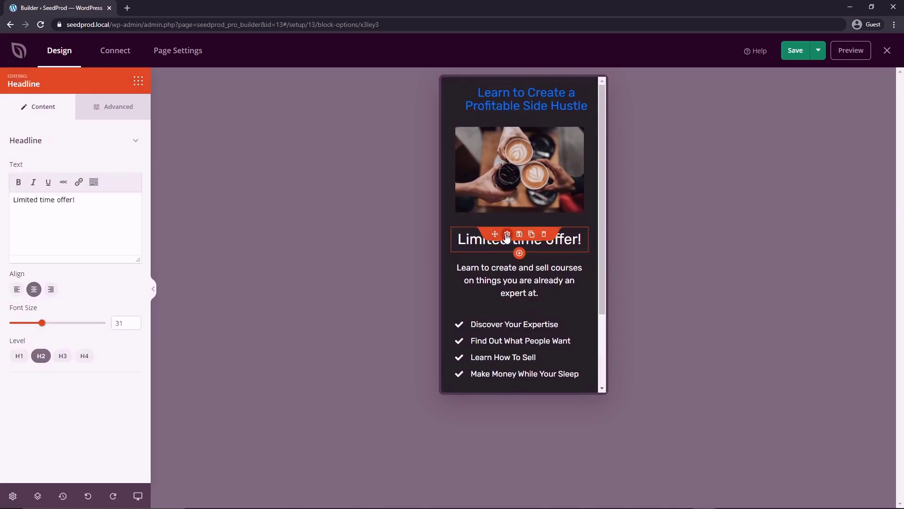
left_click(119, 107)
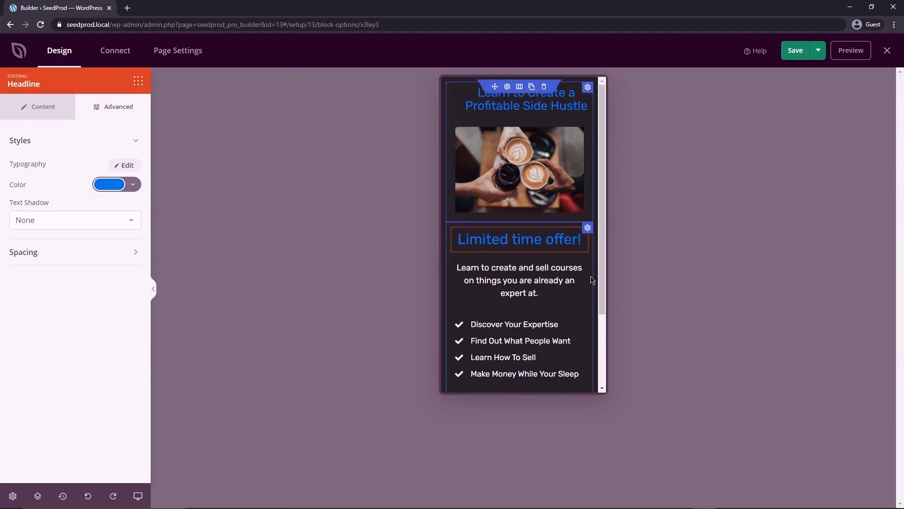
- Return to mobile layout and expand the optin form's Submit Button (Download Ebook) settings
scroll("down", 3)
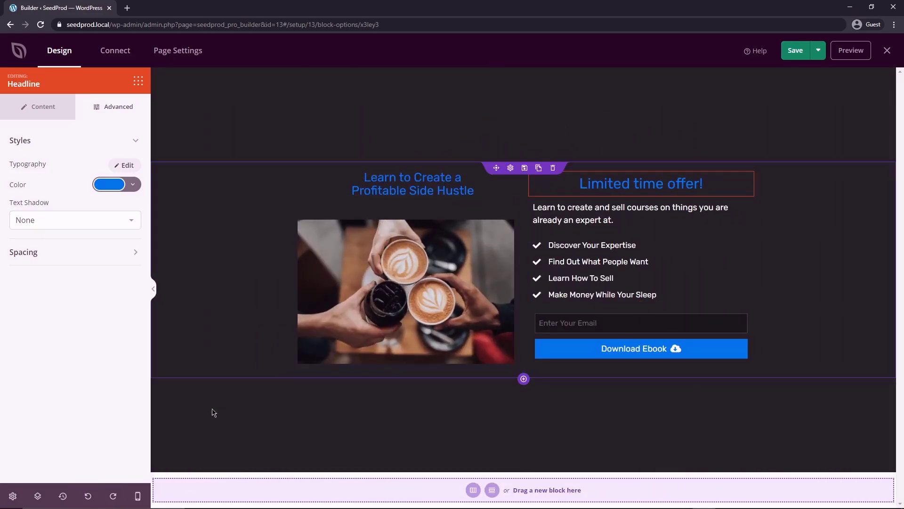
mouse_move(137, 497)
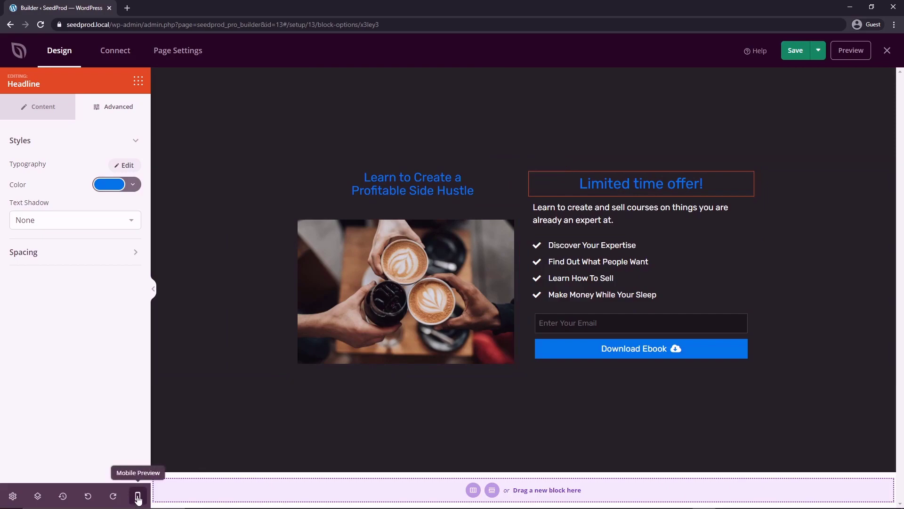
left_click(137, 497)
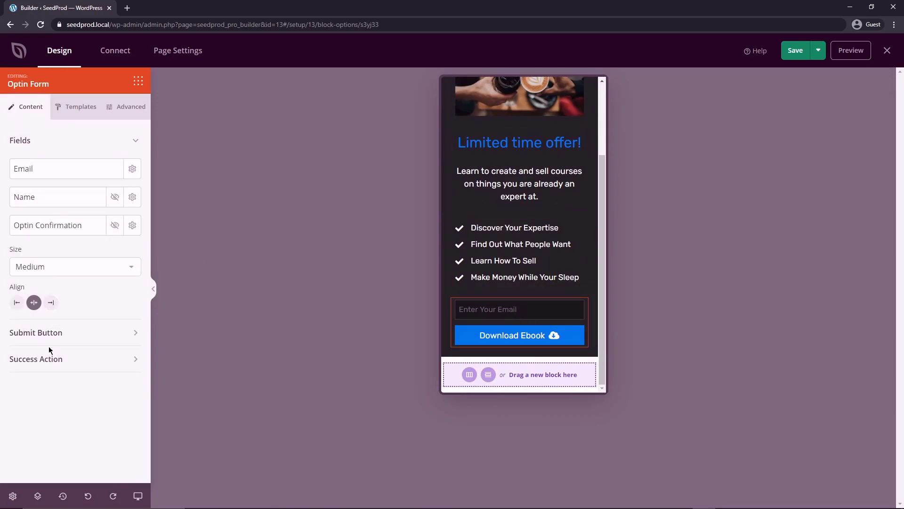
left_click(35, 333)
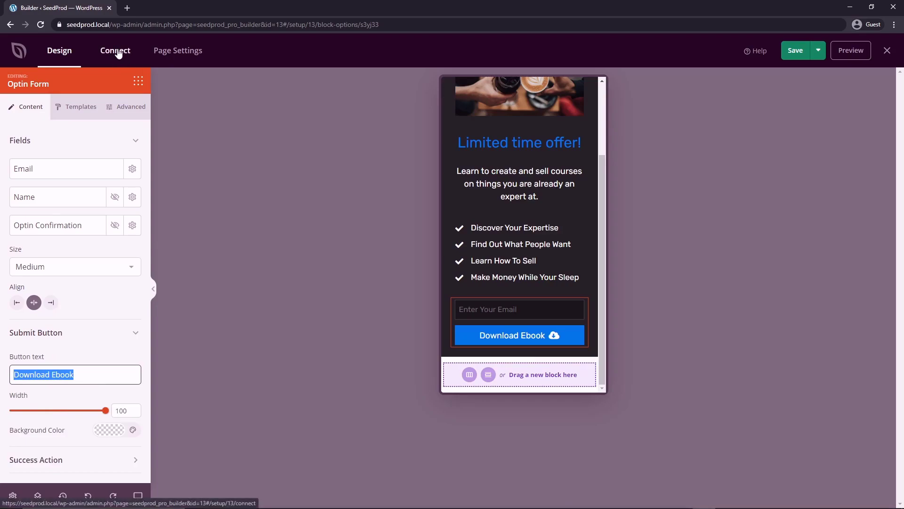
- Briefly start a Constant Contact connection in the Connect integrations, then close it unfilled
left_click(115, 50)
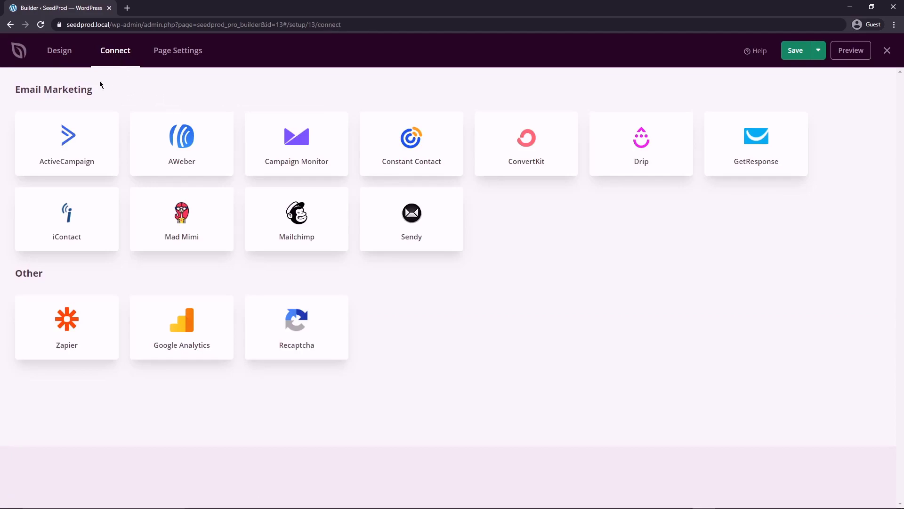
mouse_move(581, 233)
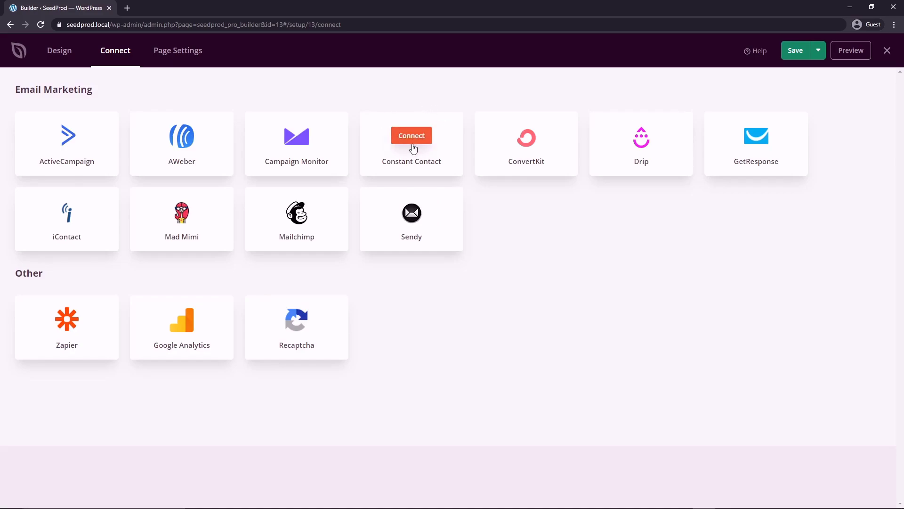
left_click(411, 136)
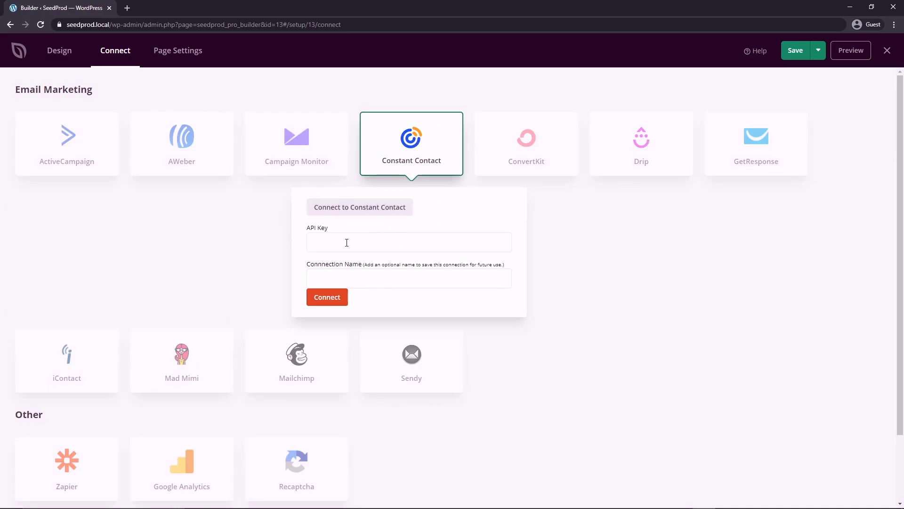
left_click(408, 242)
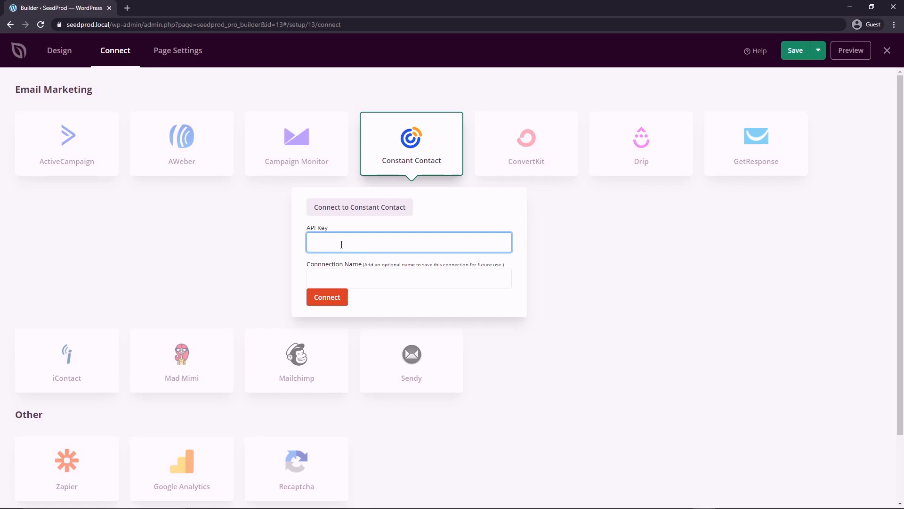
left_click(408, 278)
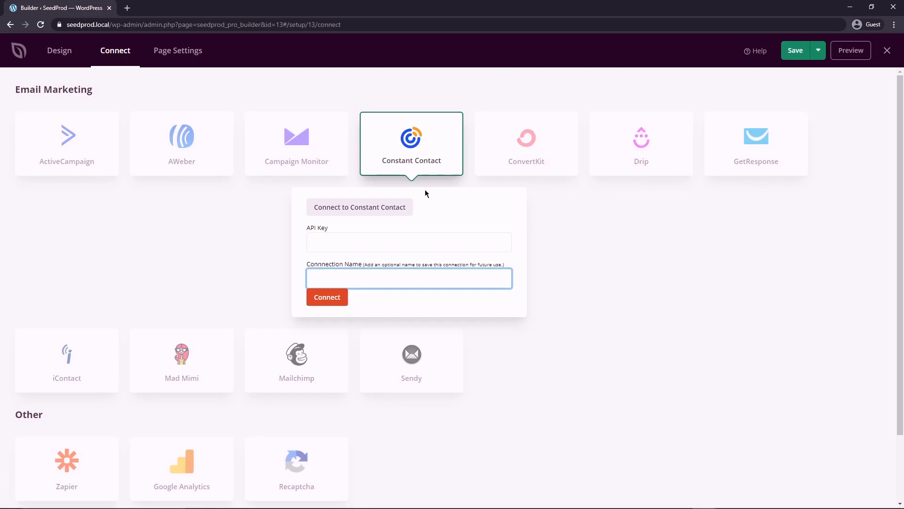
mouse_move(385, 89)
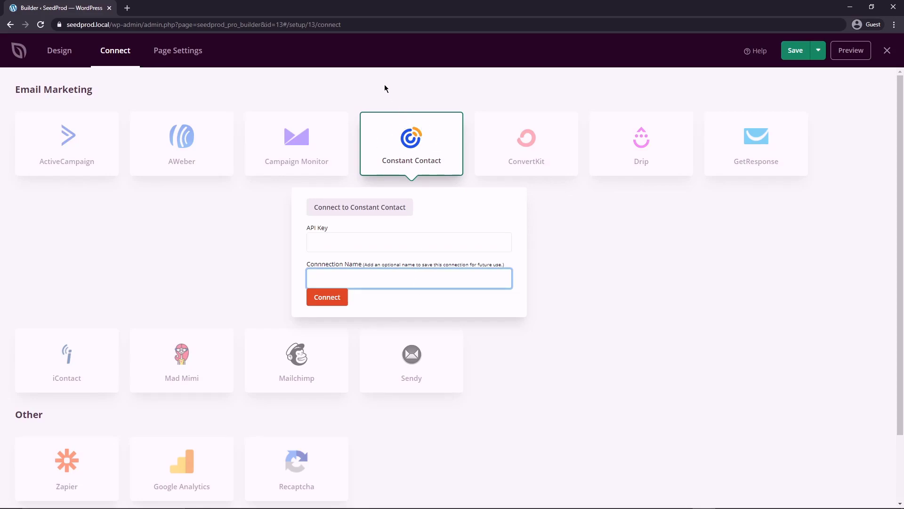
left_click(412, 143)
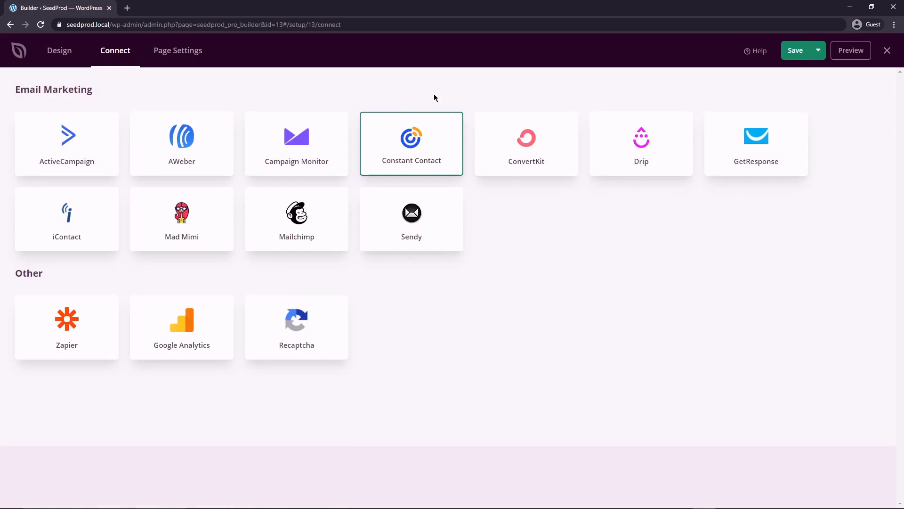
mouse_move(114, 65)
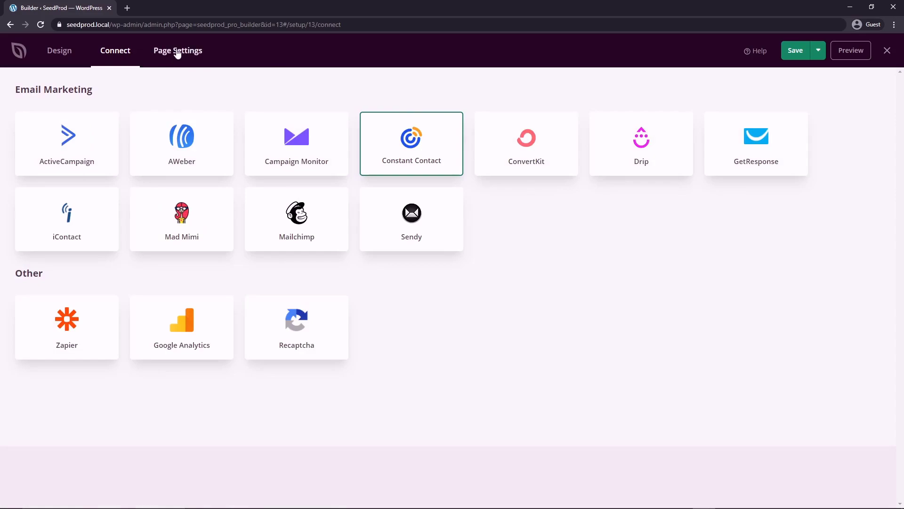
left_click(178, 50)
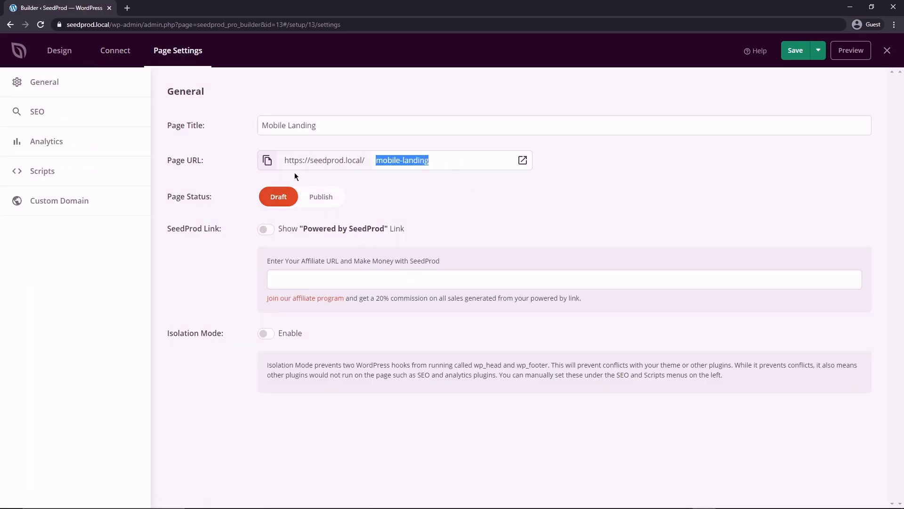
mouse_move(818, 80)
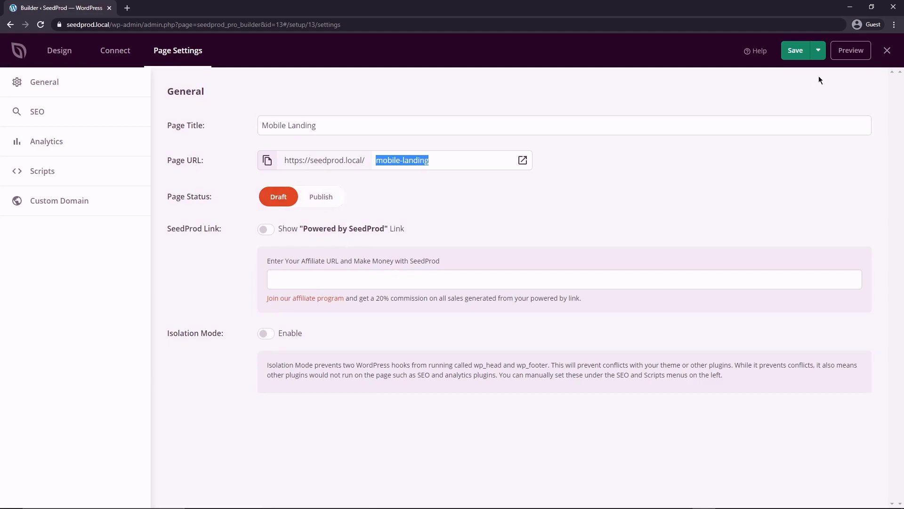
left_click(819, 49)
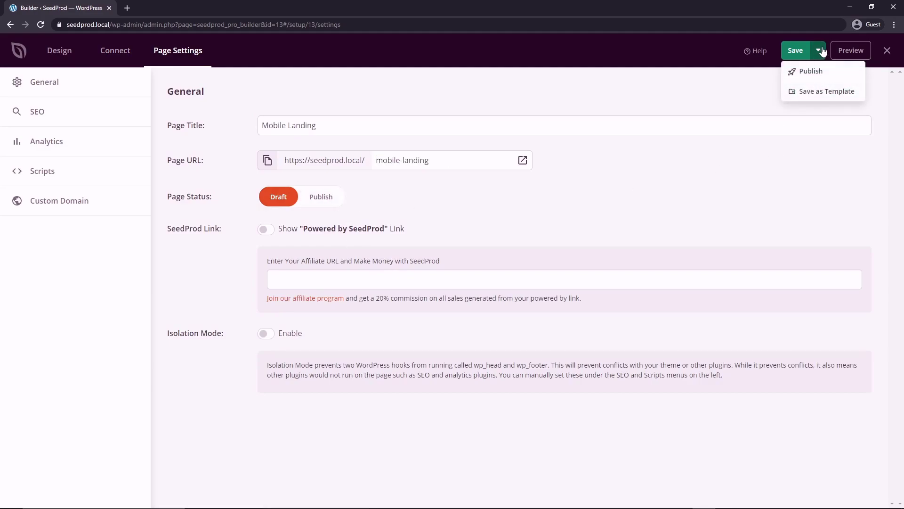
left_click(283, 239)
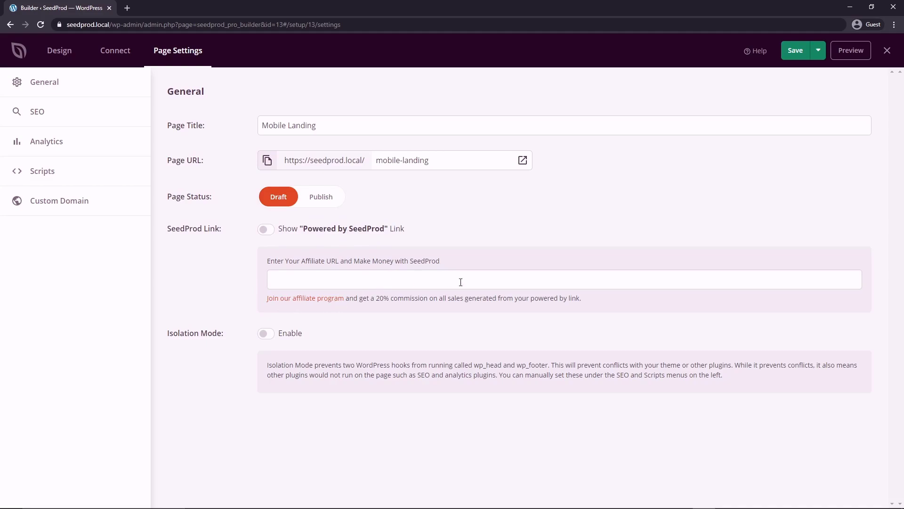
mouse_move(369, 282)
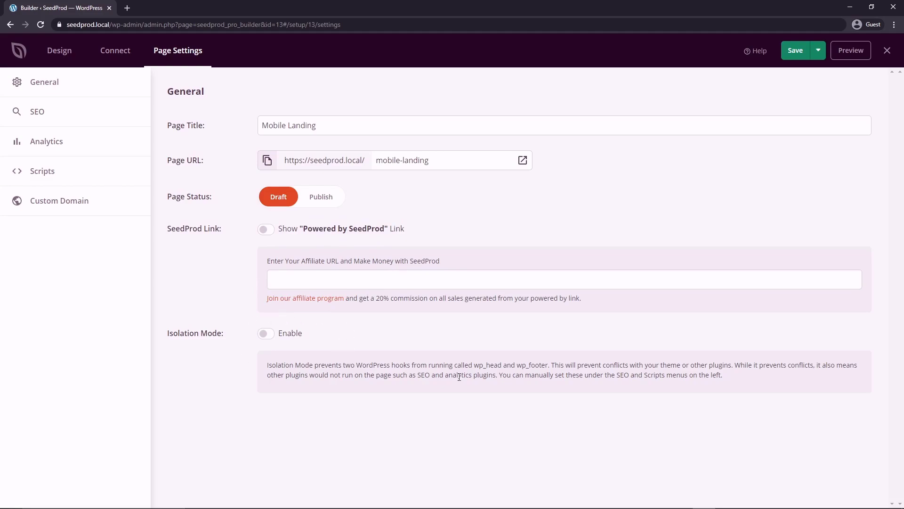
mouse_move(548, 392)
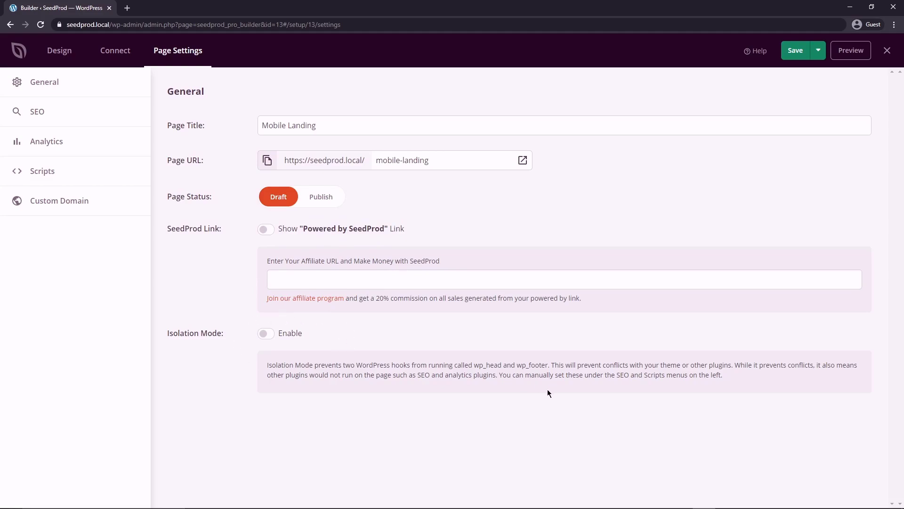
mouse_move(236, 305)
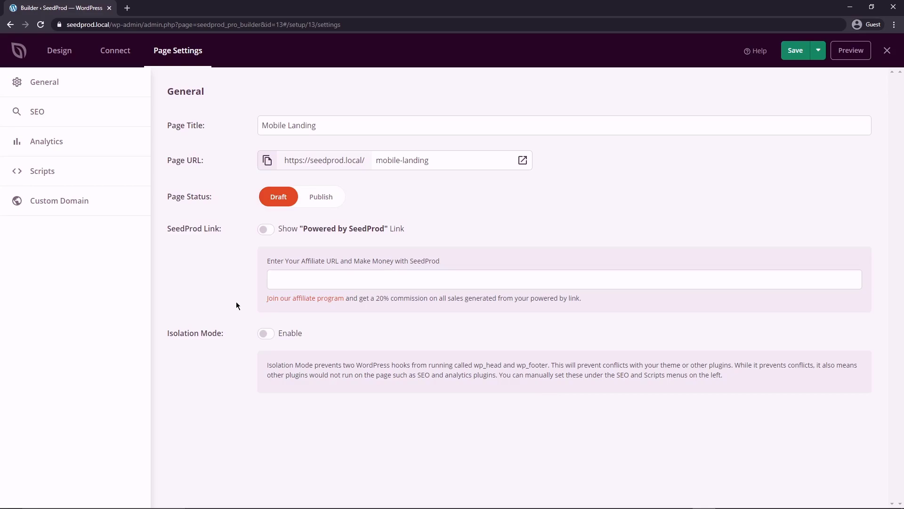
mouse_move(37, 111)
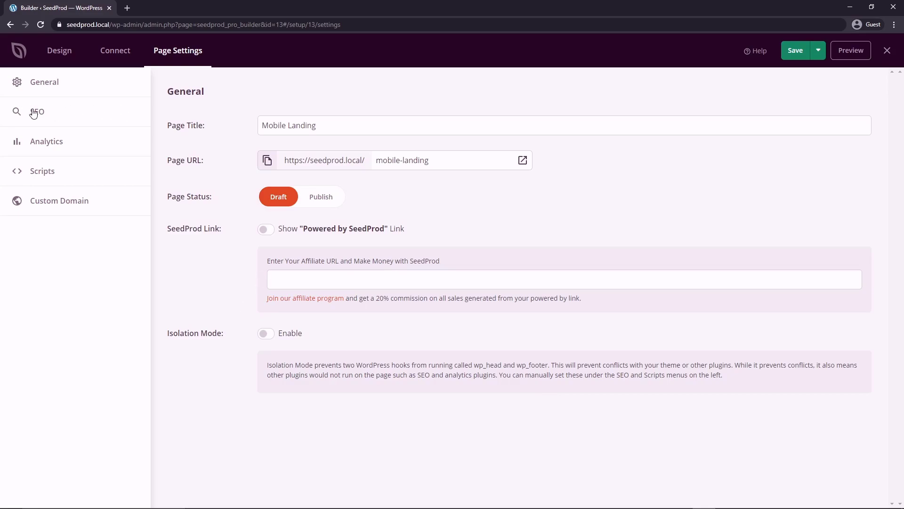
- Review the page's SEO and Analytics settings, then view the empty header, body and footer script fields
left_click(37, 112)
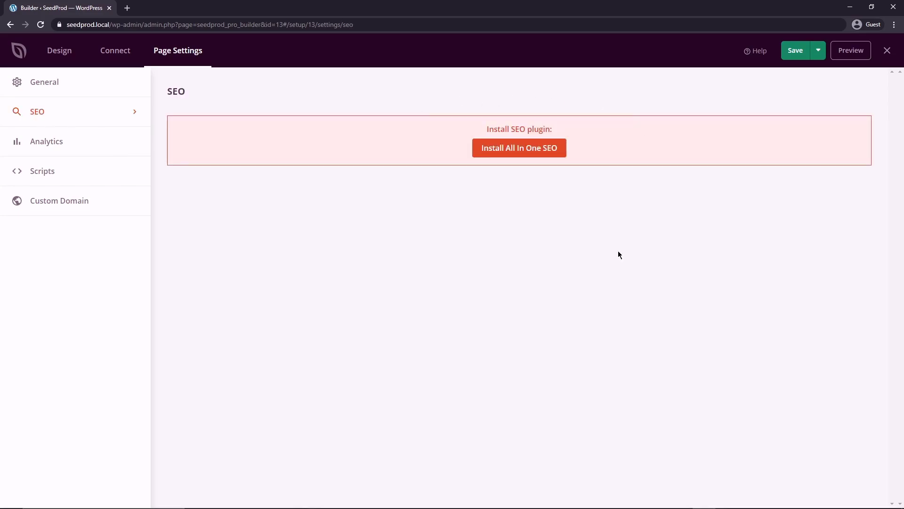
mouse_move(642, 242)
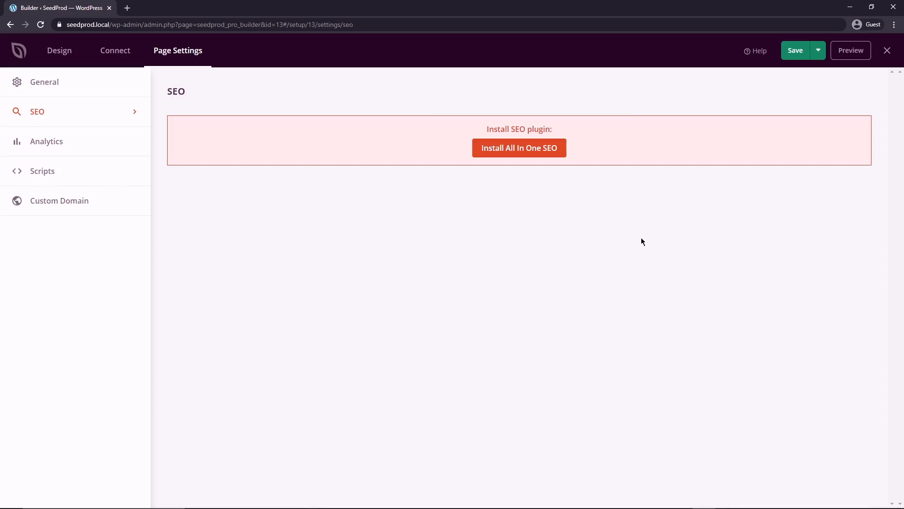
left_click(46, 141)
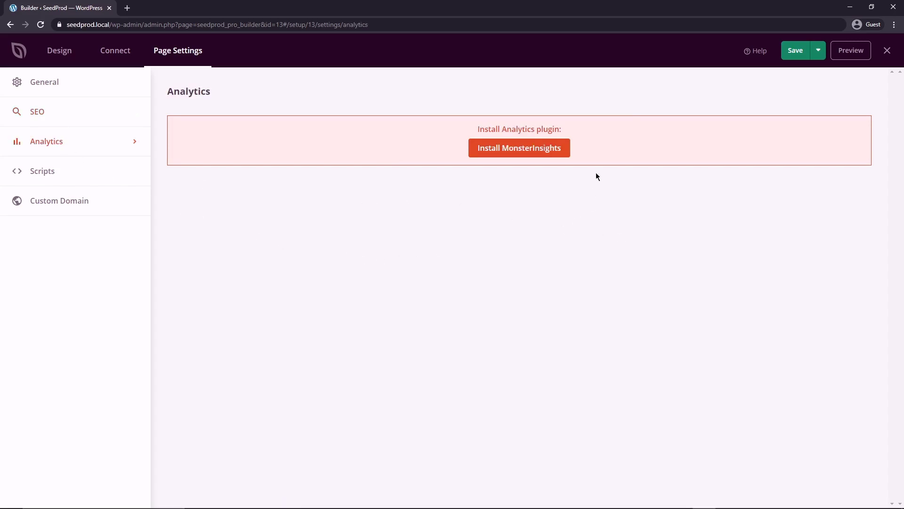
mouse_move(613, 202)
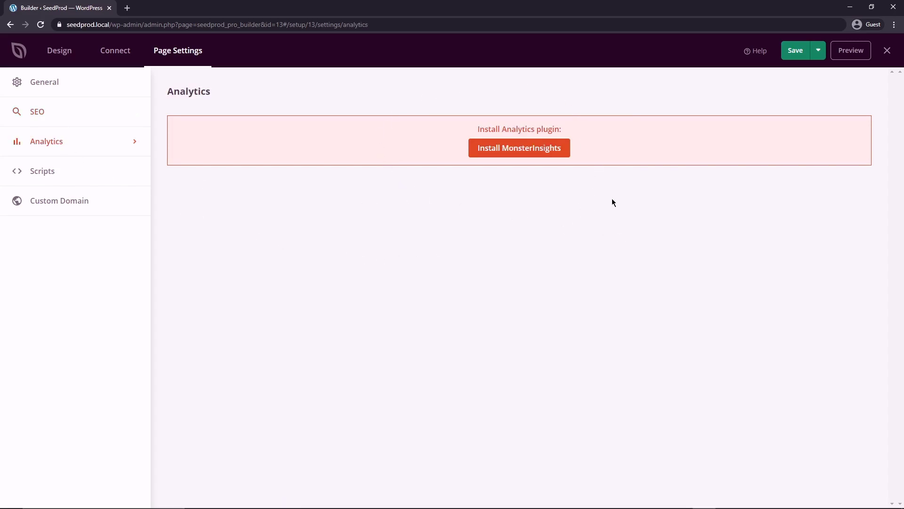
left_click(43, 171)
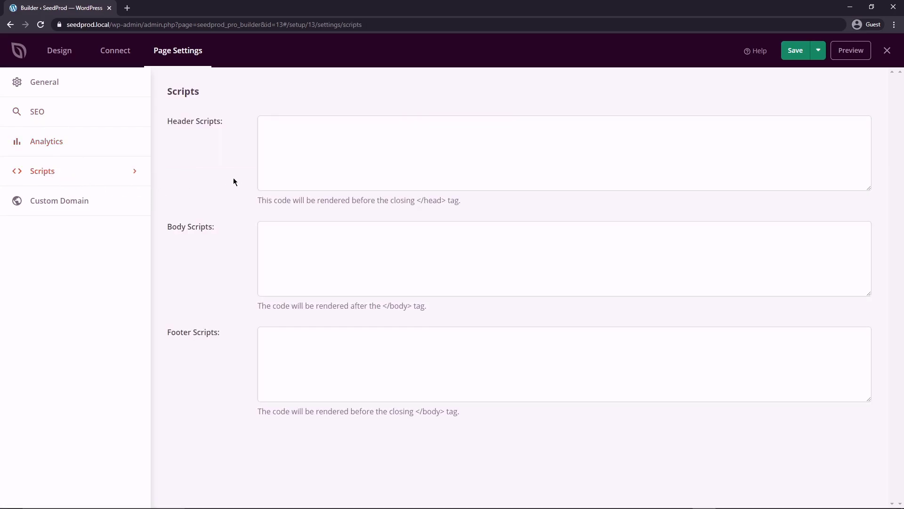
mouse_move(163, 140)
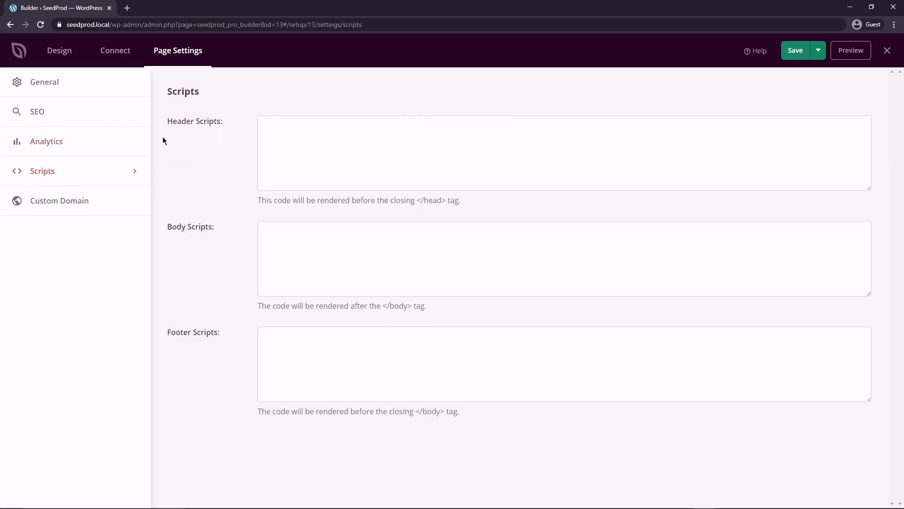
mouse_move(209, 168)
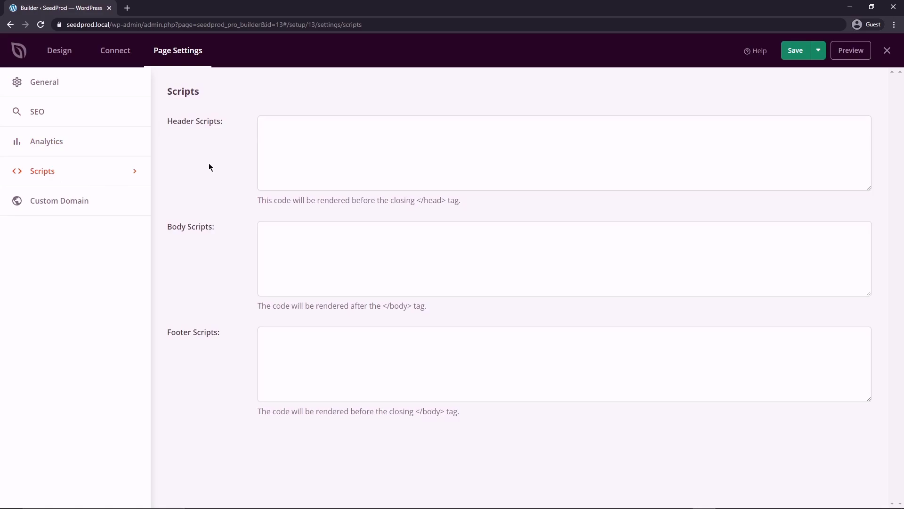
mouse_move(66, 203)
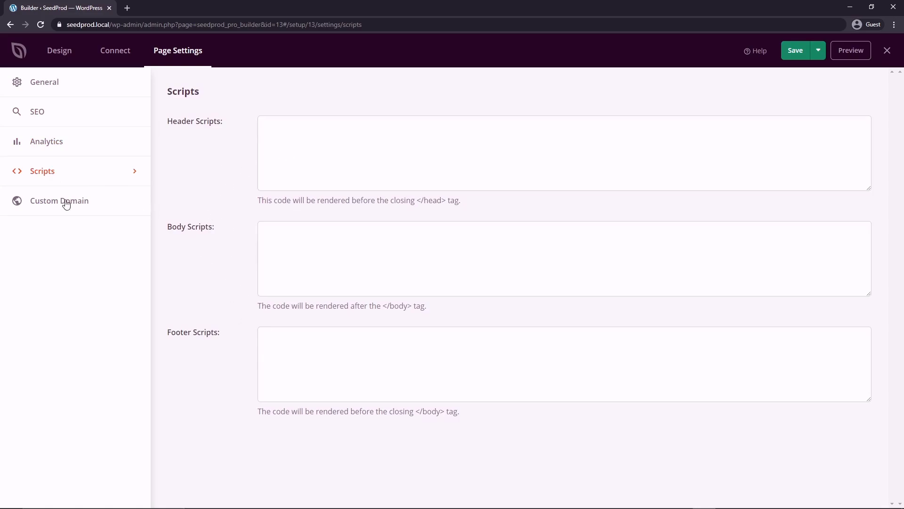
- Review the custom domain example mynewdomain.com and the page slug mobile-landing in General settings
left_click(58, 199)
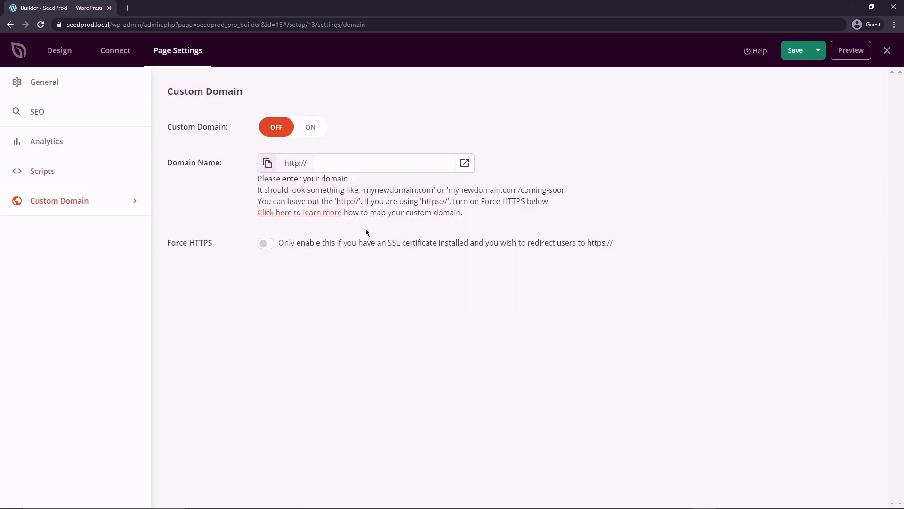
mouse_move(369, 215)
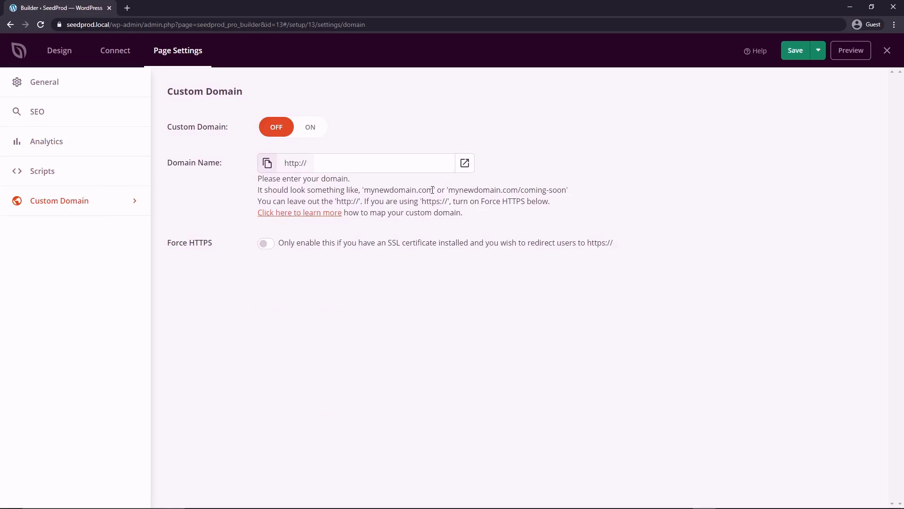
double_click(398, 189)
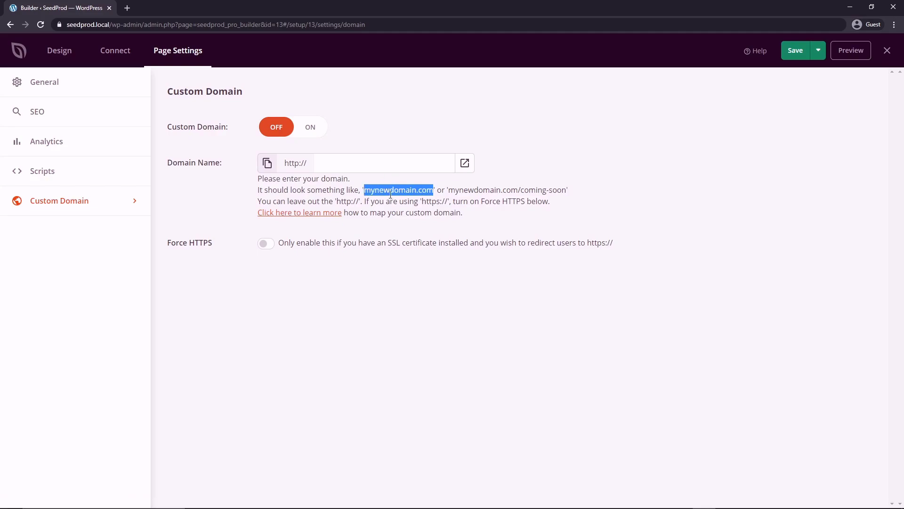
left_click(44, 81)
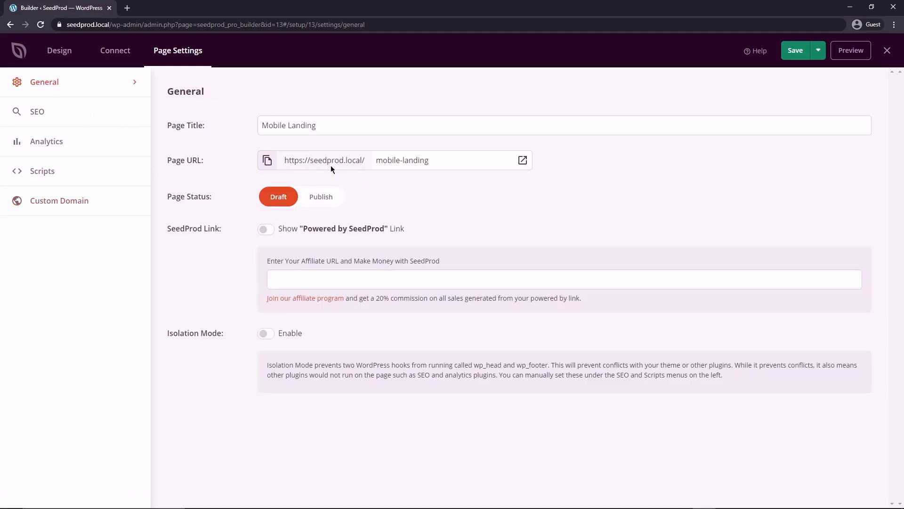
double_click(402, 160)
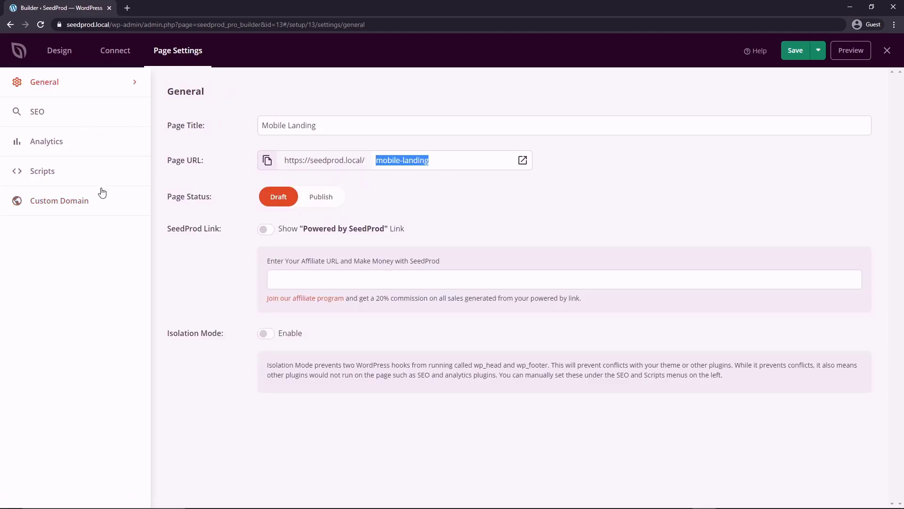
left_click(58, 200)
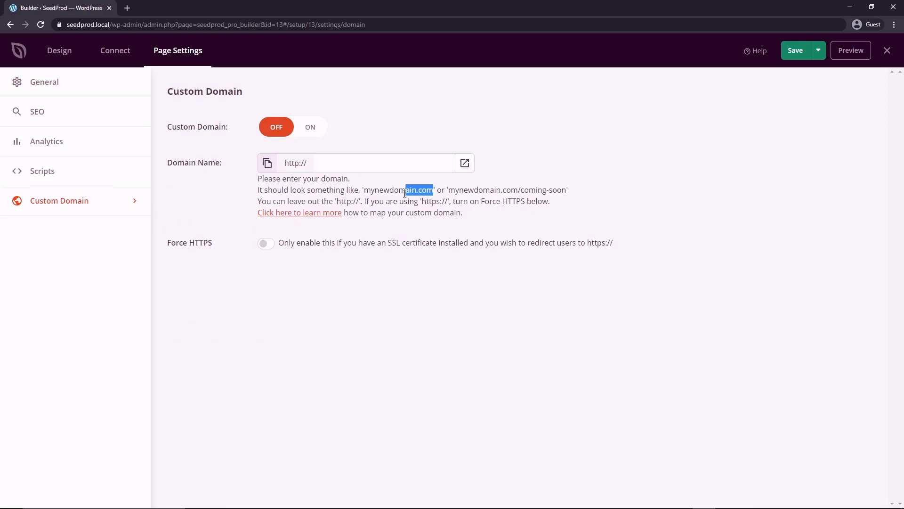
double_click(397, 189)
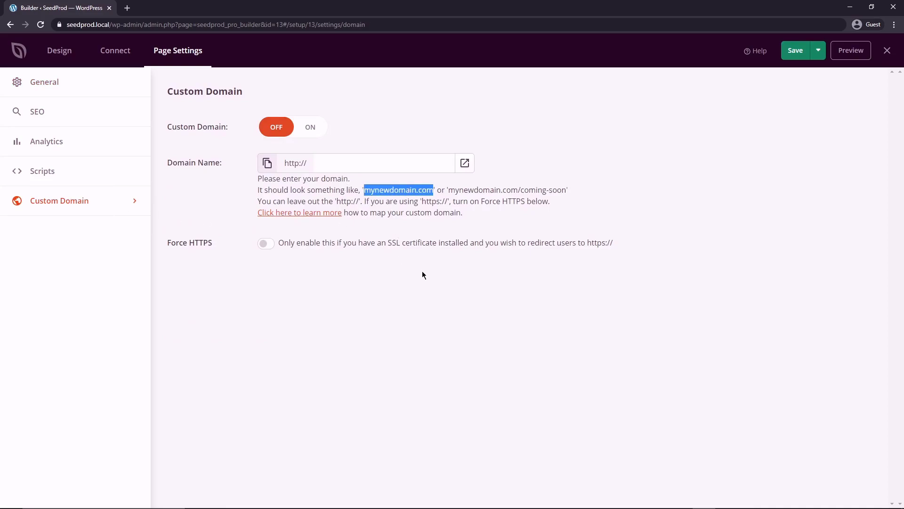
- Publish the Mobile Landing page from the design editor and view it live
left_click(58, 50)
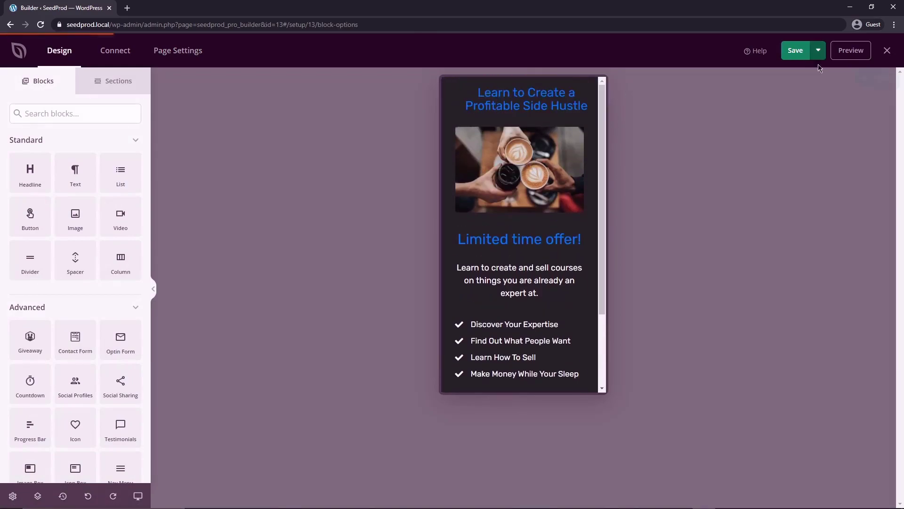
left_click(795, 50)
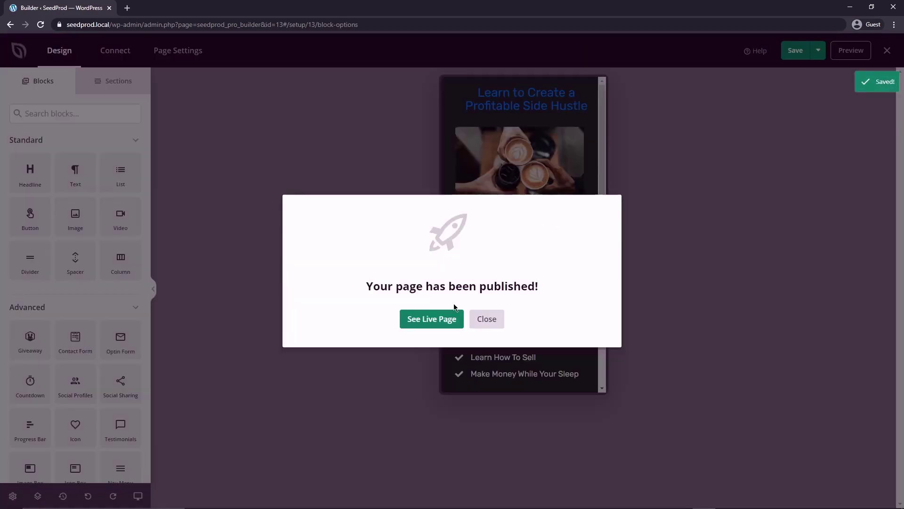
left_click(432, 319)
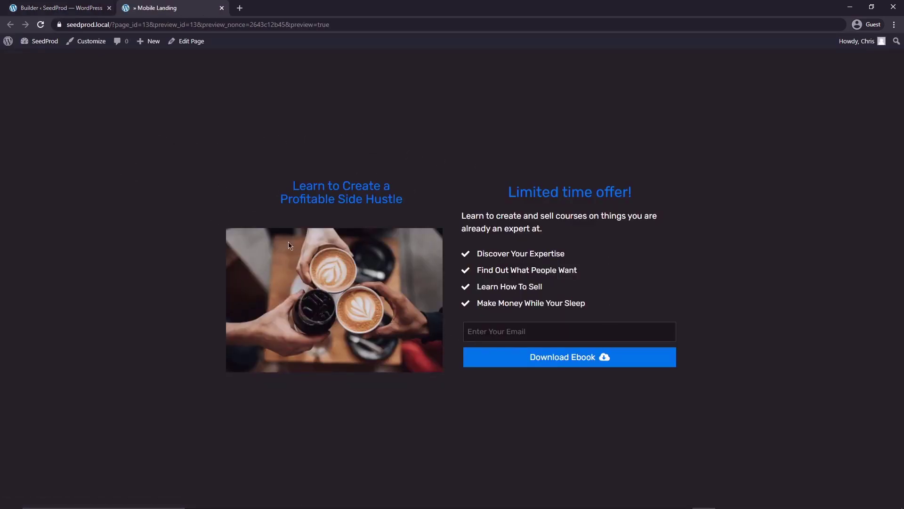
right_click(289, 245)
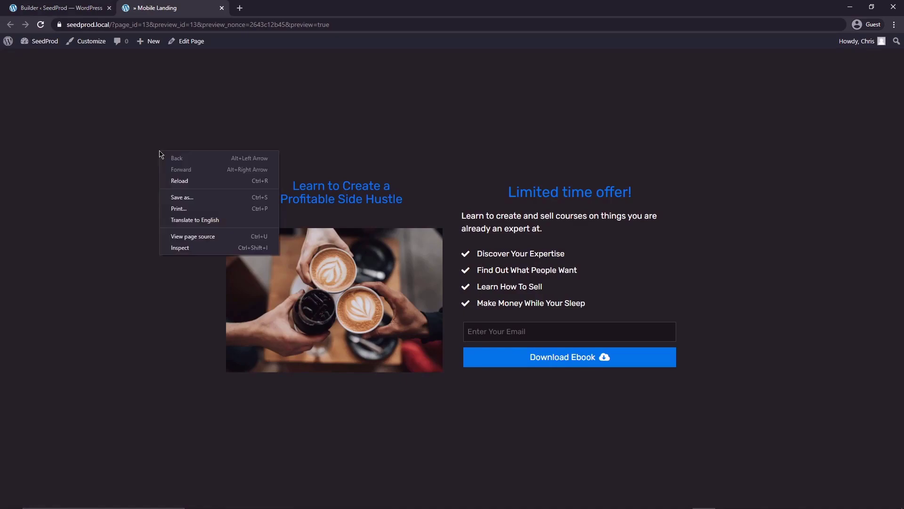
left_click(180, 248)
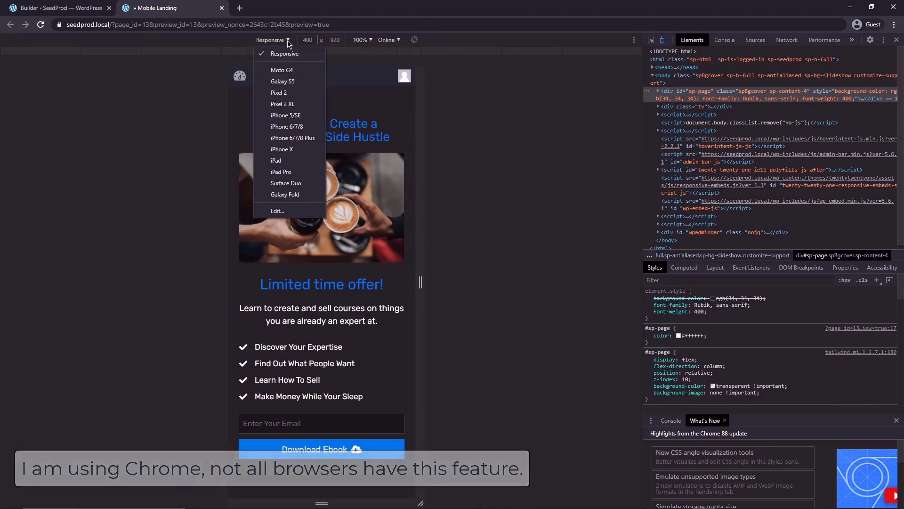
mouse_move(282, 69)
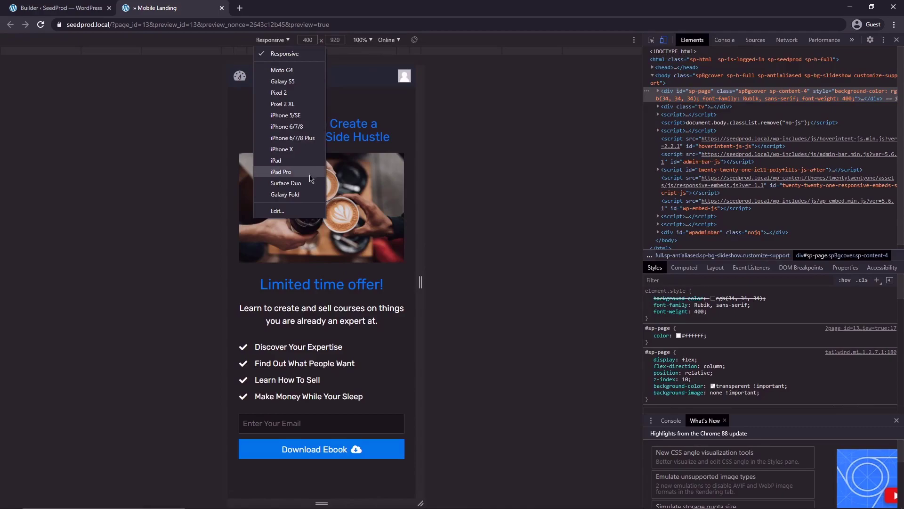
left_click(282, 150)
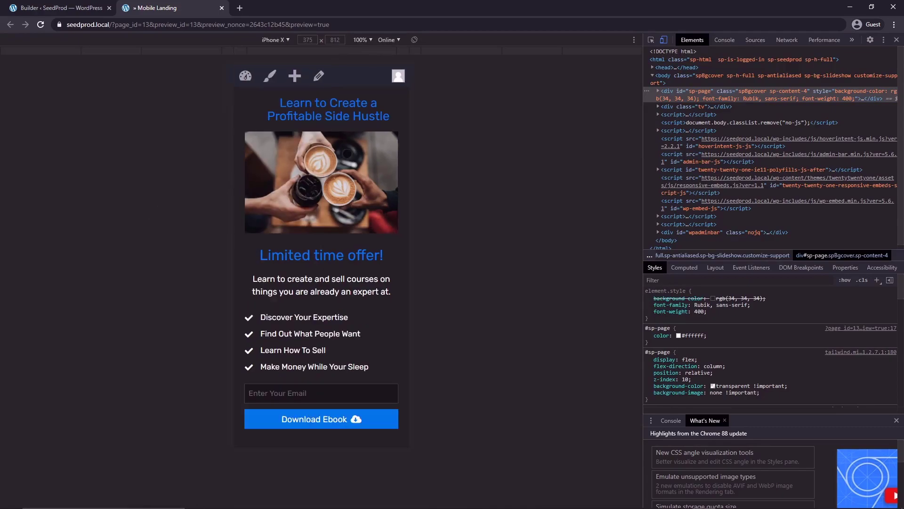
mouse_move(329, 260)
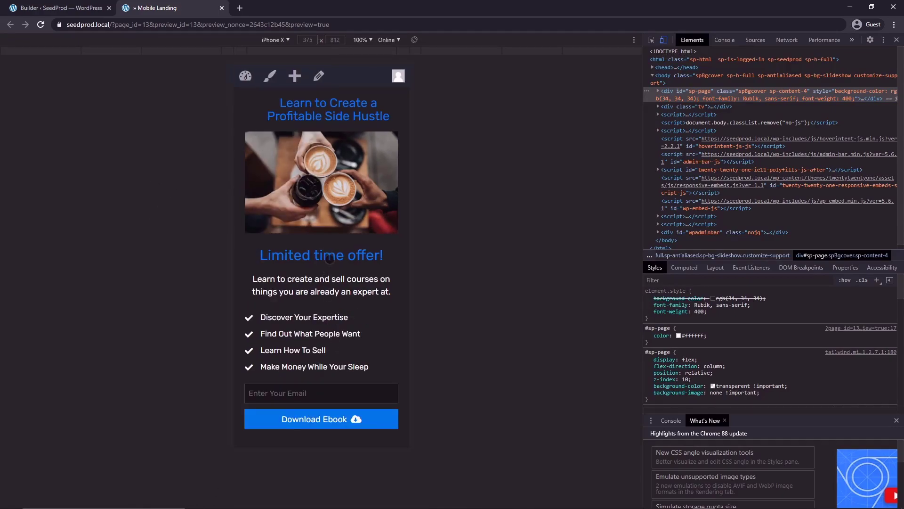
left_click(276, 40)
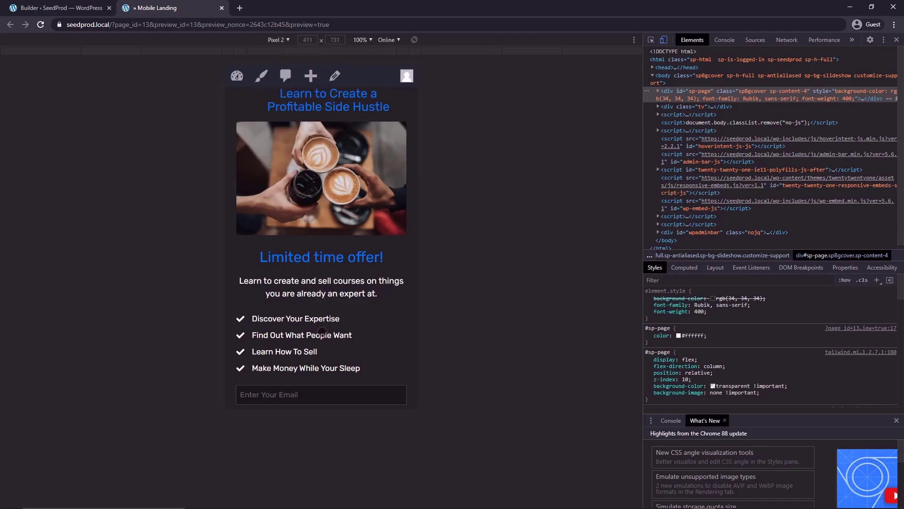
mouse_move(897, 39)
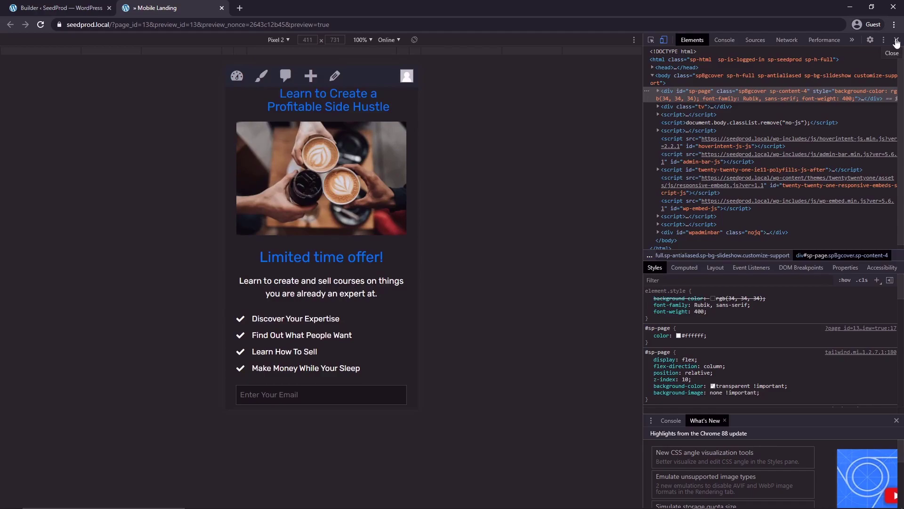
left_click(892, 53)
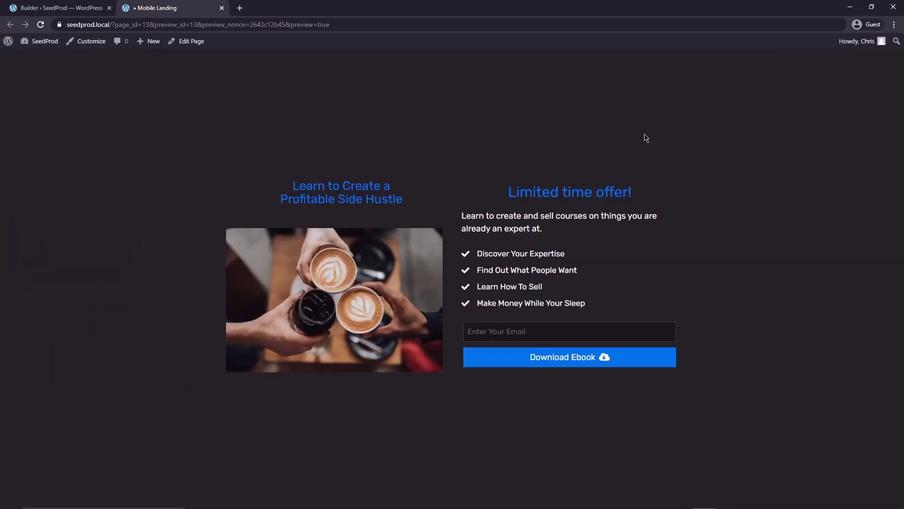